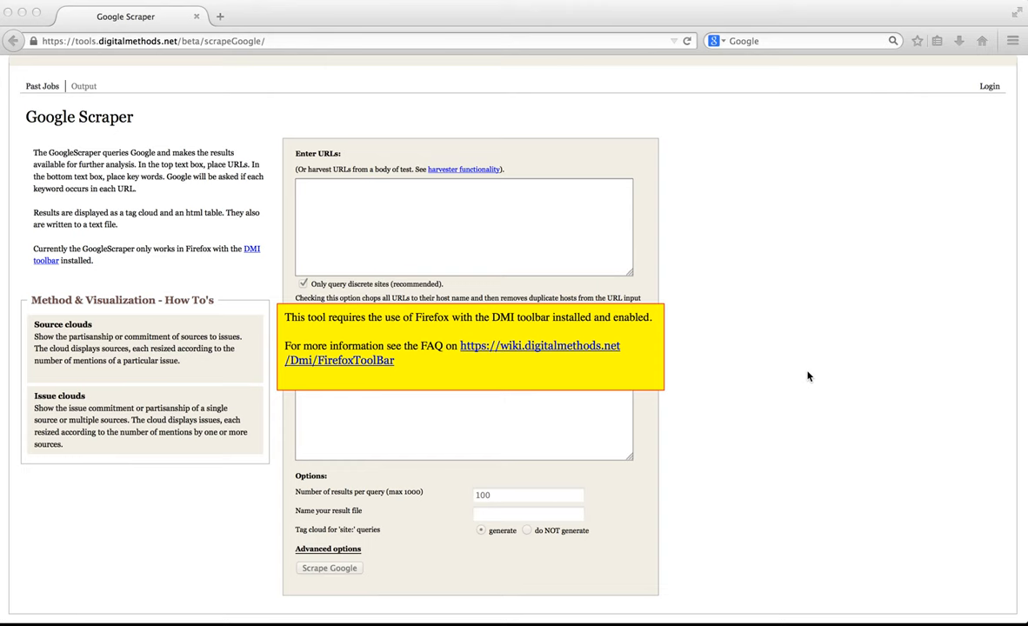
mouse_move(609, 350)
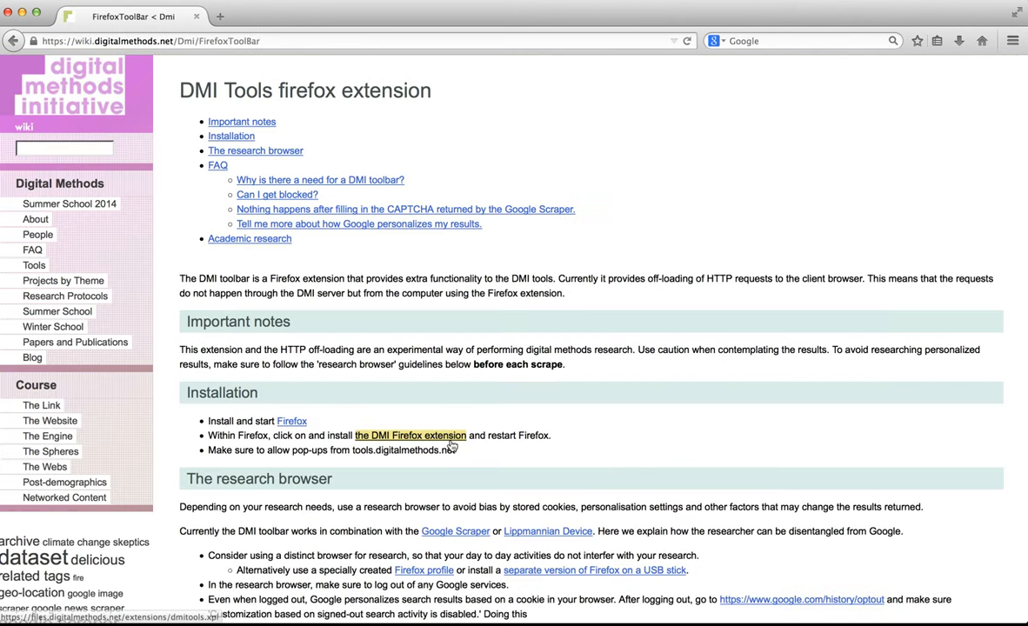
Step: Allow and install the dmitools add-on from the wiki link, then restart Firefox
click(410, 435)
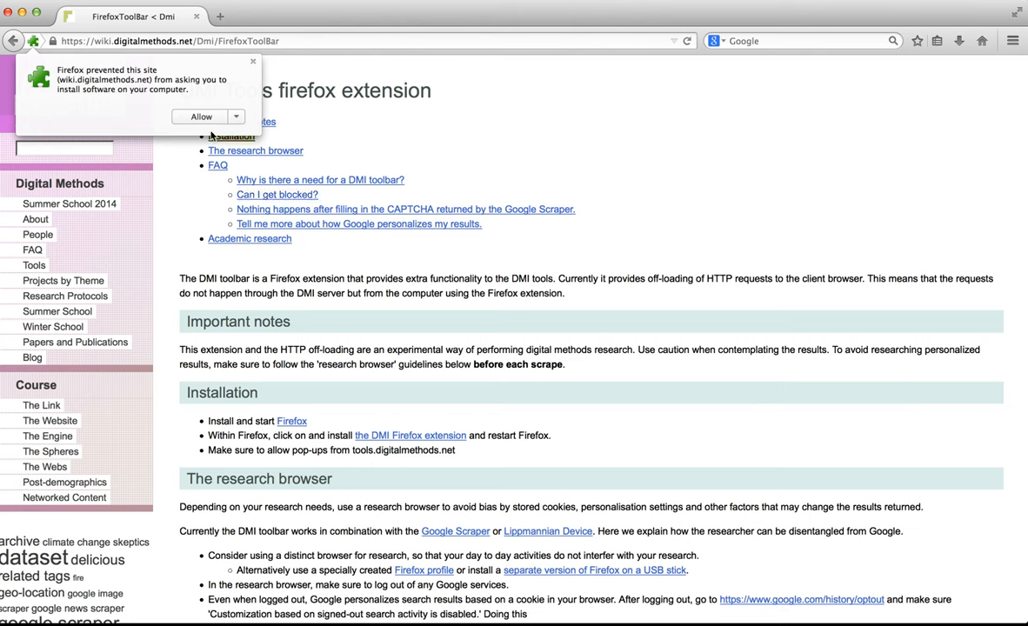
click(201, 116)
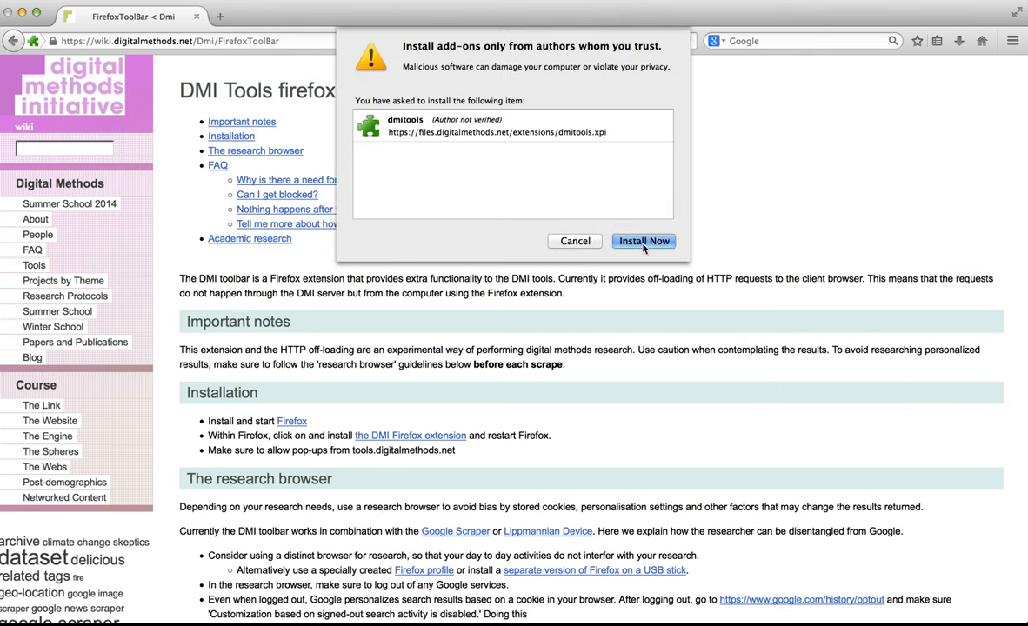
click(643, 241)
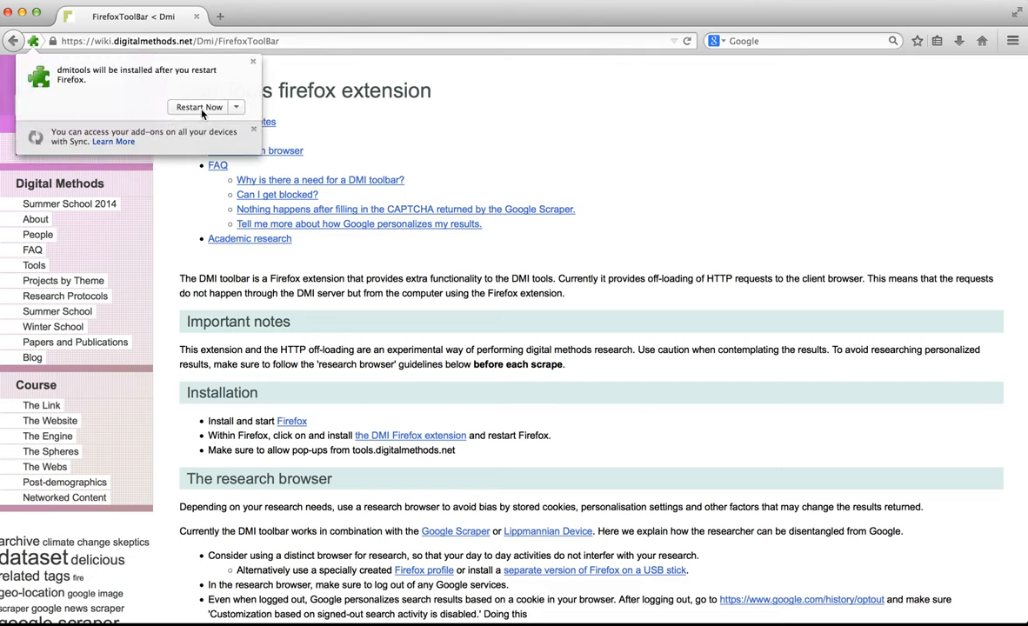
click(199, 106)
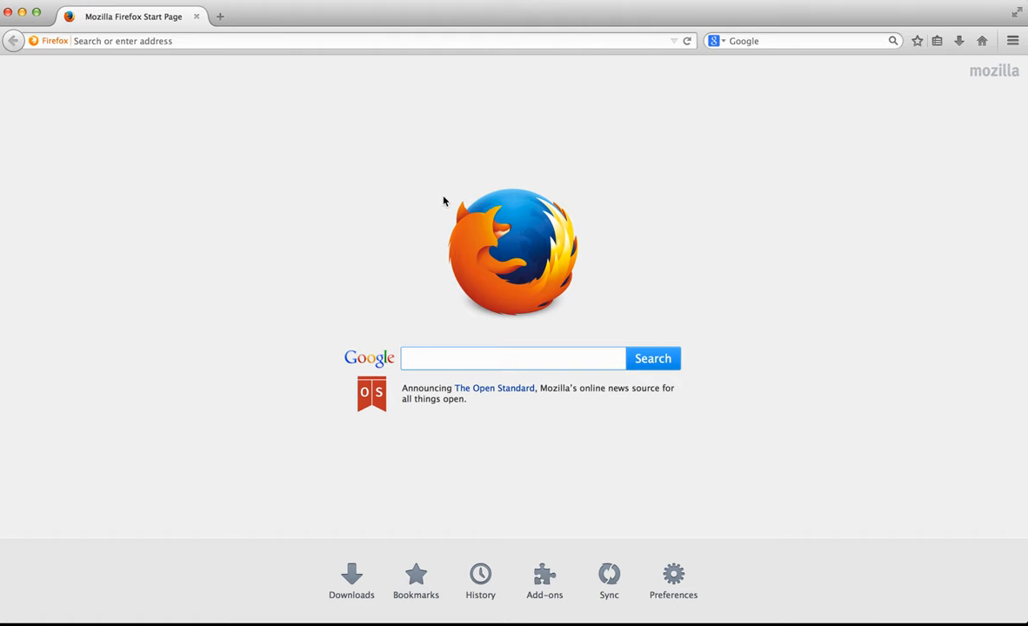
click(370, 41)
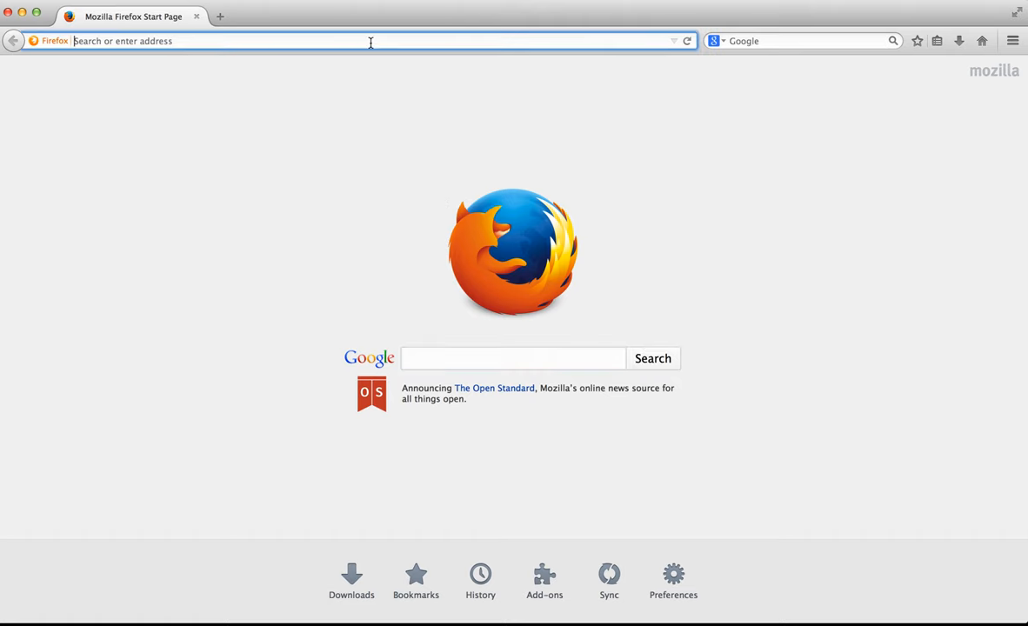
text(https://tools.digitalmethods.net)
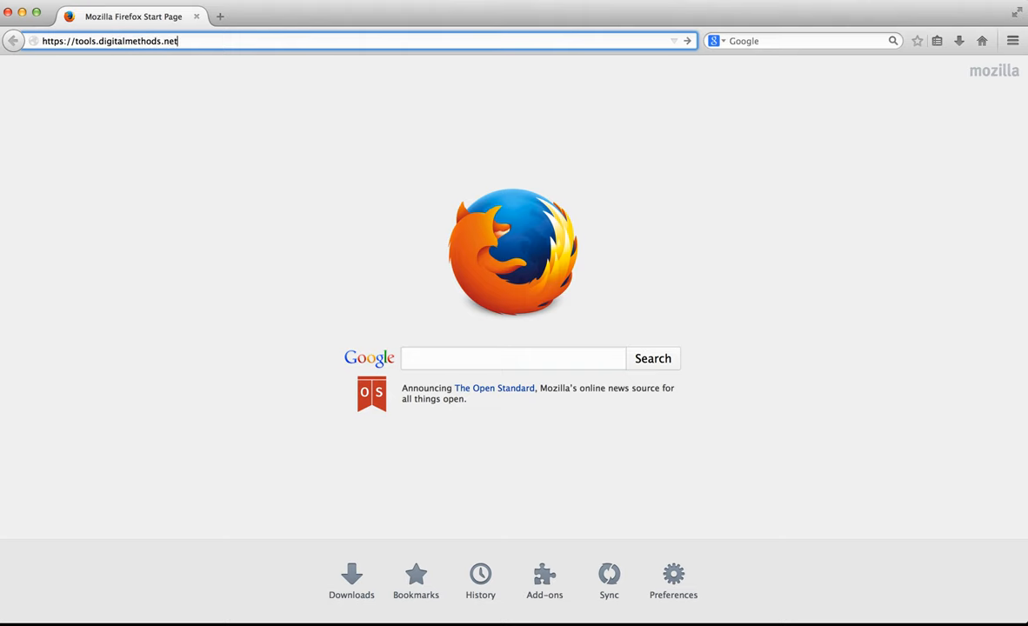
text(/beta/scrapeGoogle/)
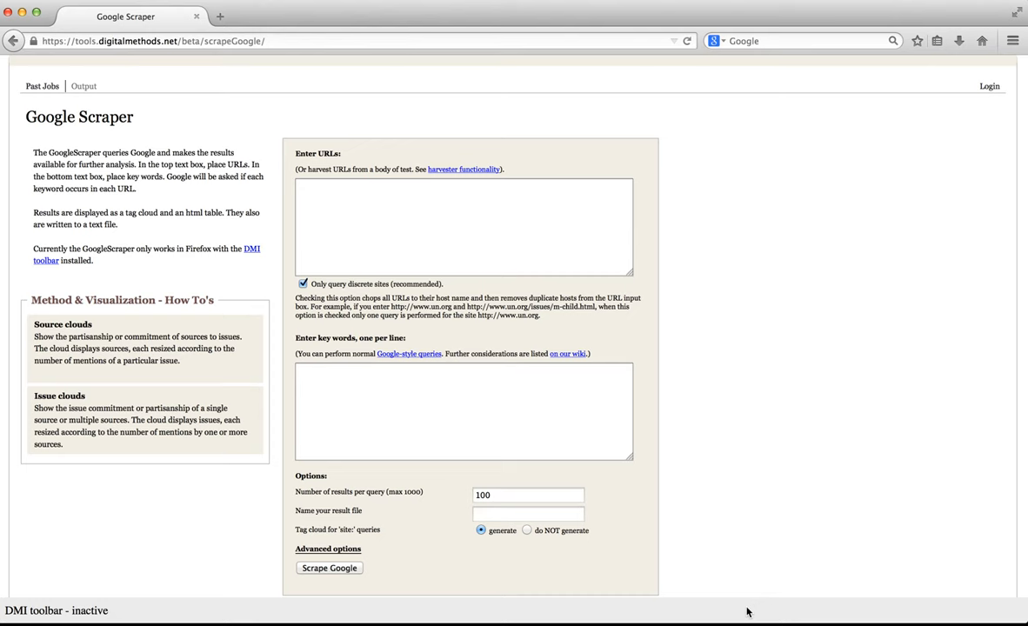
mouse_move(735, 596)
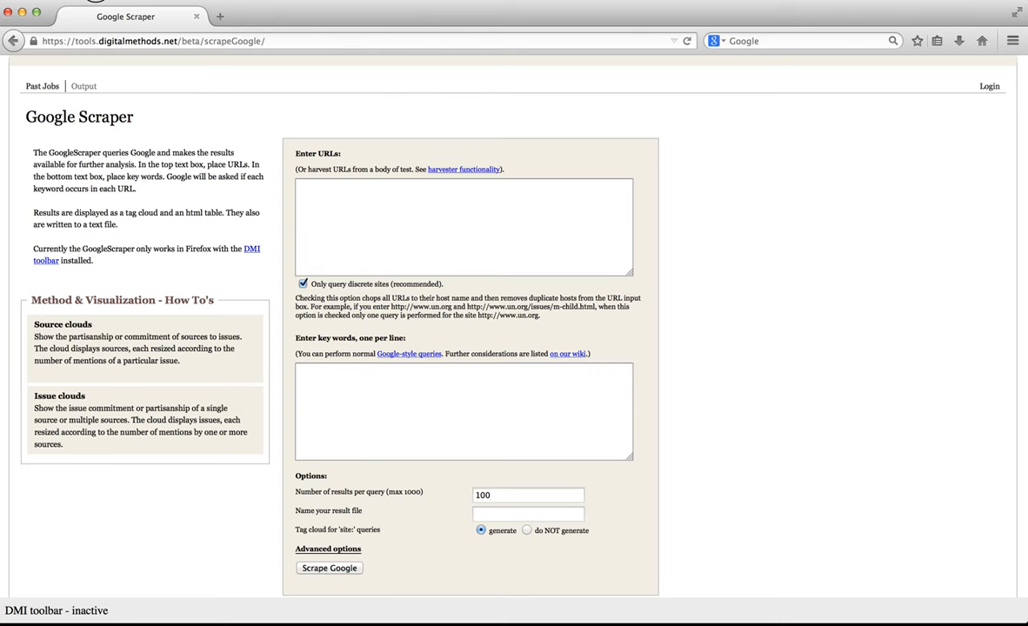
Step: Add the tools.digitalmethods.net site to Firefox's allowed pop-up exceptions and close Preferences
click(43, 6)
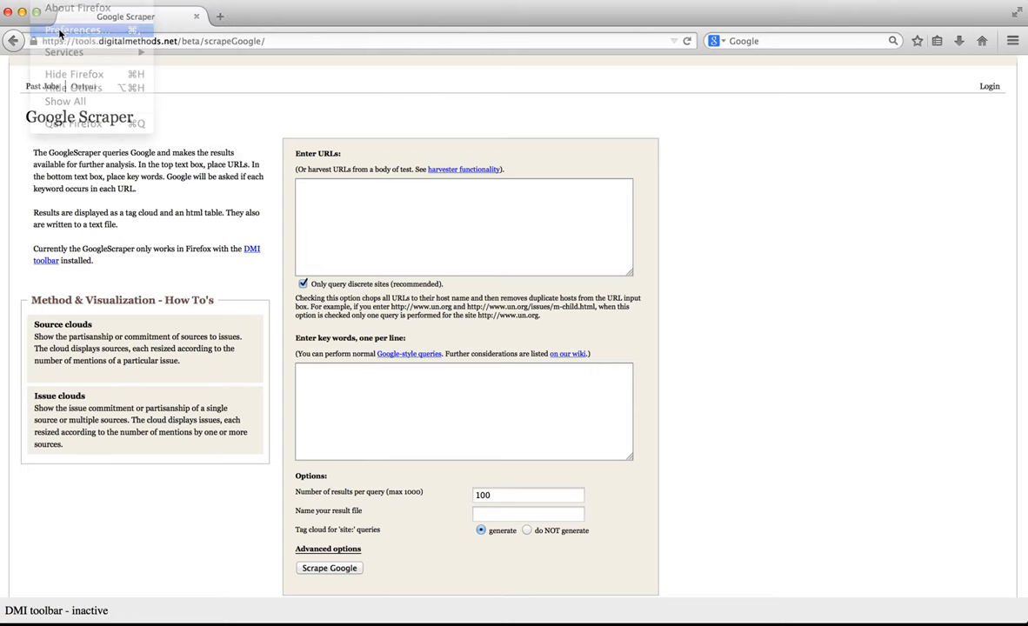
click(73, 30)
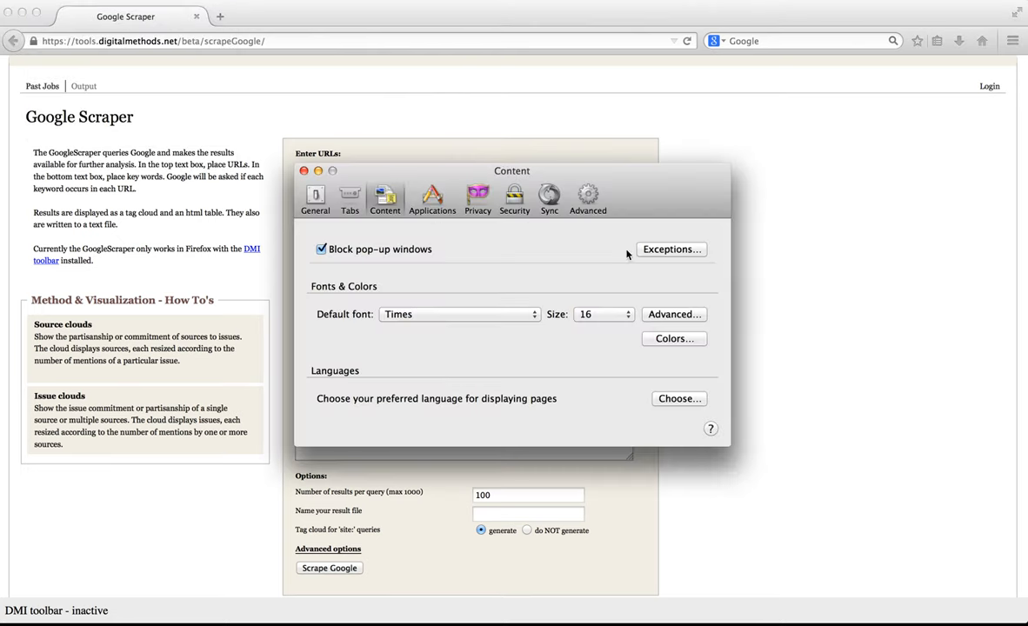
click(671, 250)
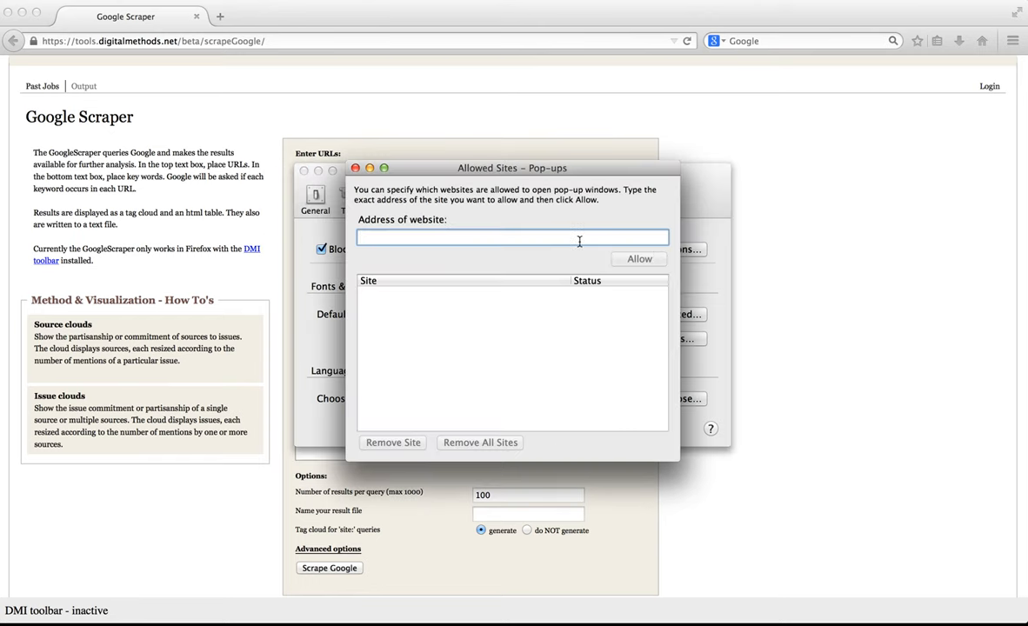
text(https://too)
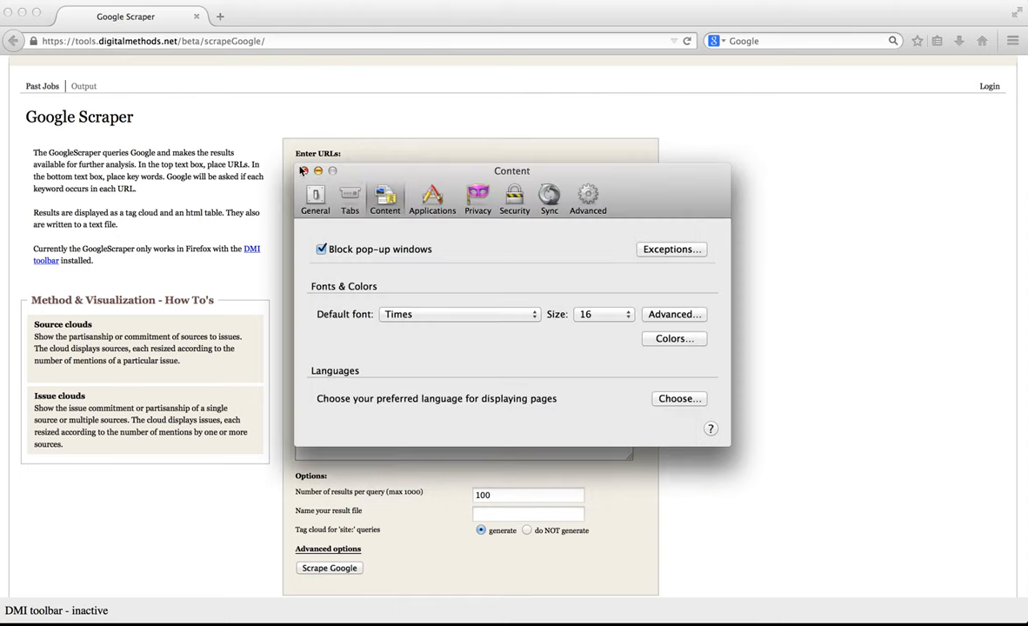
click(304, 171)
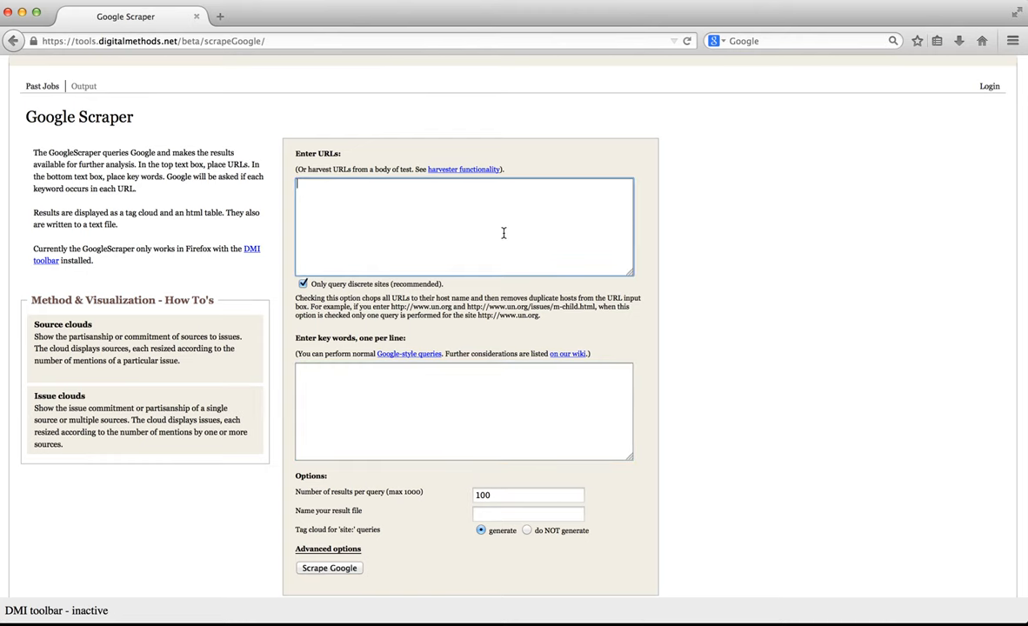
text(http://www.)
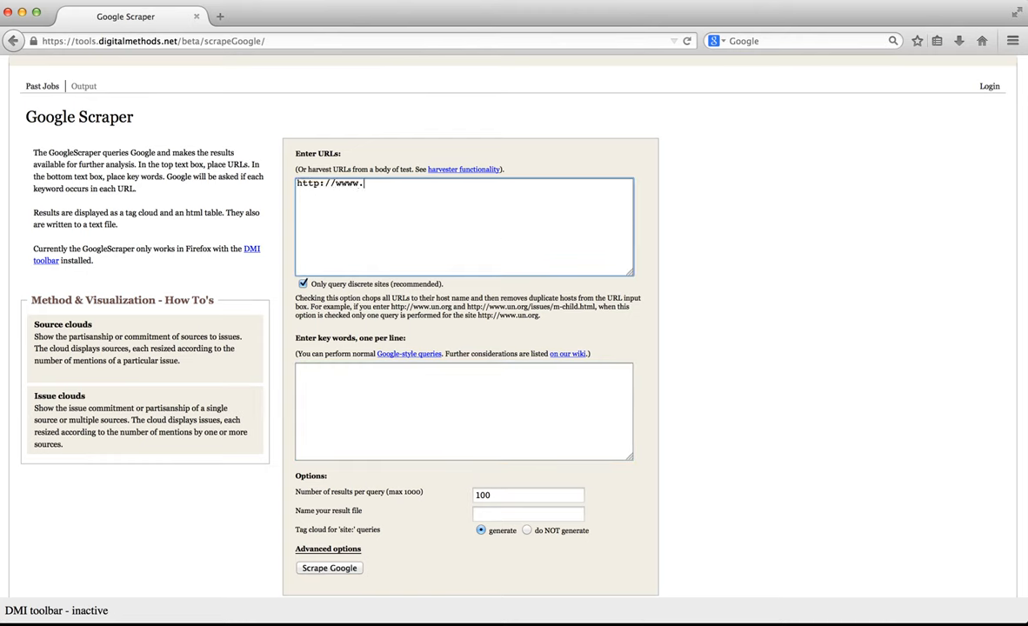
text(g)
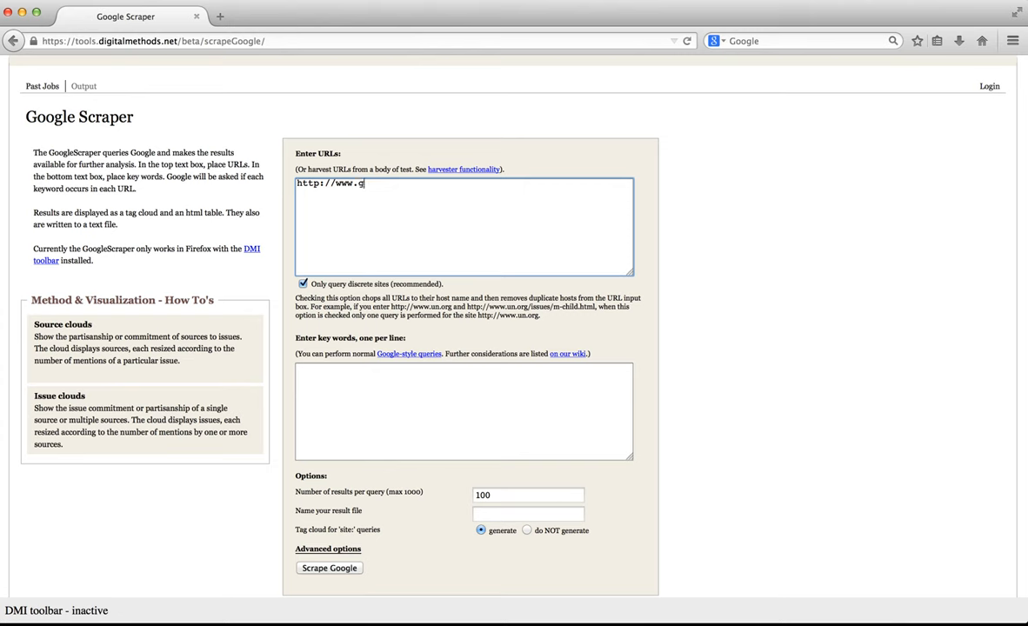
text(reenpeace.org)
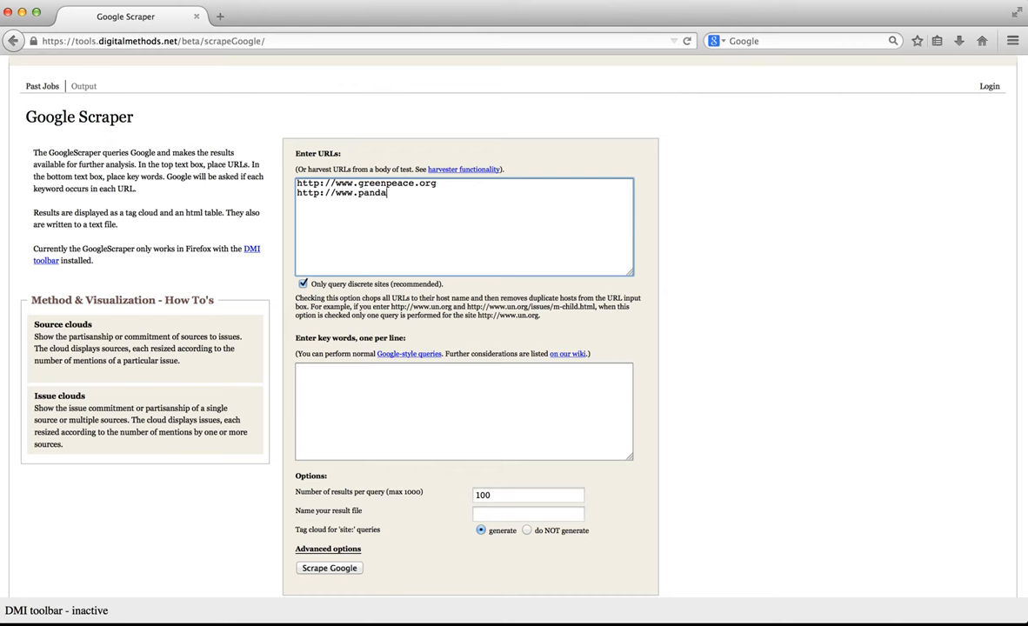
text(.org)
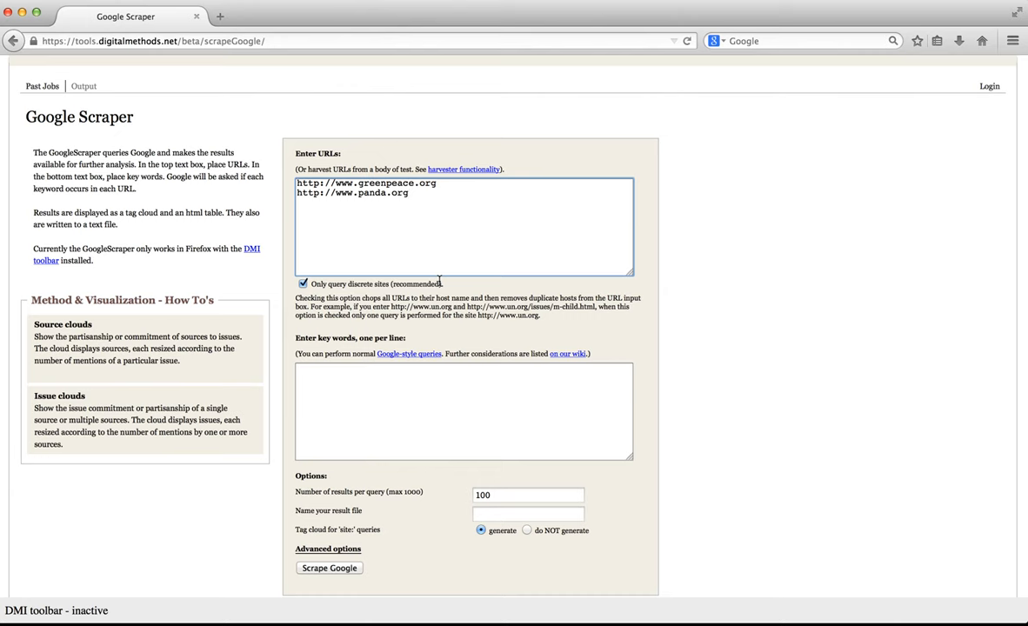
click(409, 193)
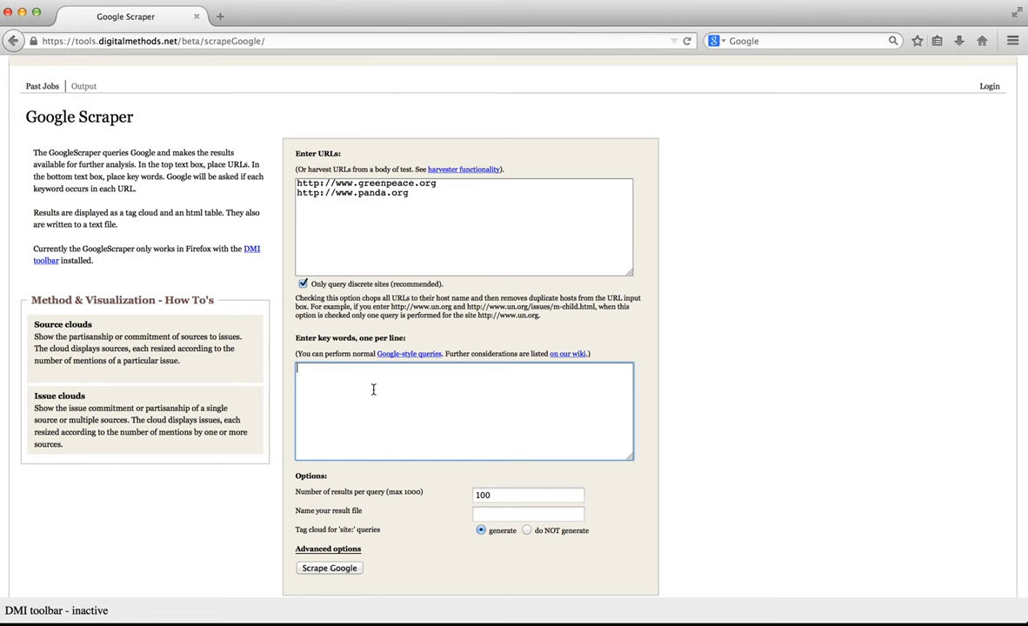
Step: Type "forest" and "climate change" OR "global warming" as two keyword lines
text("forest)
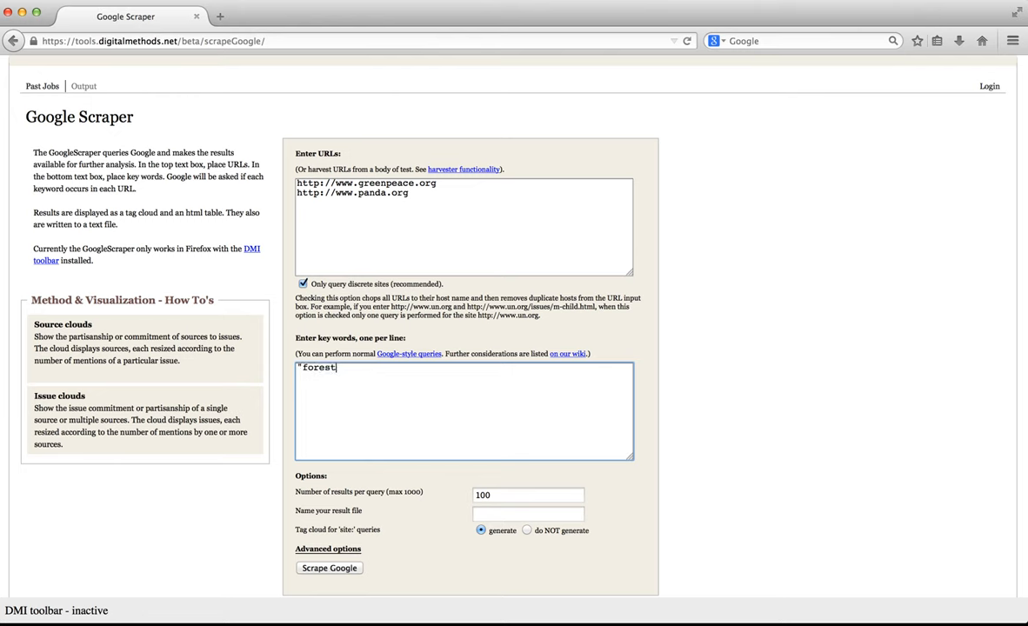
text(")
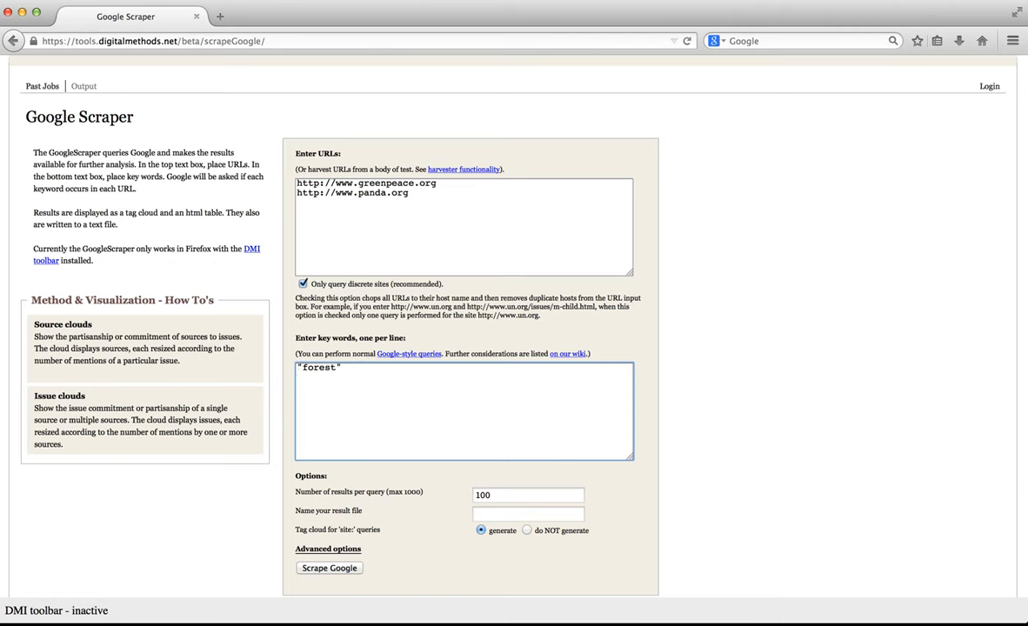
click(300, 378)
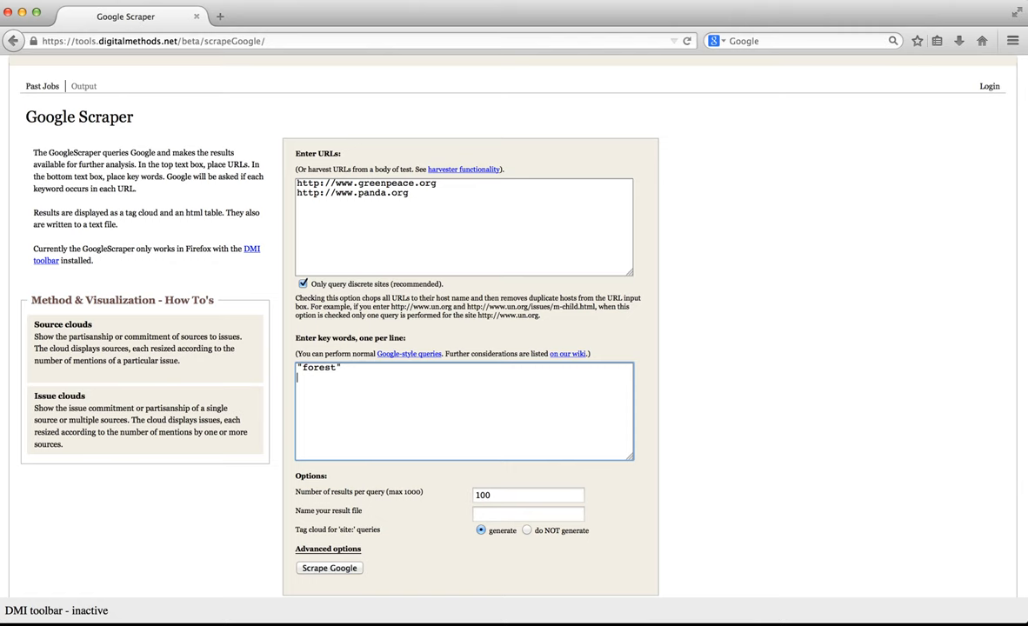
text("climate change)
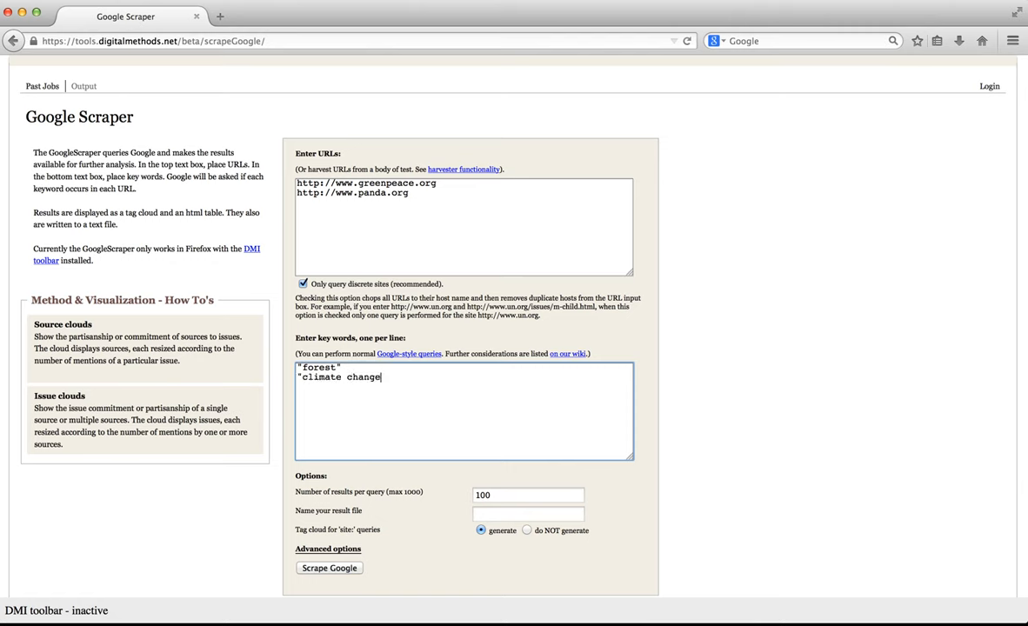
text(OR "global w)
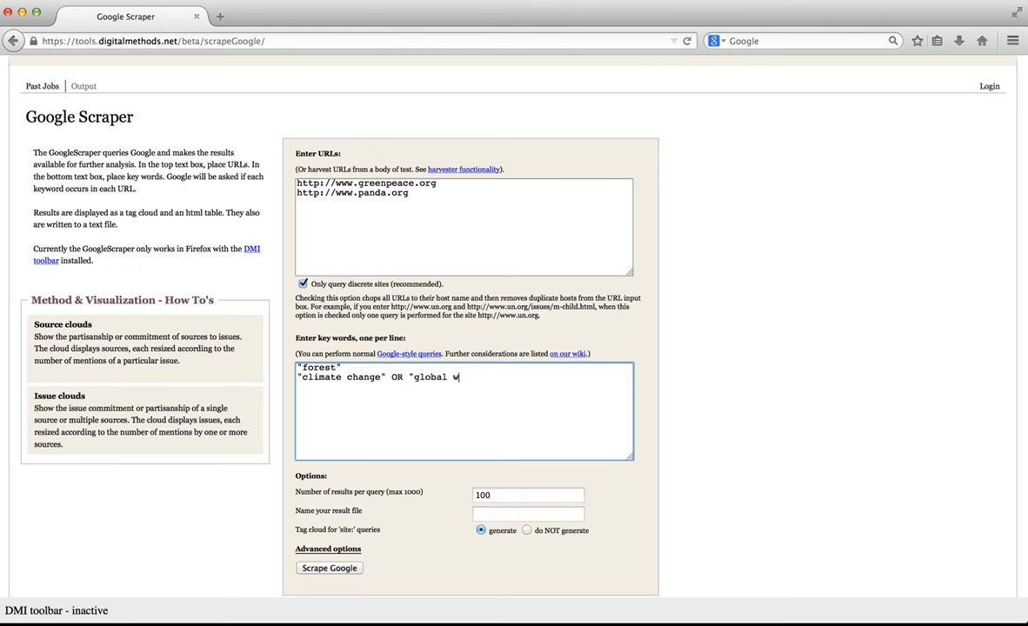
text(arming")
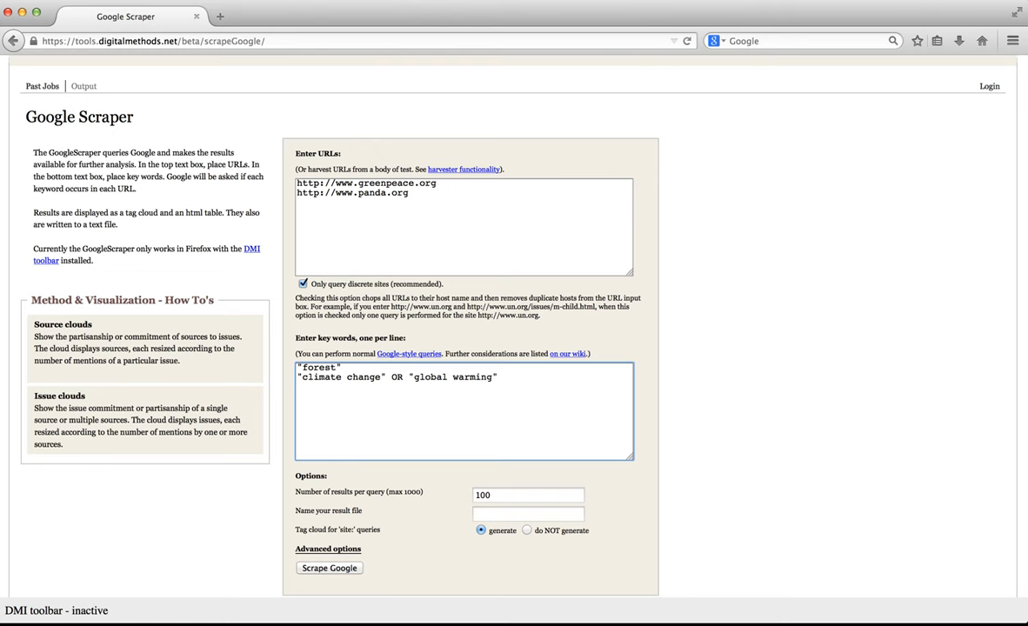
click(498, 376)
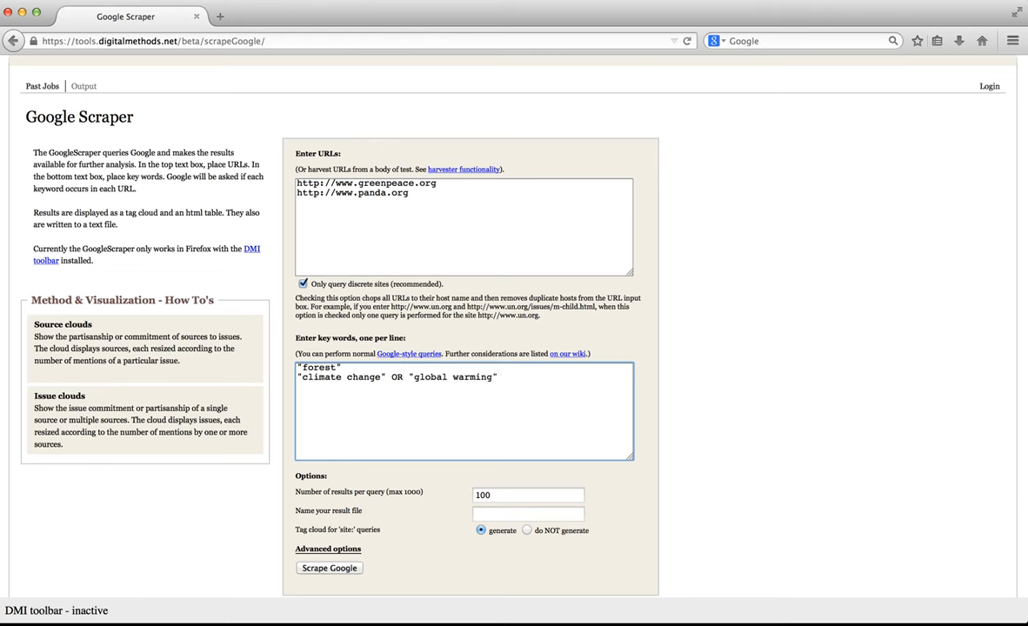
mouse_move(408, 354)
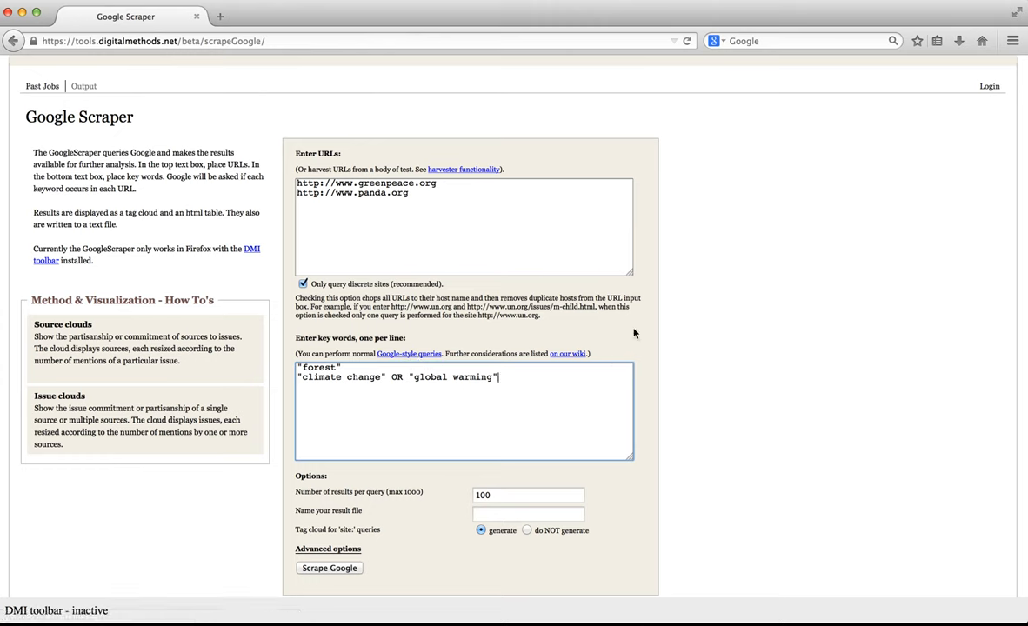
mouse_move(454, 364)
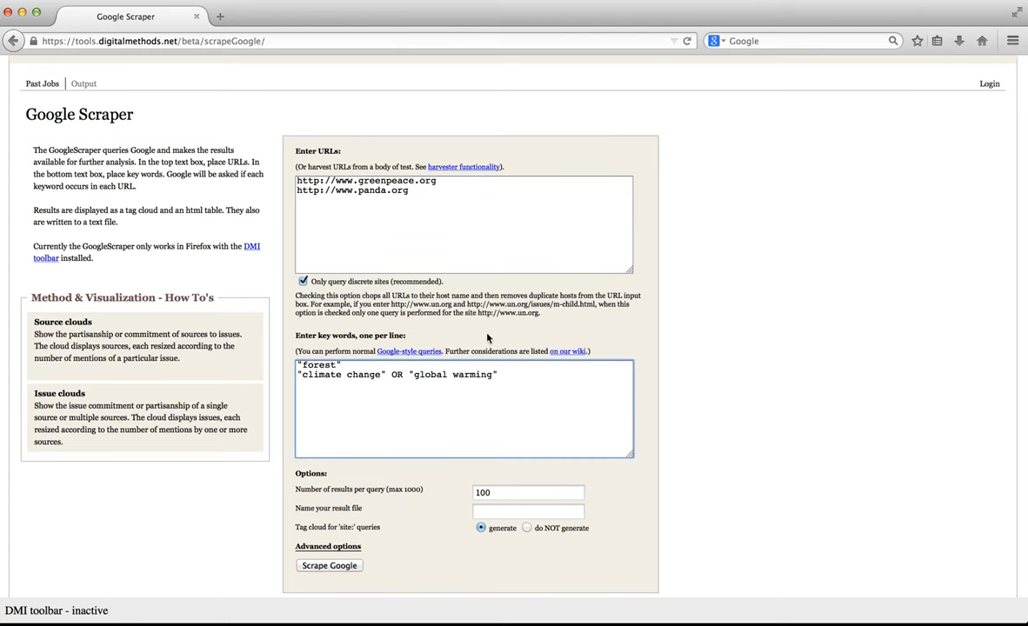
Step: Leave results per query at 100 and name the result file 'forest and global warming'
click(528, 493)
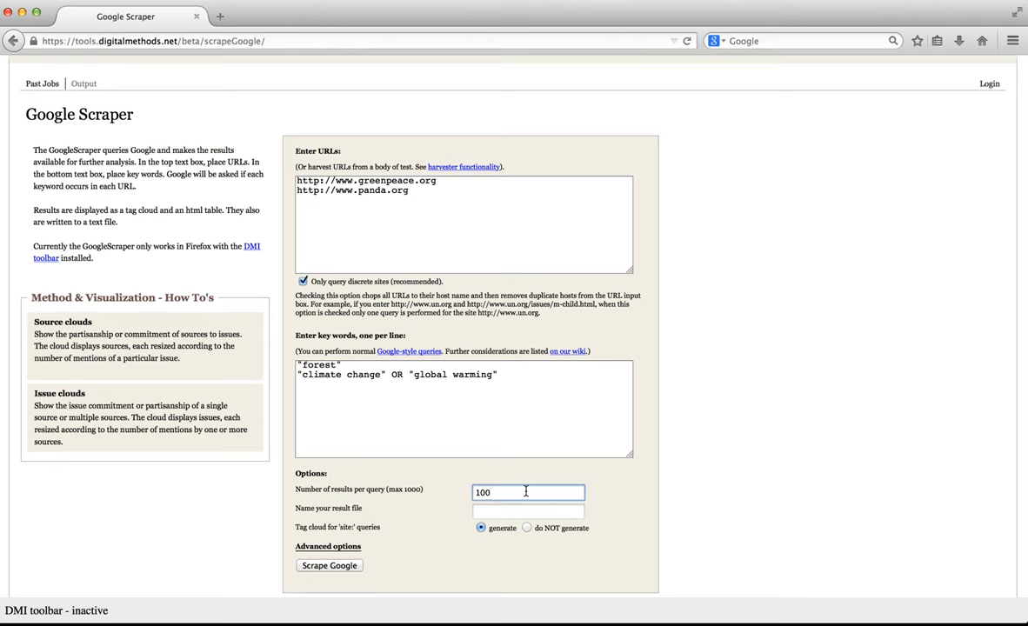
click(528, 493)
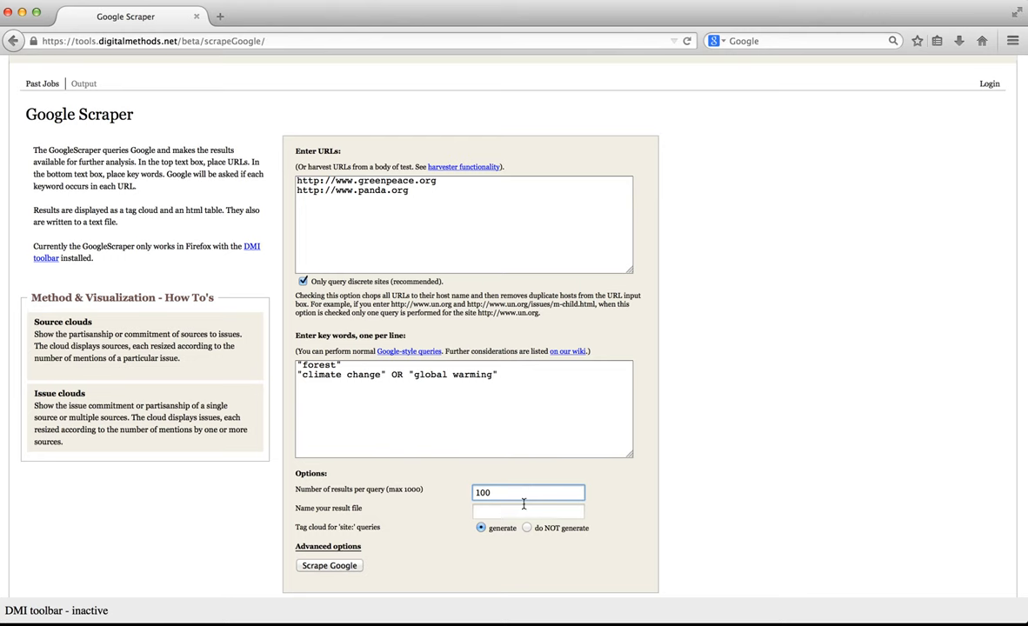
click(528, 510)
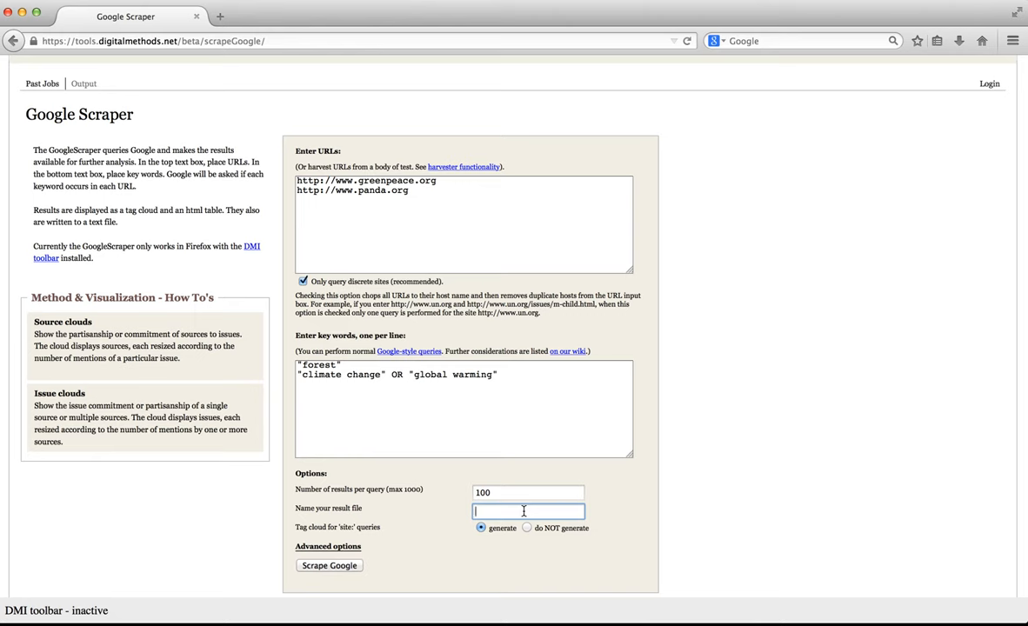
text(forest and global warming)
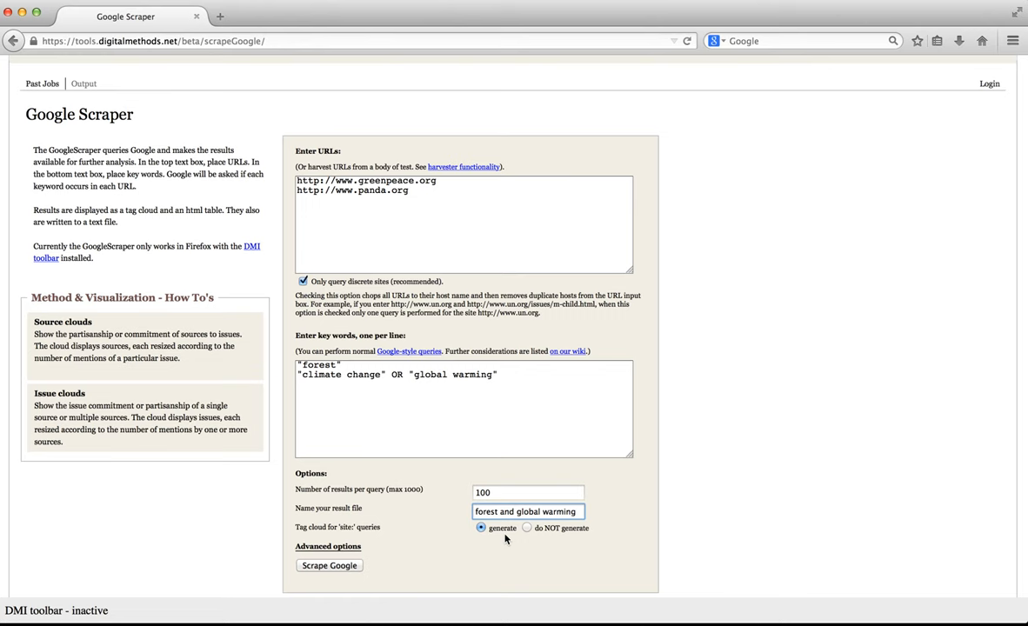
click(328, 546)
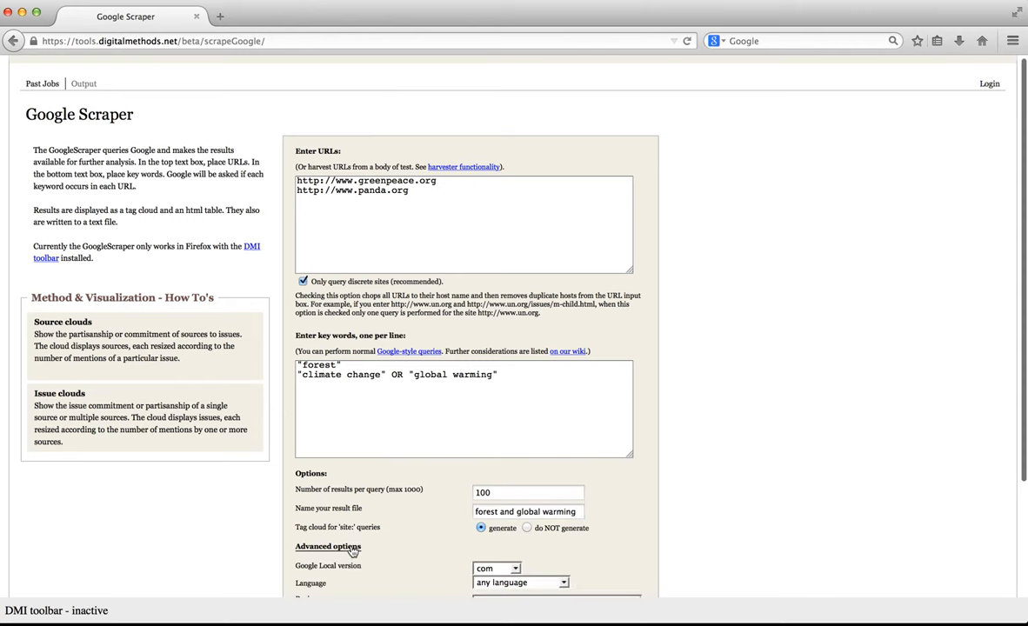
scroll(down, 3)
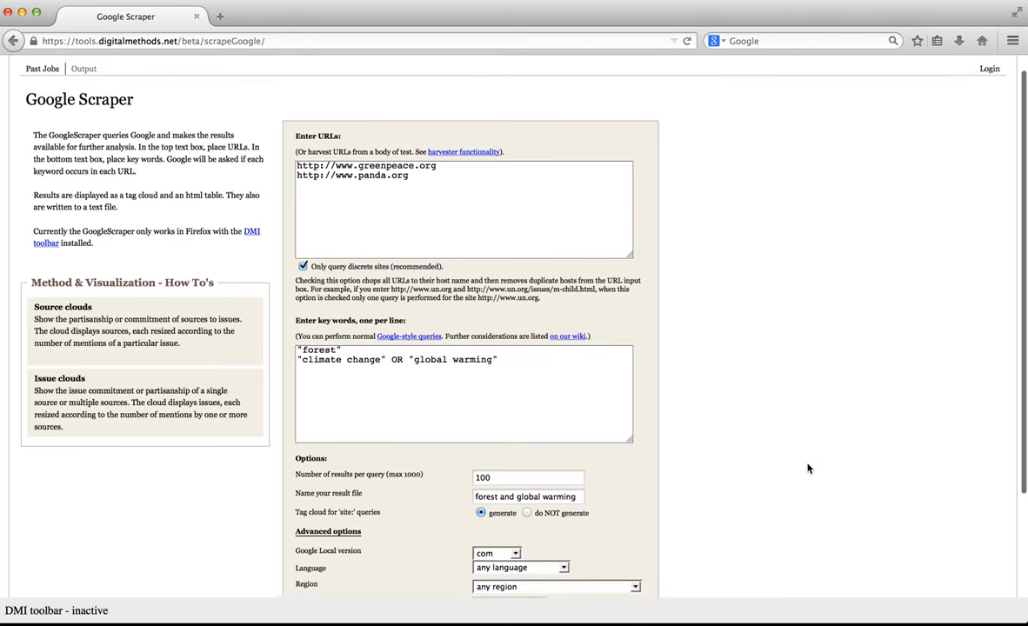
scroll(down, 3)
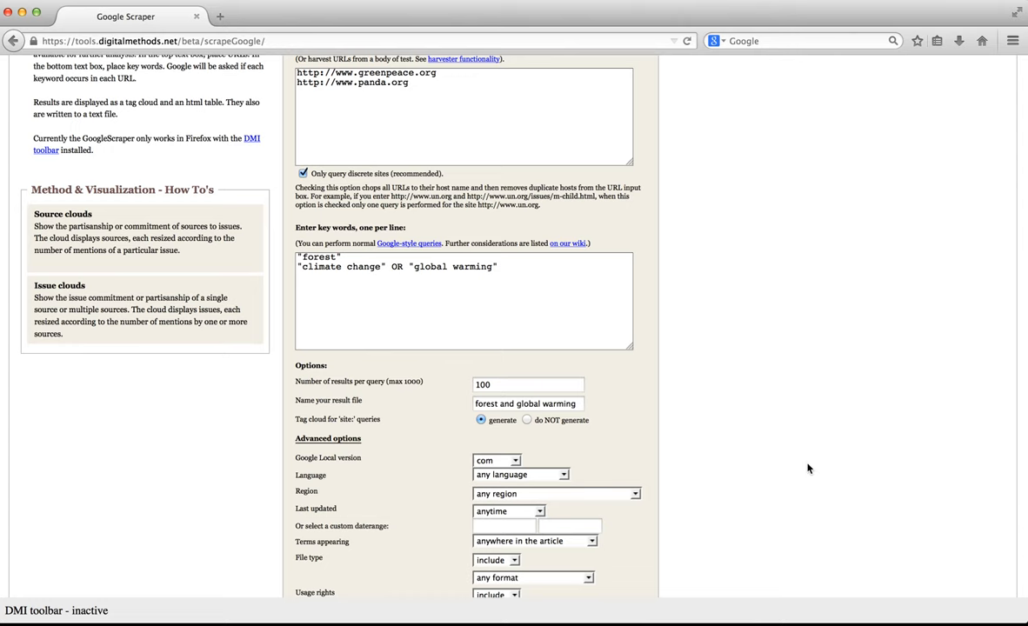
scroll(down, 3)
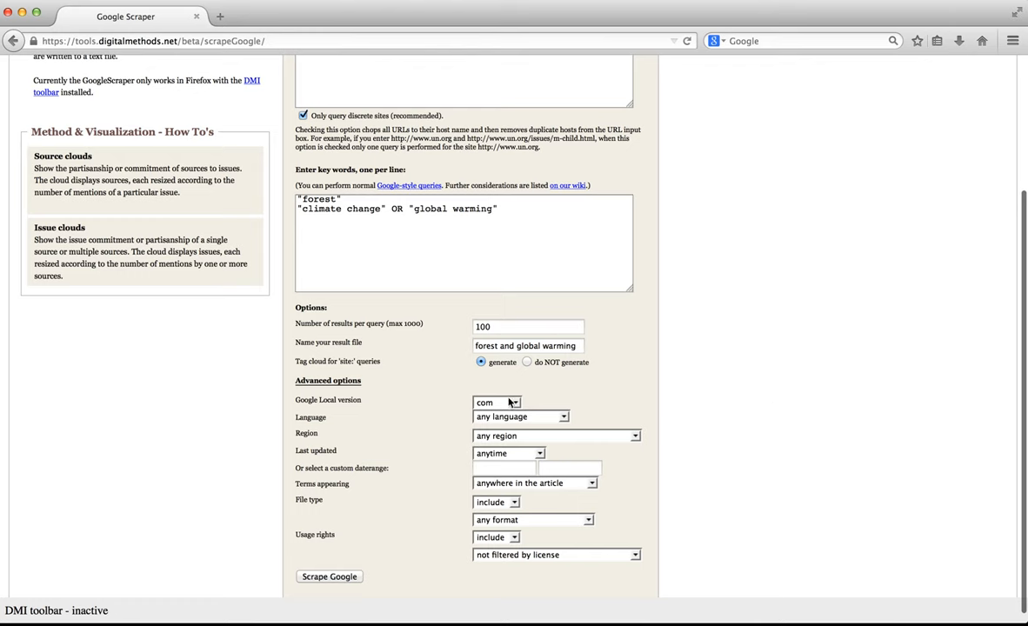
click(496, 402)
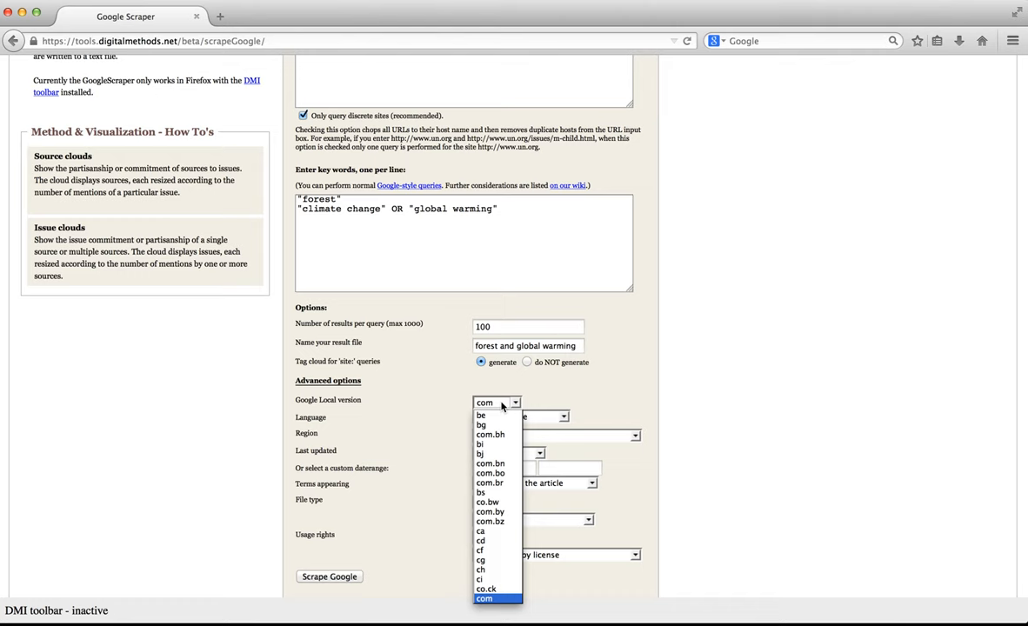
click(484, 599)
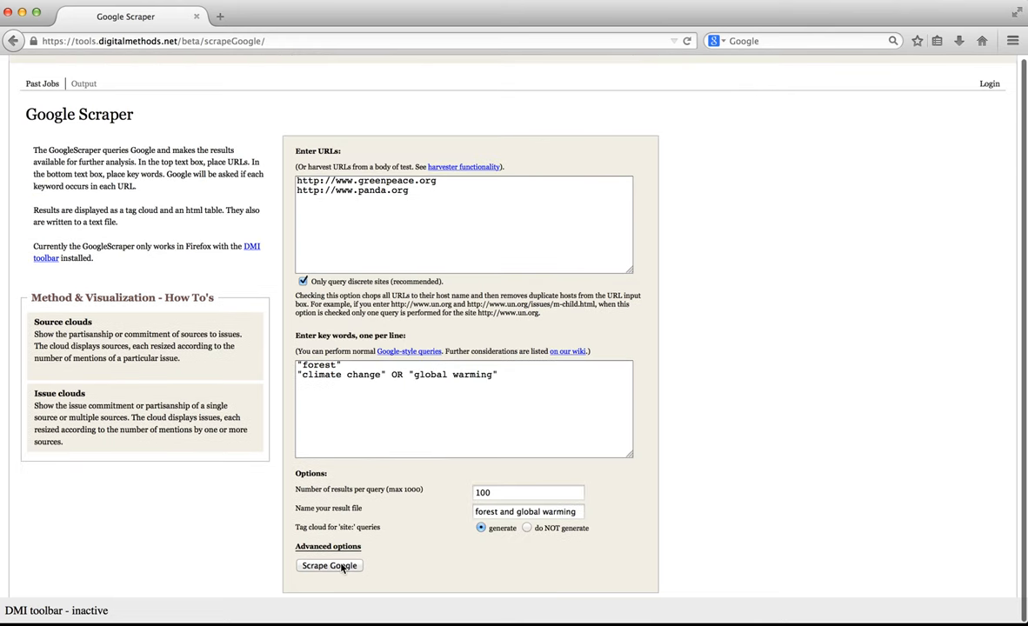
Step: Start the Google scrape and submit 'canici' as the captcha answer
click(329, 566)
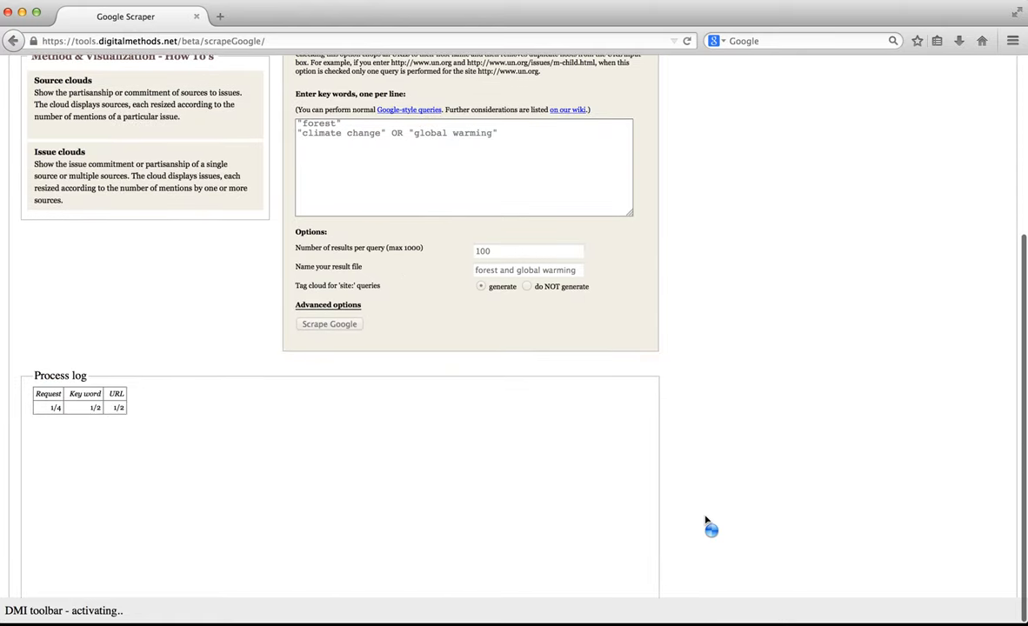
click(328, 323)
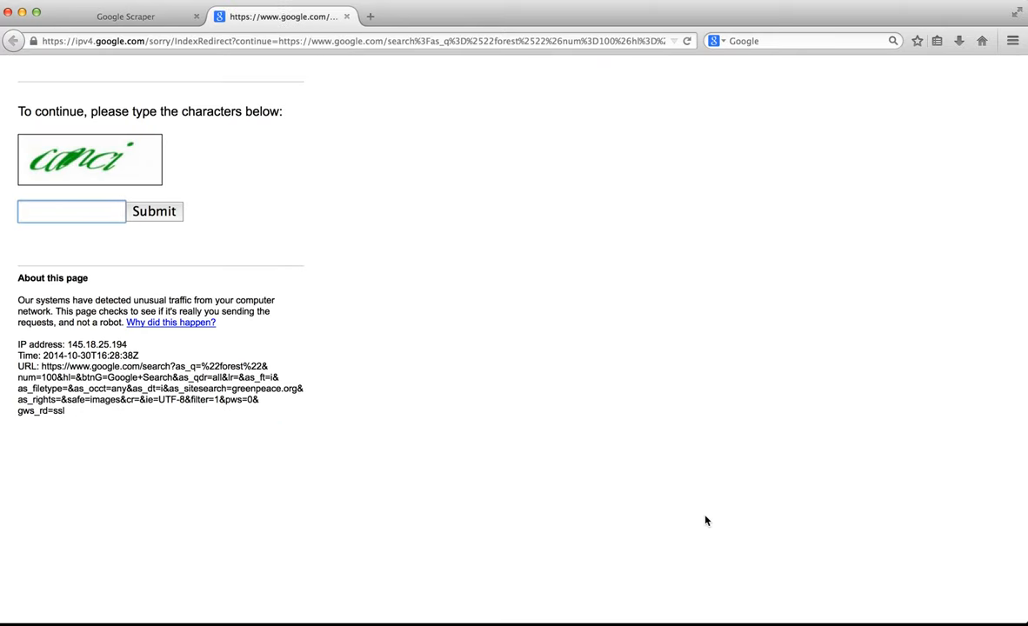
click(71, 211)
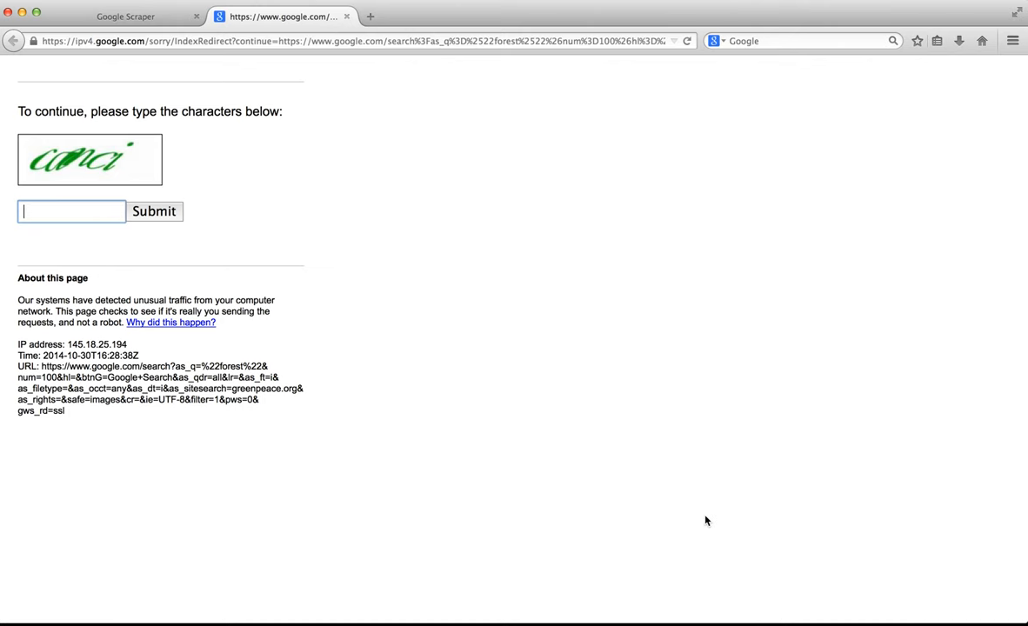
text(canic)
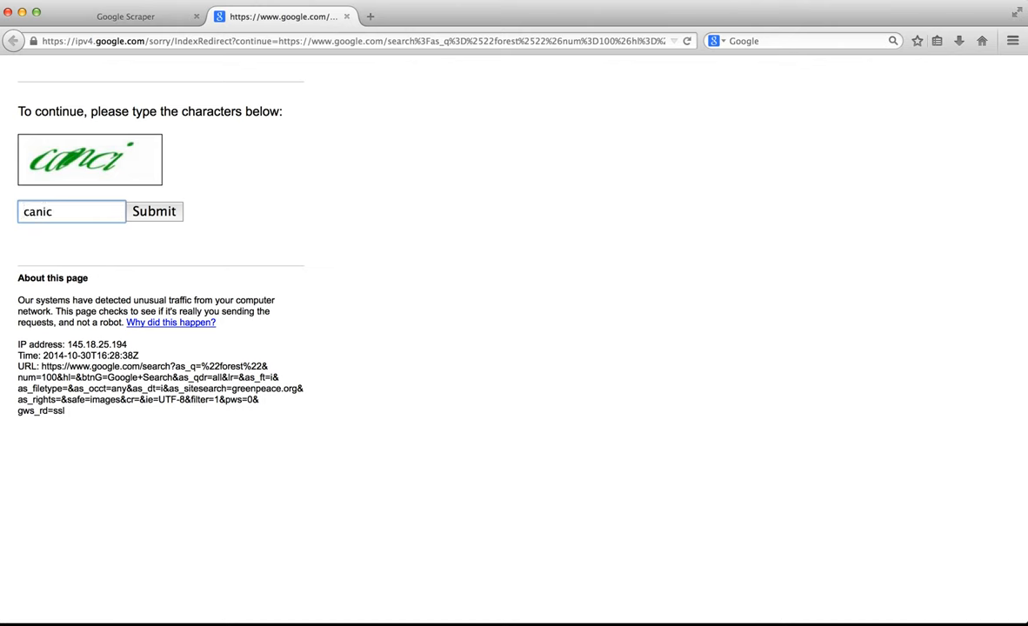
text(i)
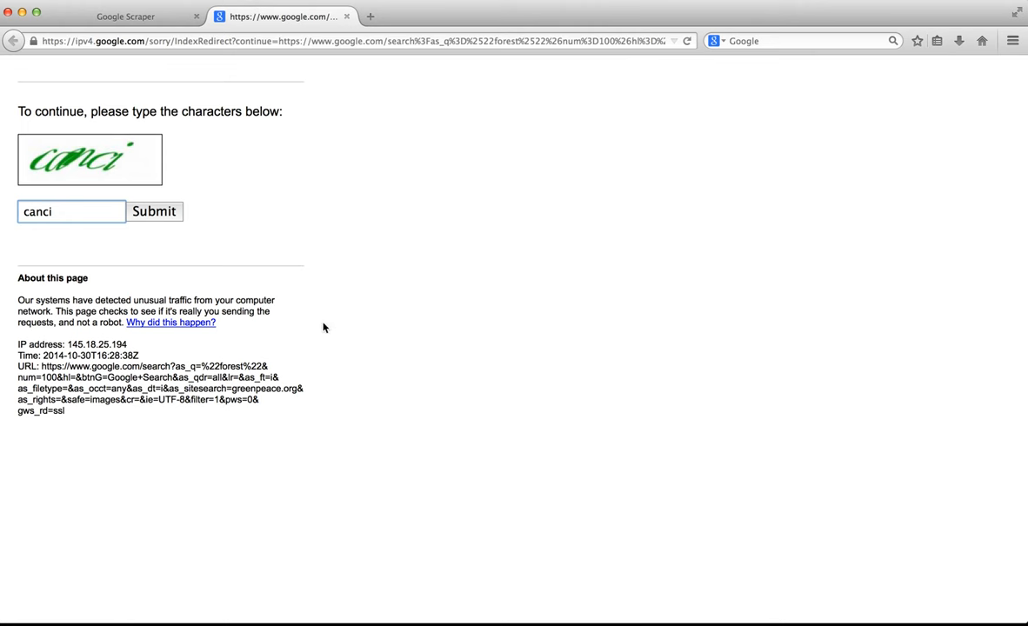
click(154, 211)
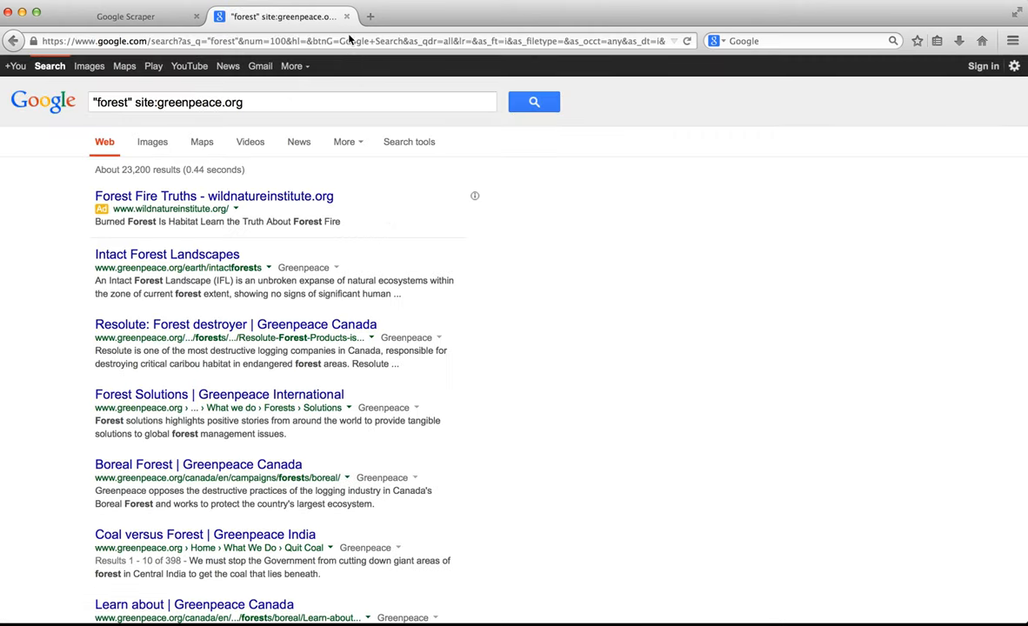
mouse_move(392, 183)
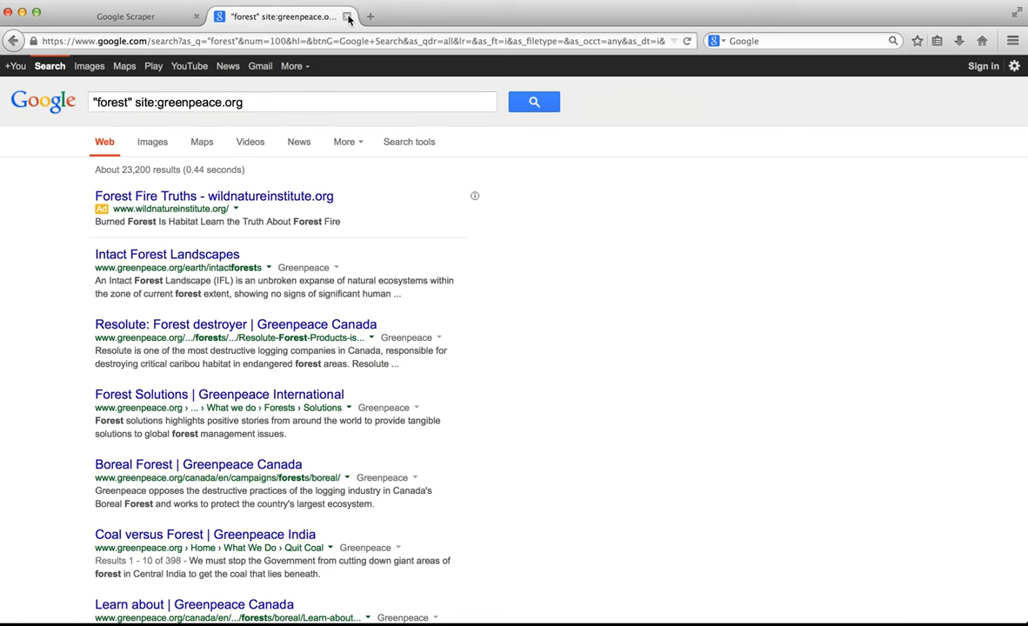
Step: Close the captcha tab and follow the process log as the keyword-site queries run
click(126, 16)
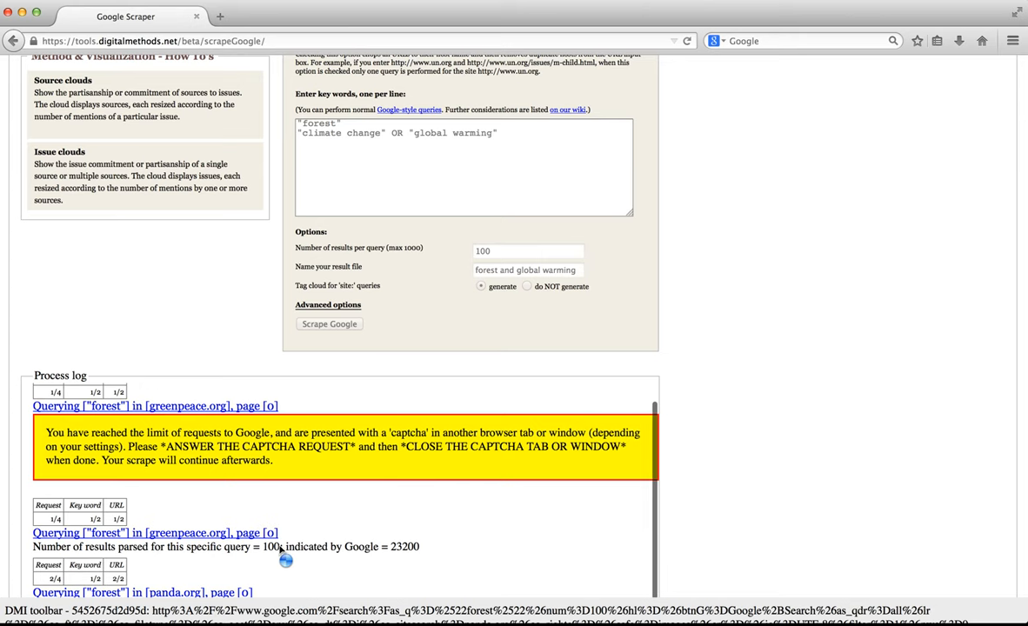
mouse_move(411, 563)
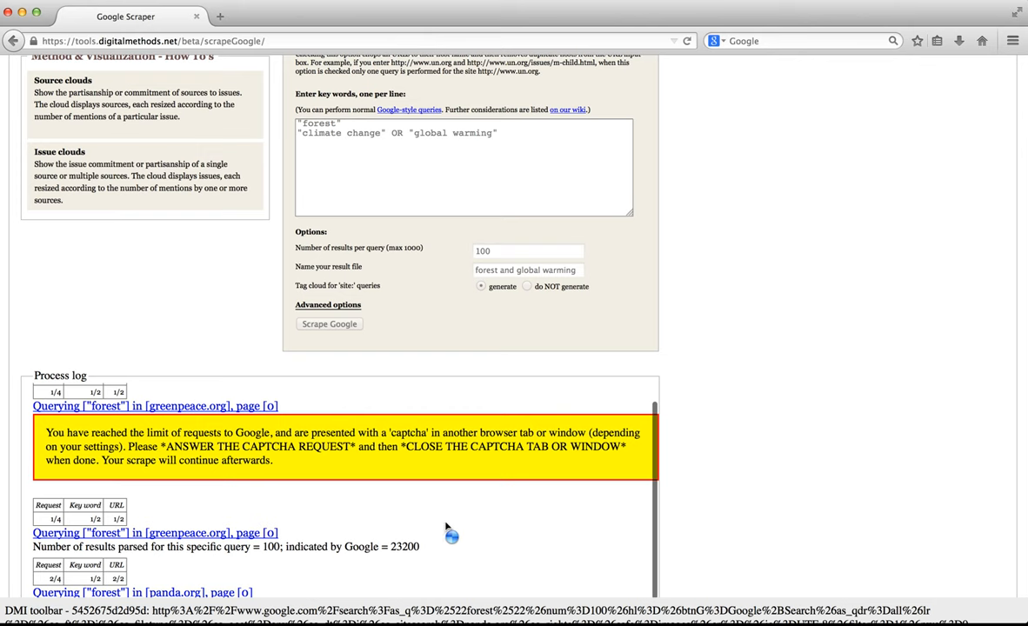
mouse_move(251, 564)
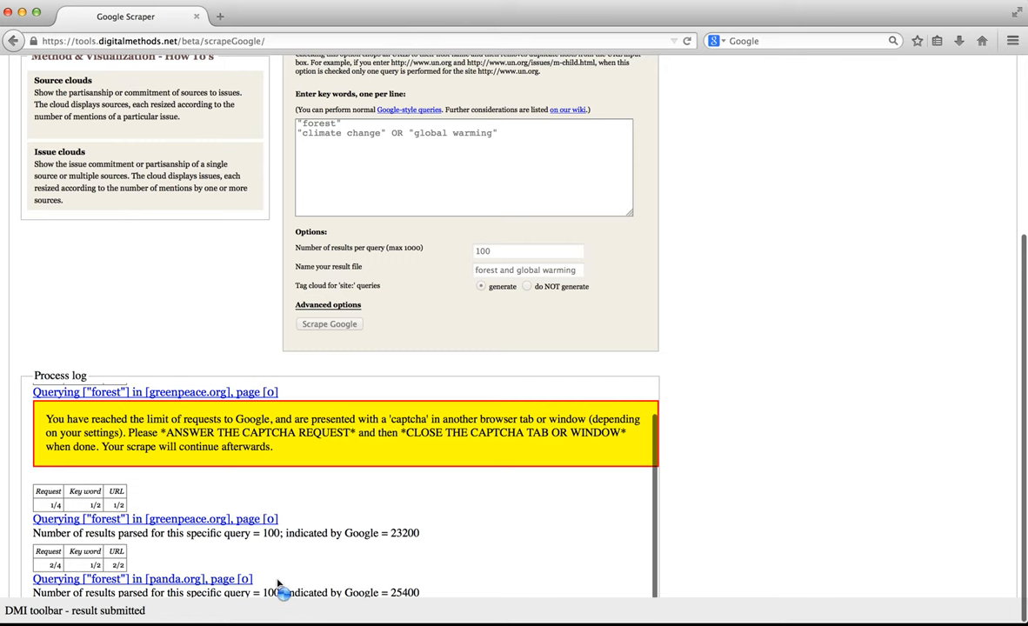
scroll(down, 3)
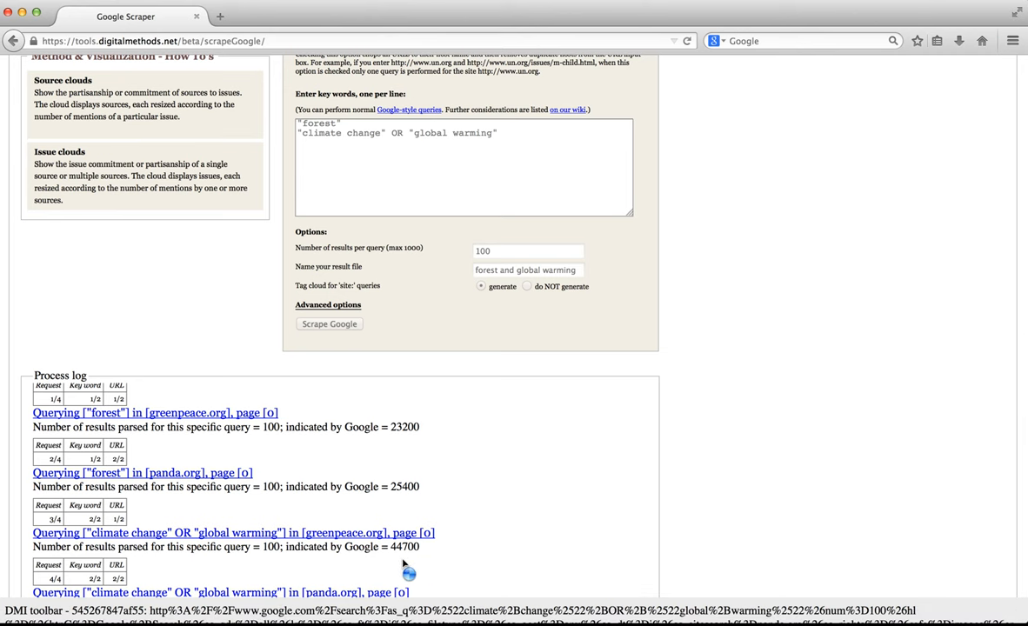
mouse_move(191, 592)
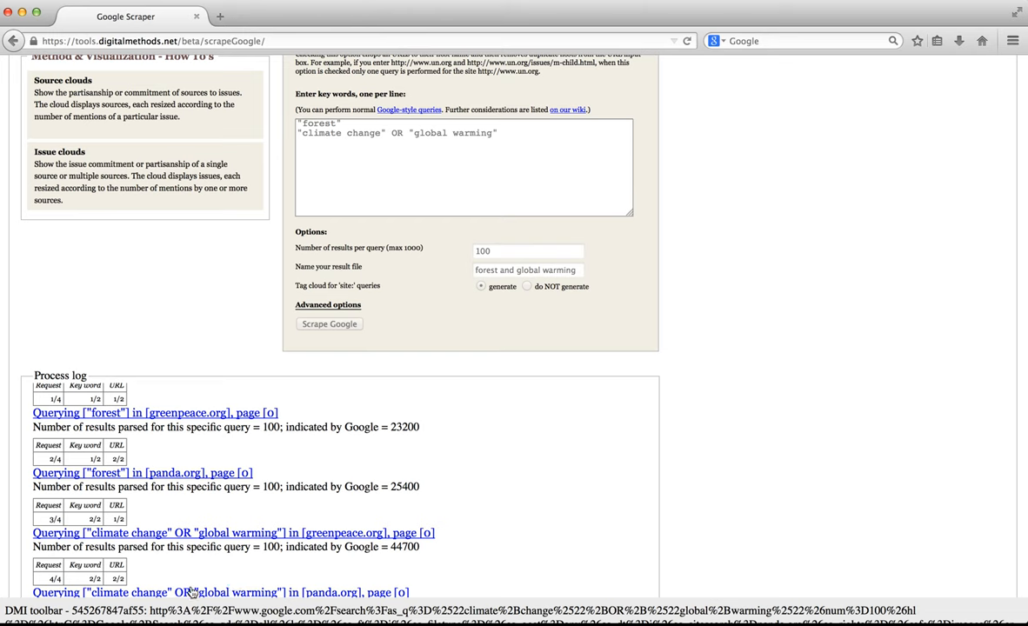
mouse_move(470, 576)
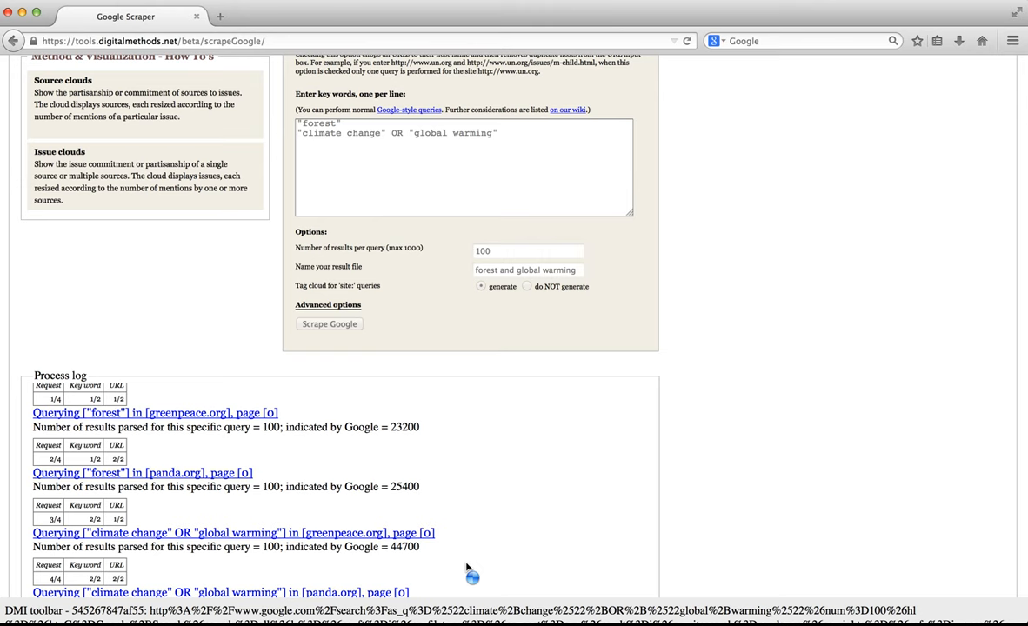
mouse_move(522, 557)
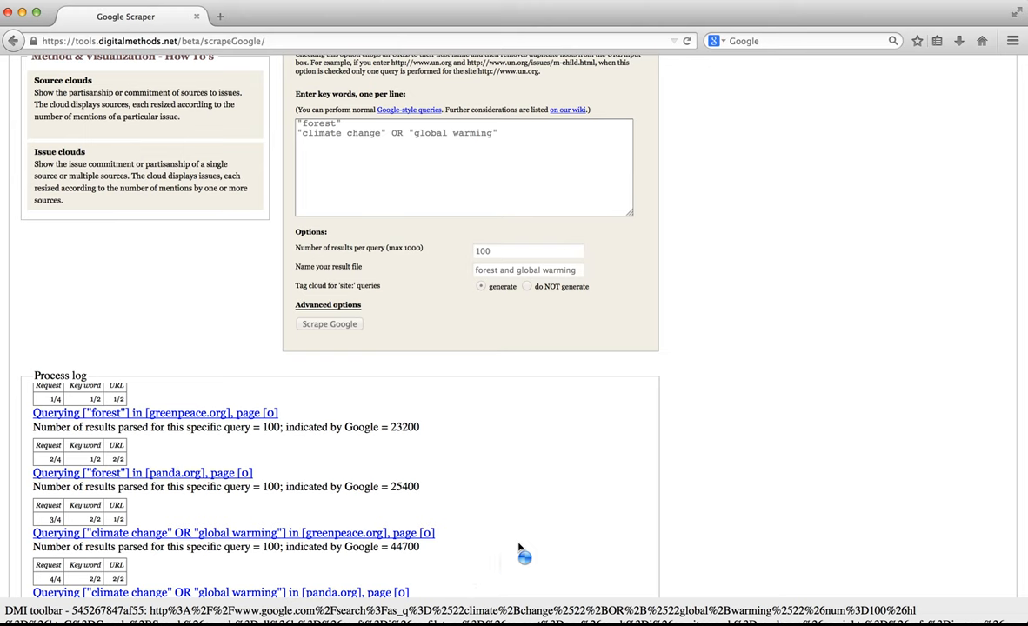
mouse_move(739, 465)
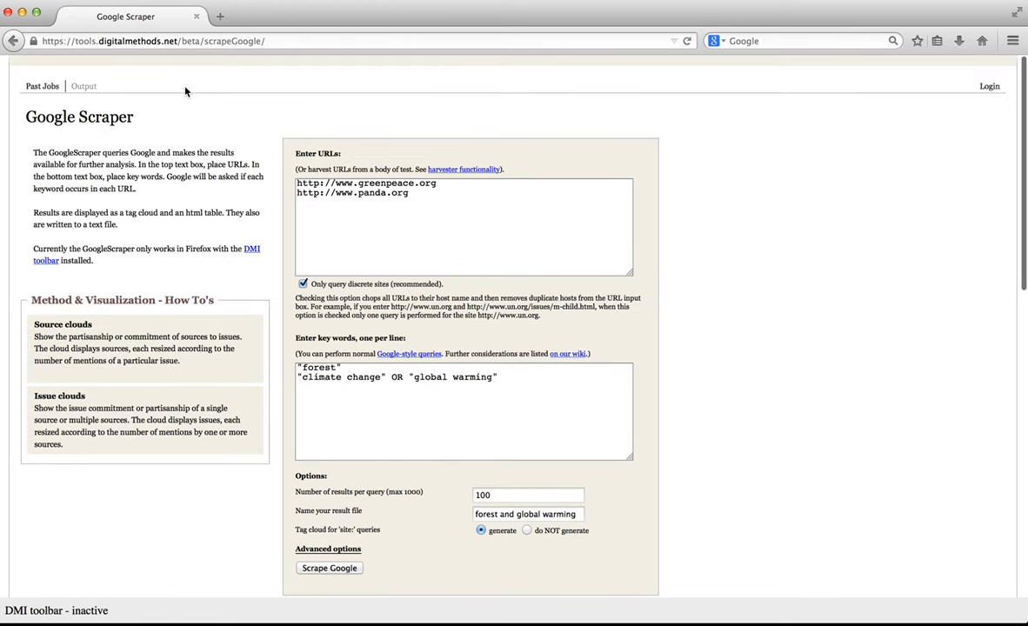
Step: Download the forest_and_global_warming CSV and open it with LibreOffice Calc
click(84, 86)
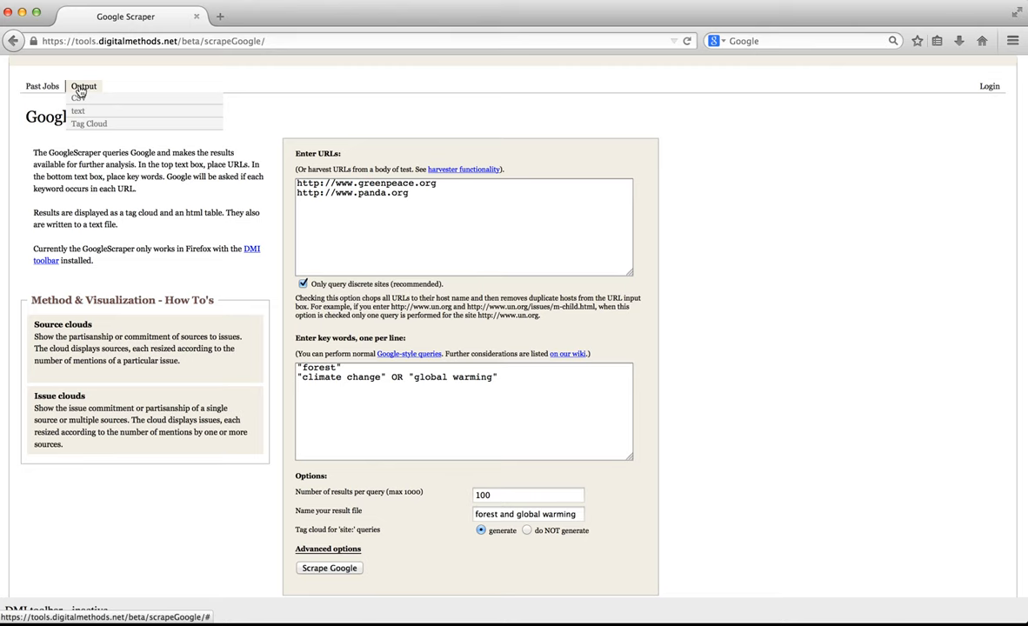
mouse_move(80, 111)
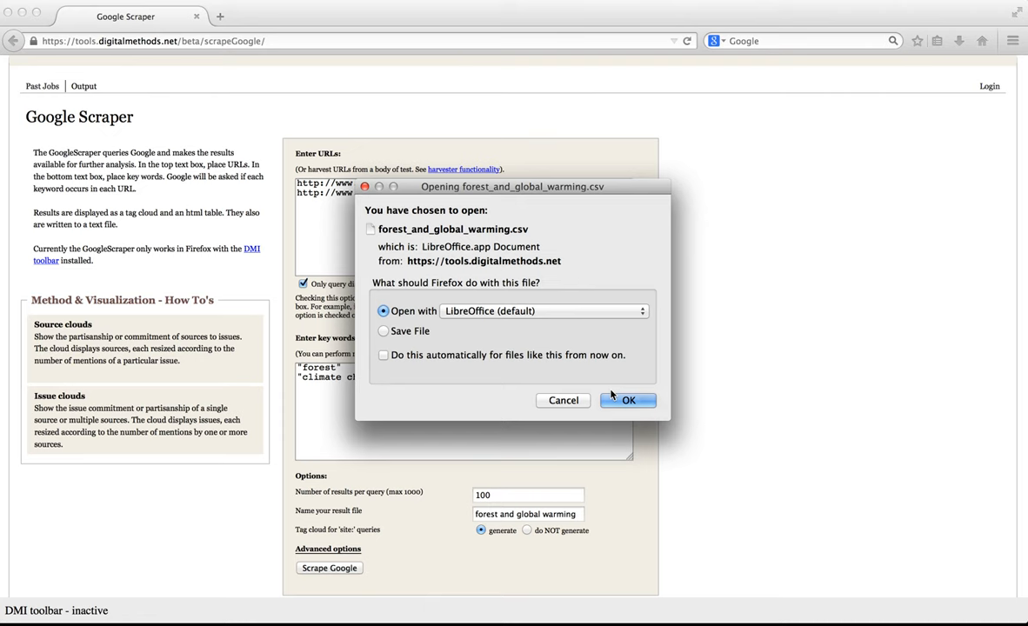
click(628, 400)
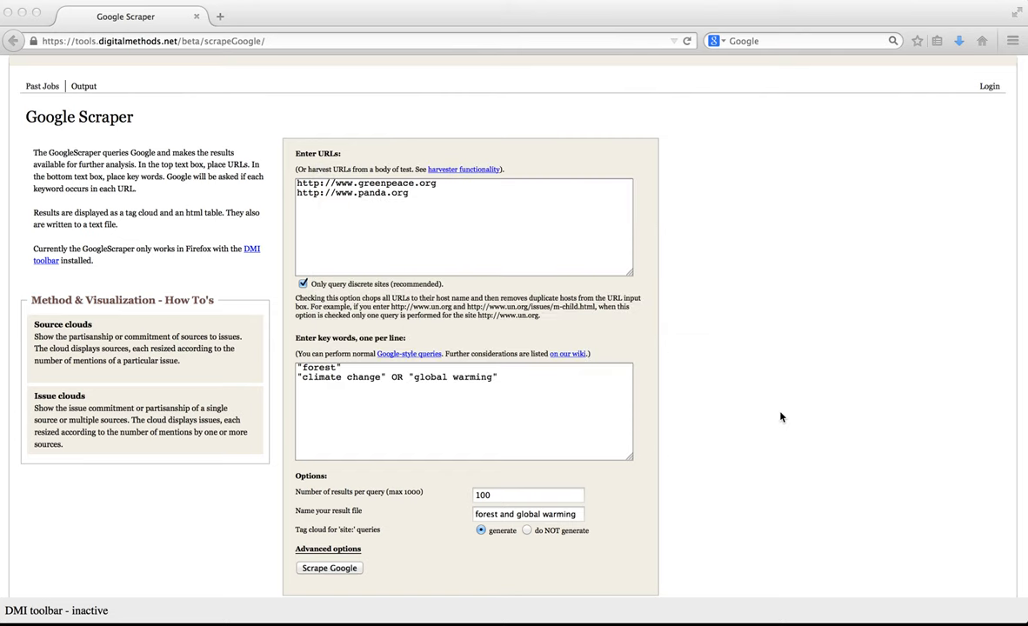
click(329, 567)
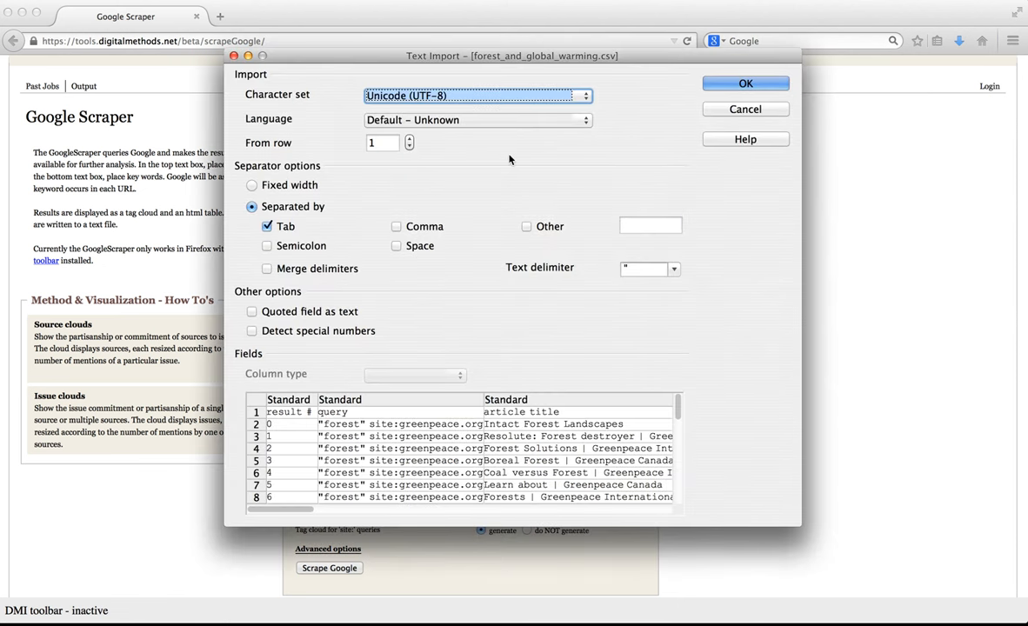
Step: Import the CSV with Tab separator, review the sheet, and bring Google Scraper forward
click(745, 83)
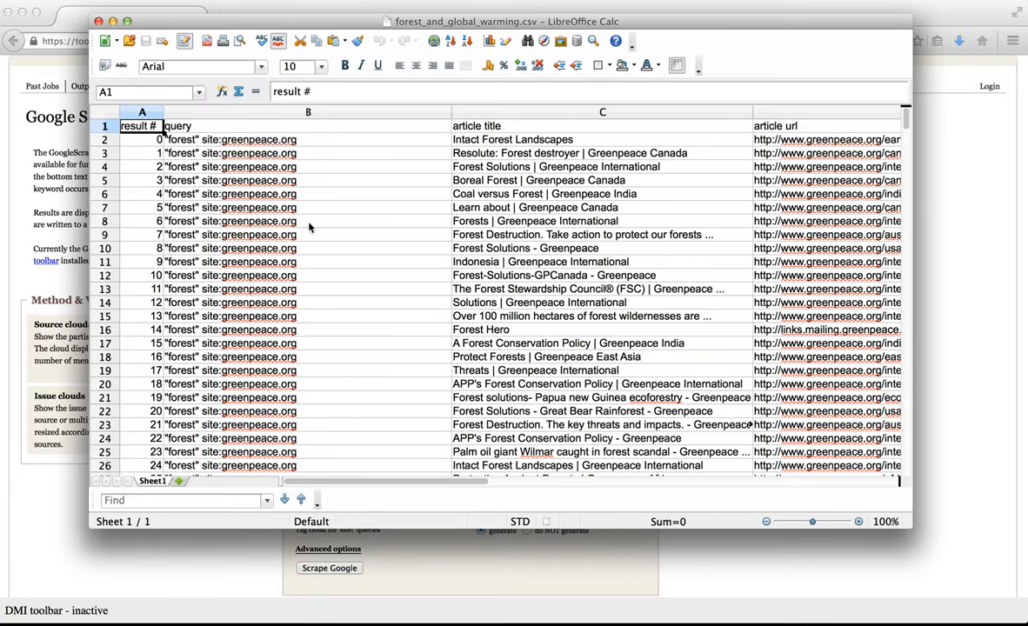
mouse_move(324, 228)
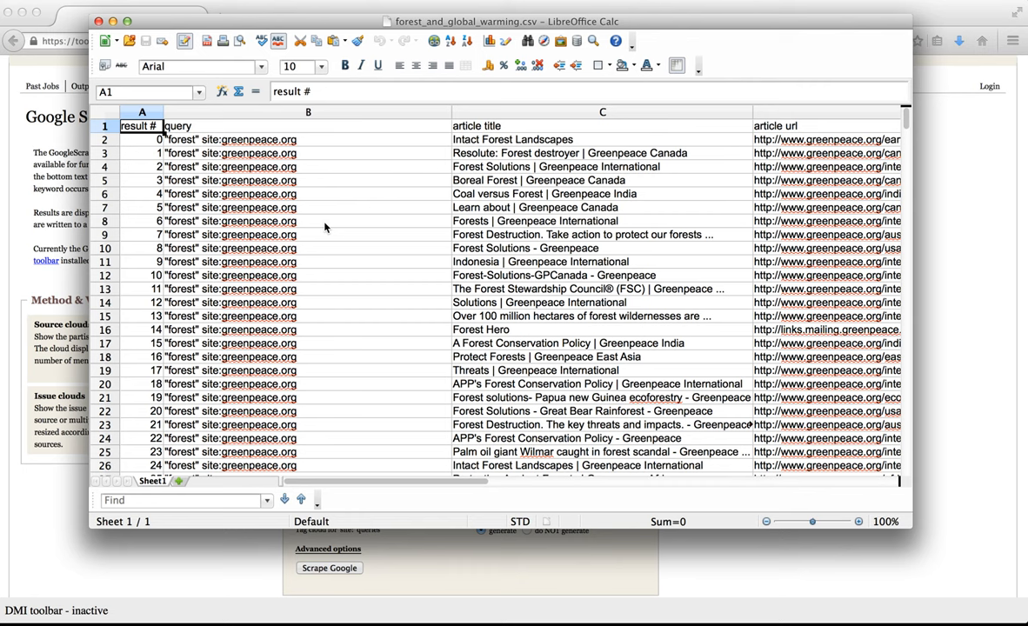
mouse_move(128, 137)
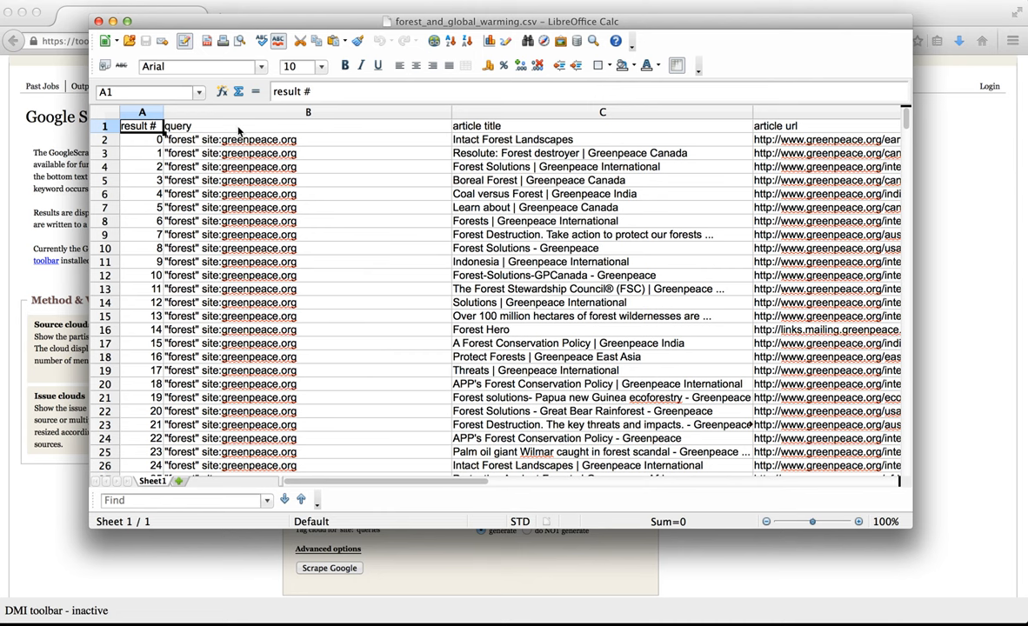
click(603, 125)
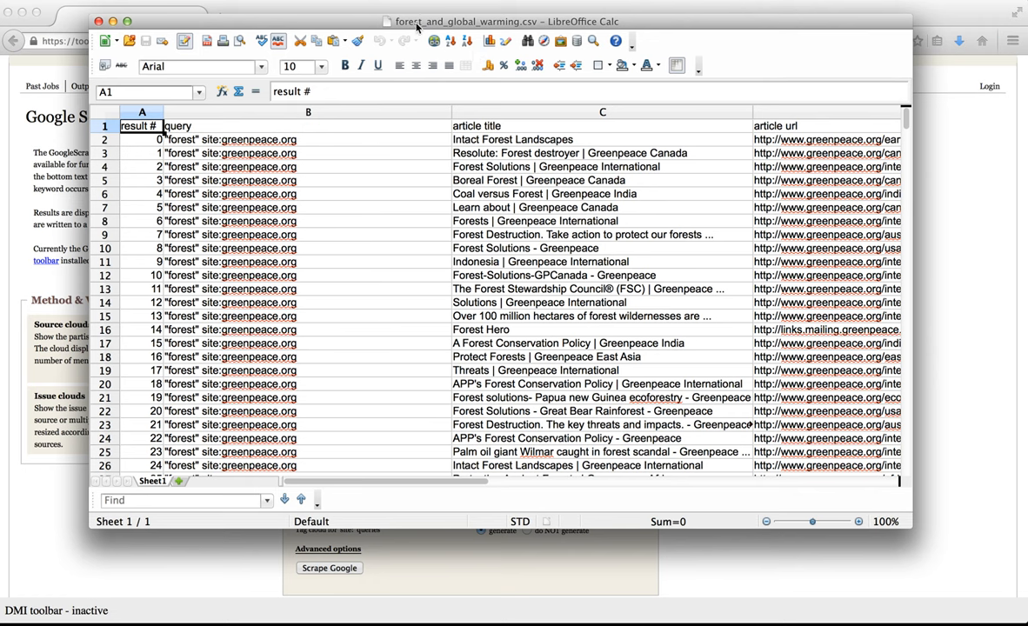
click(125, 16)
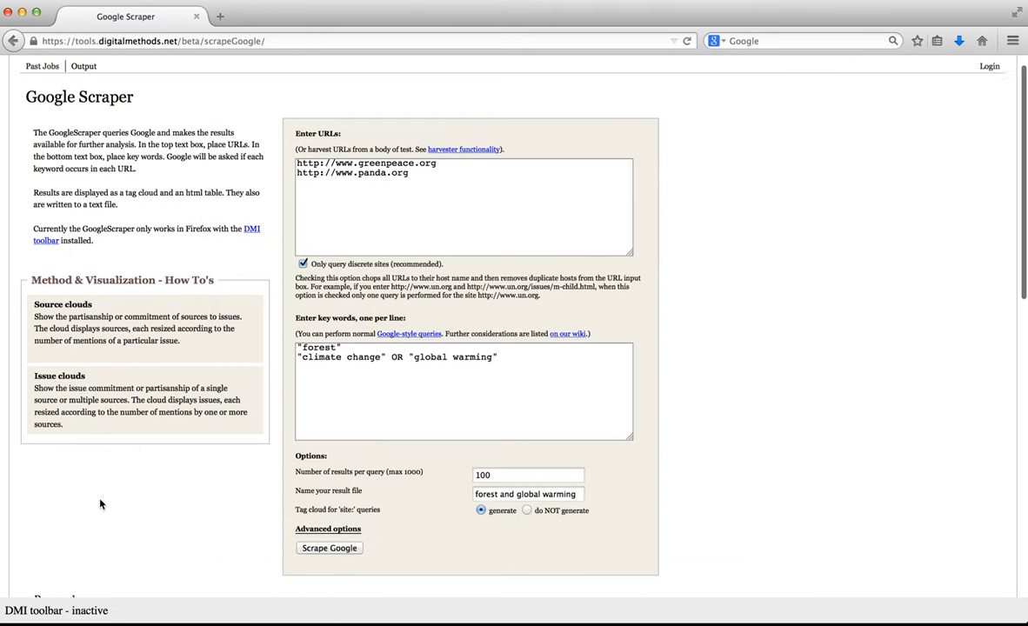
Step: Scroll the Google results for "forest" site:greenpeace.org, listing about 23,200 results
scroll(down, 3)
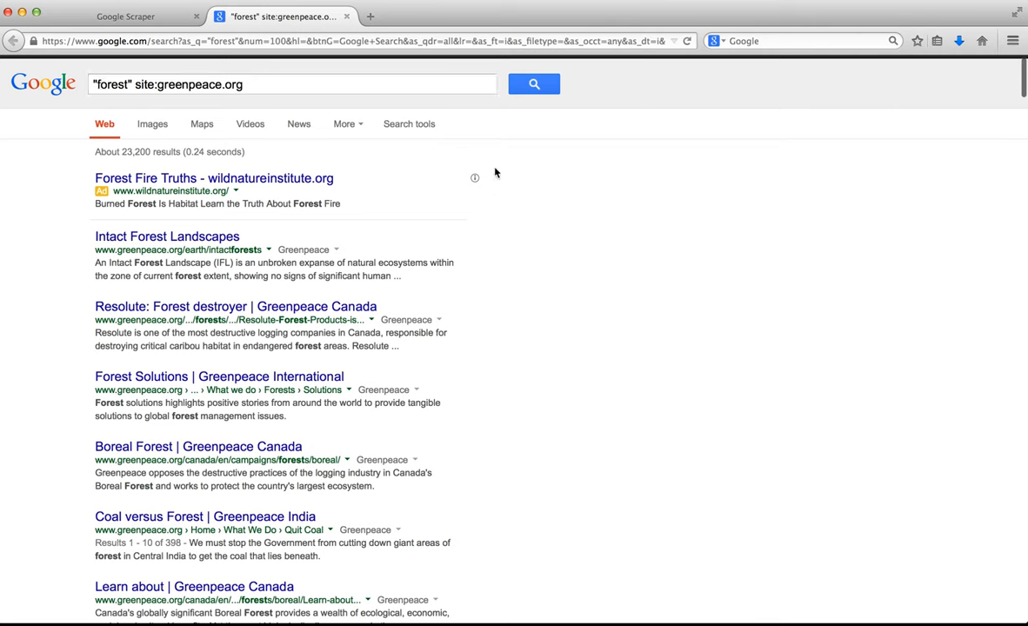
mouse_move(601, 471)
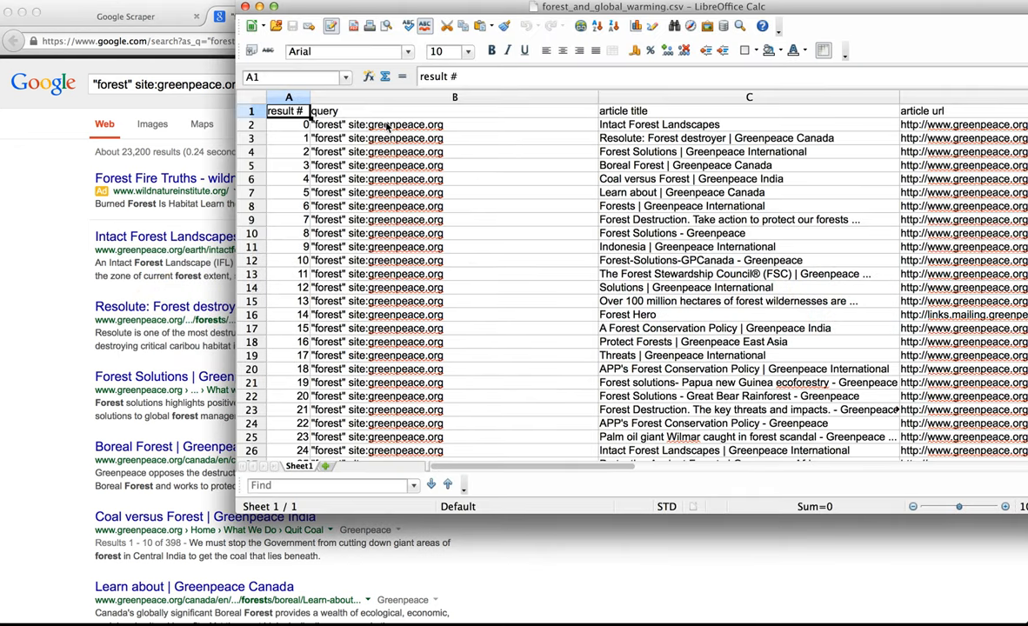
mouse_move(629, 120)
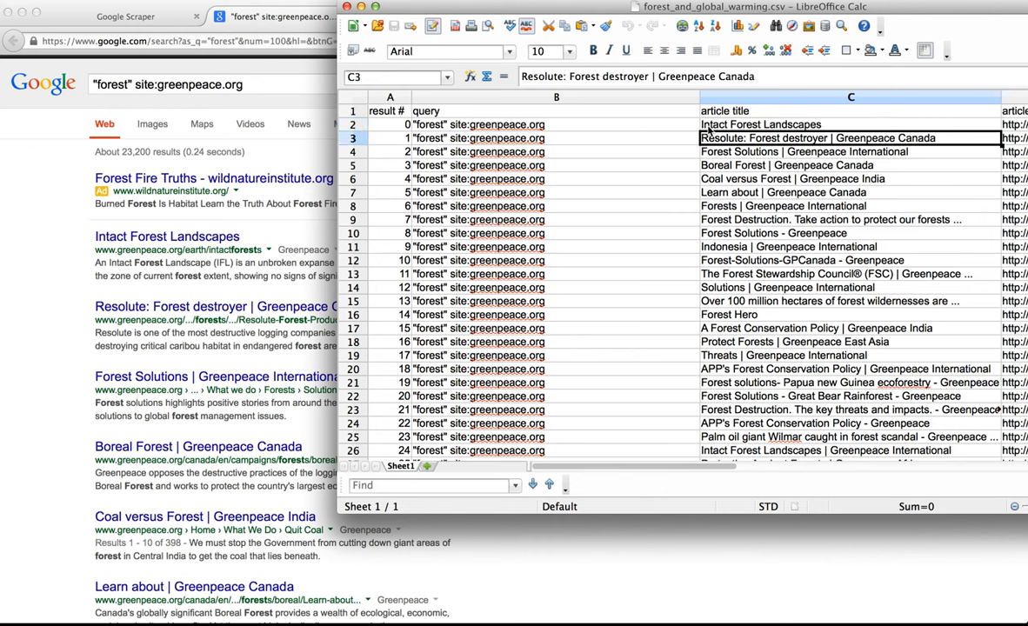
Step: Scan the scraped greenpeace.org and panda.org rows in Calc, then return to Google Scraper's results
click(851, 178)
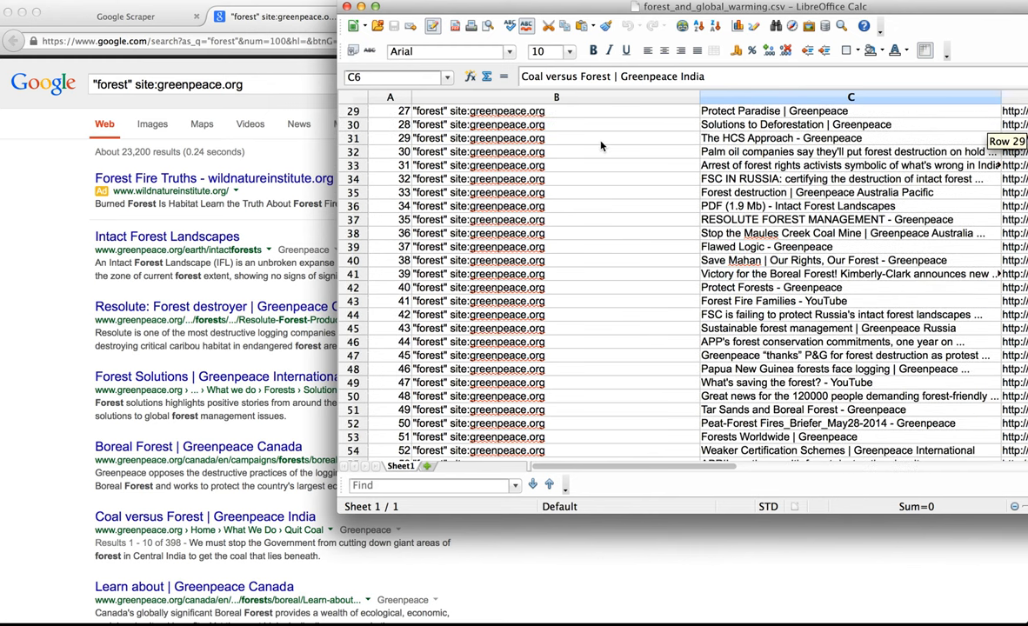
scroll(down, 3)
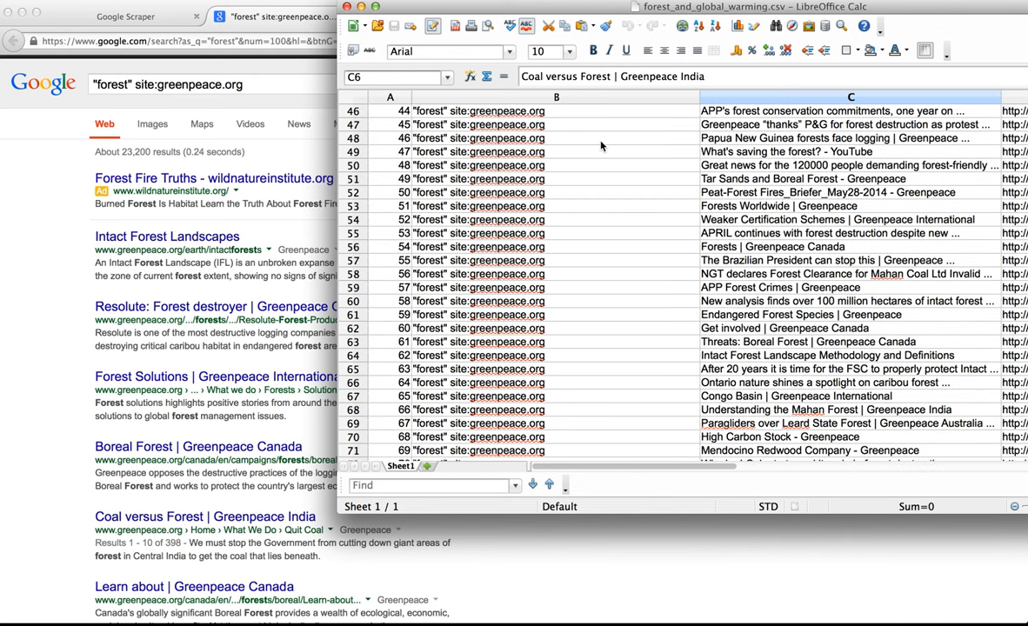
scroll(down, 3)
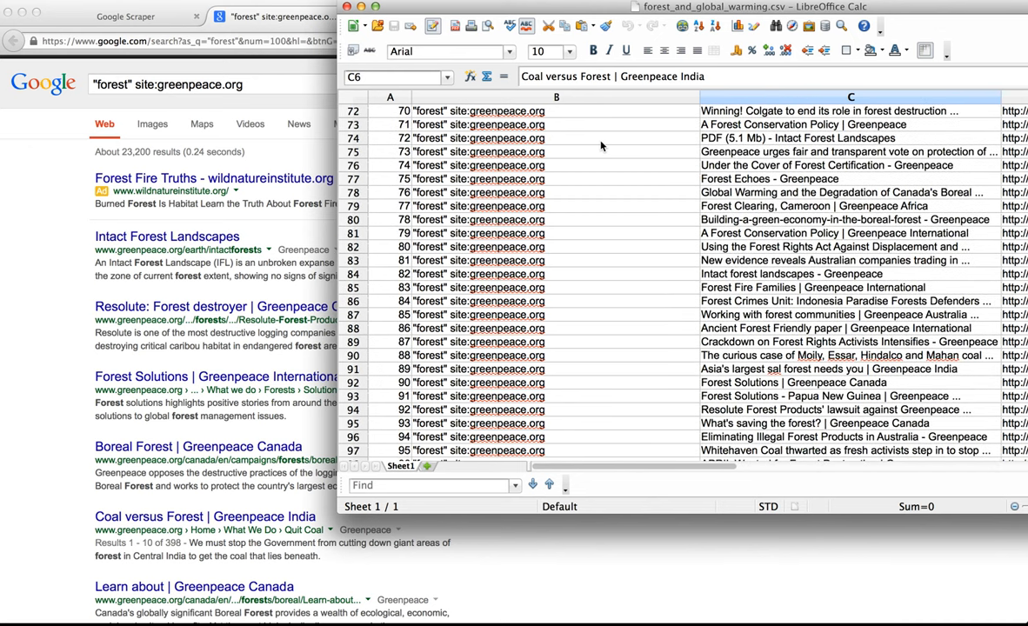
scroll(down, 3)
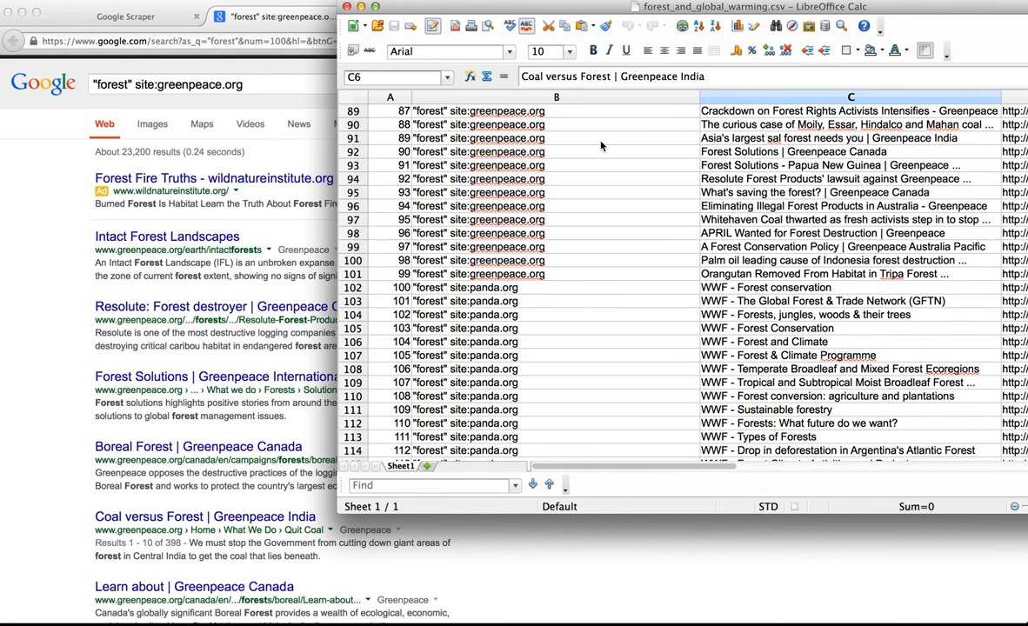
scroll(down, 3)
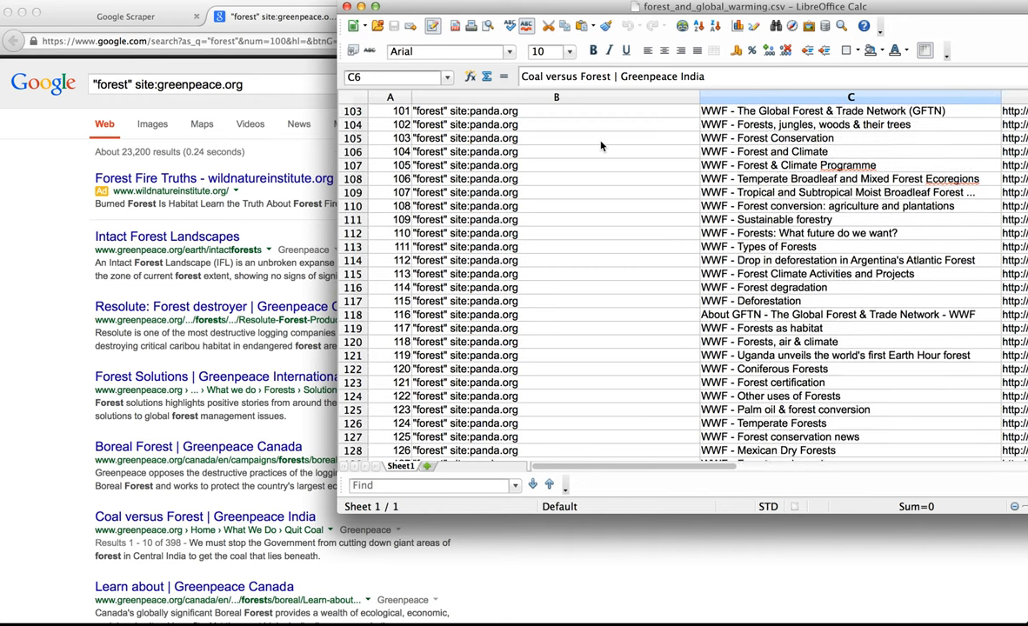
scroll(down, 3)
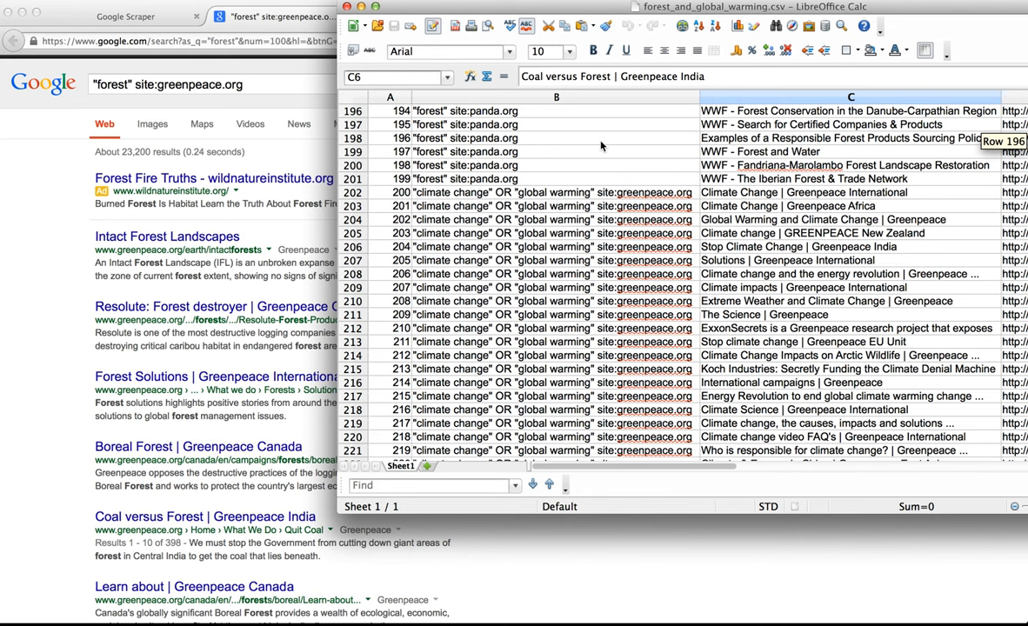
scroll(down, 3)
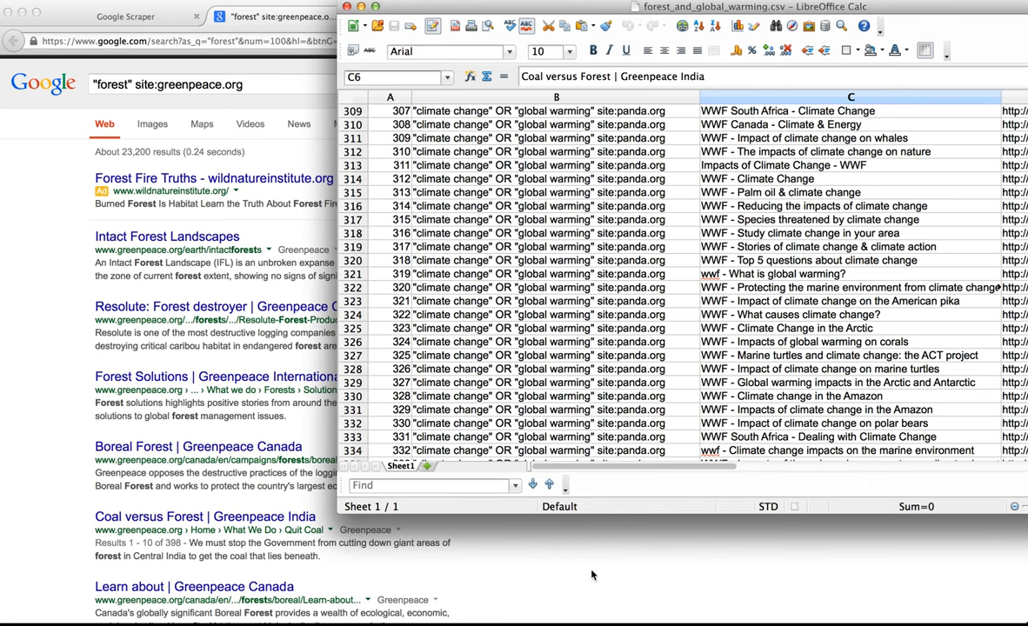
click(130, 16)
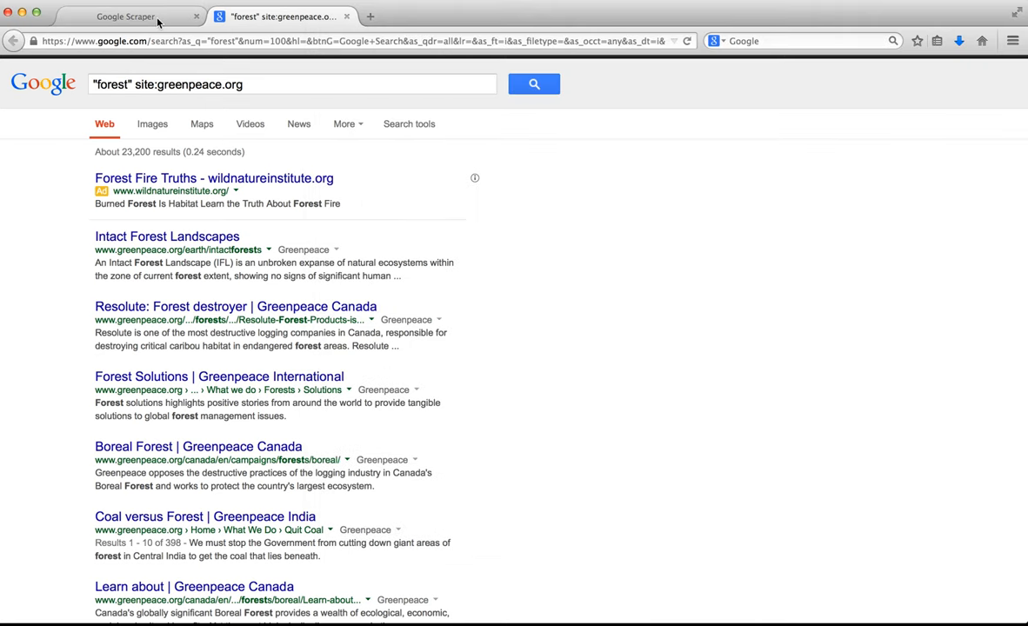
click(125, 16)
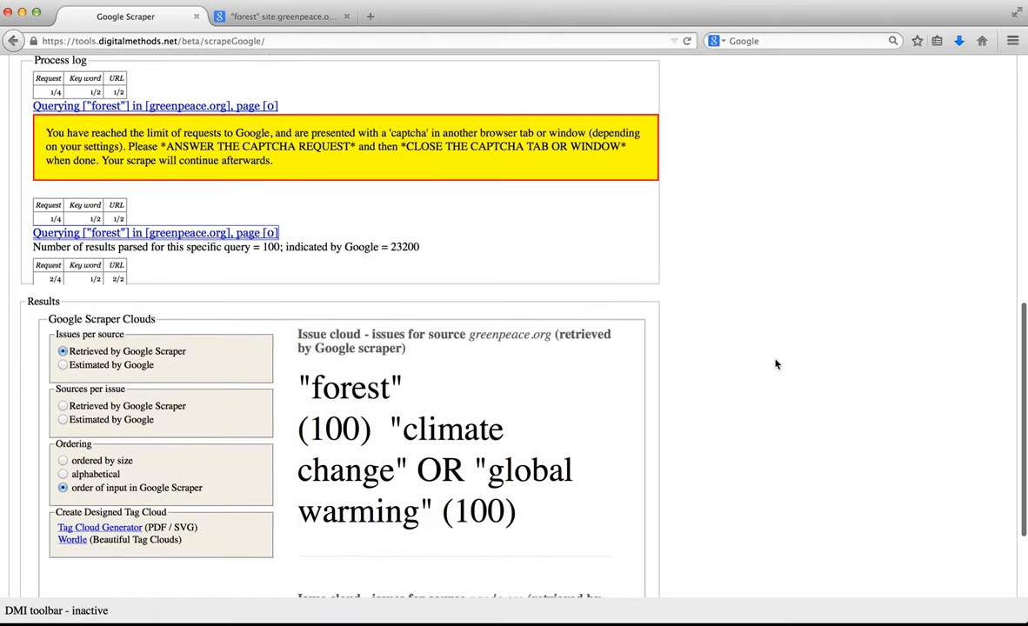
Step: Scroll to the greenpeace.org and panda.org issue clouds, each with 100 retrieved results per keyword
scroll(down, 3)
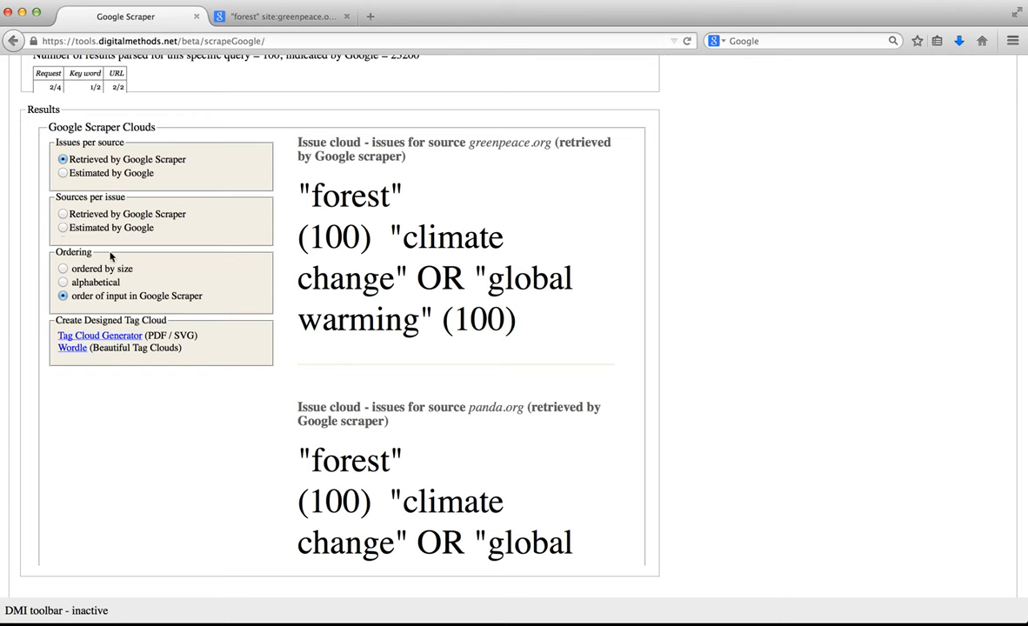
mouse_move(119, 321)
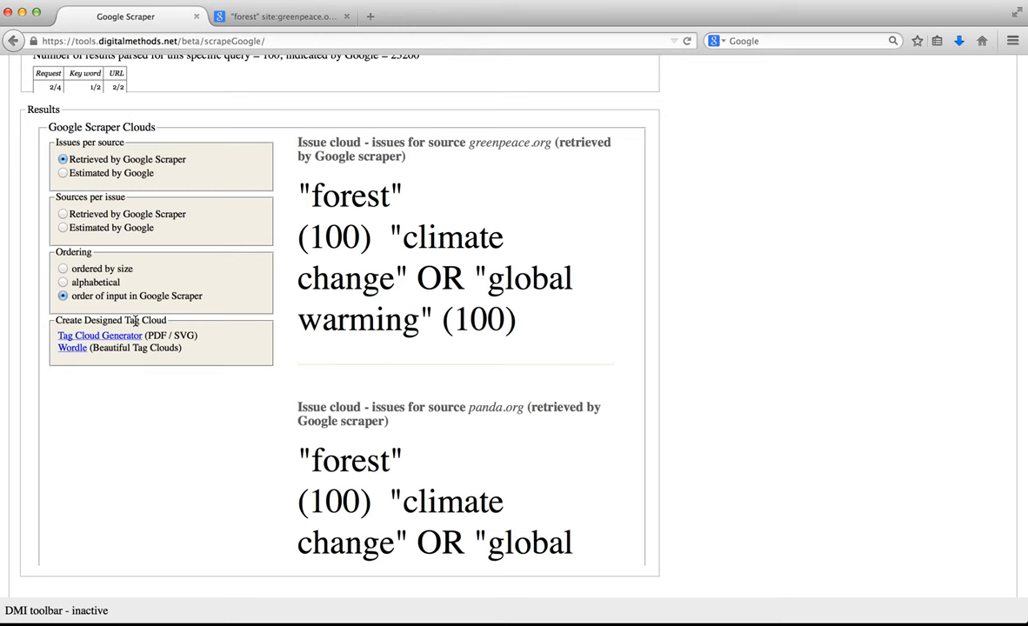
mouse_move(326, 373)
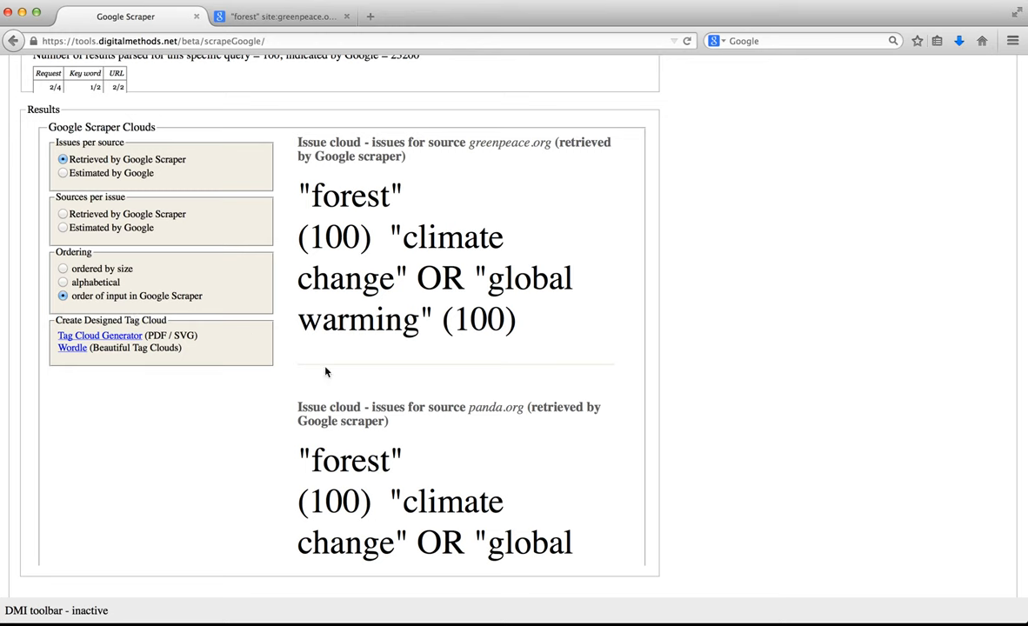
mouse_move(538, 263)
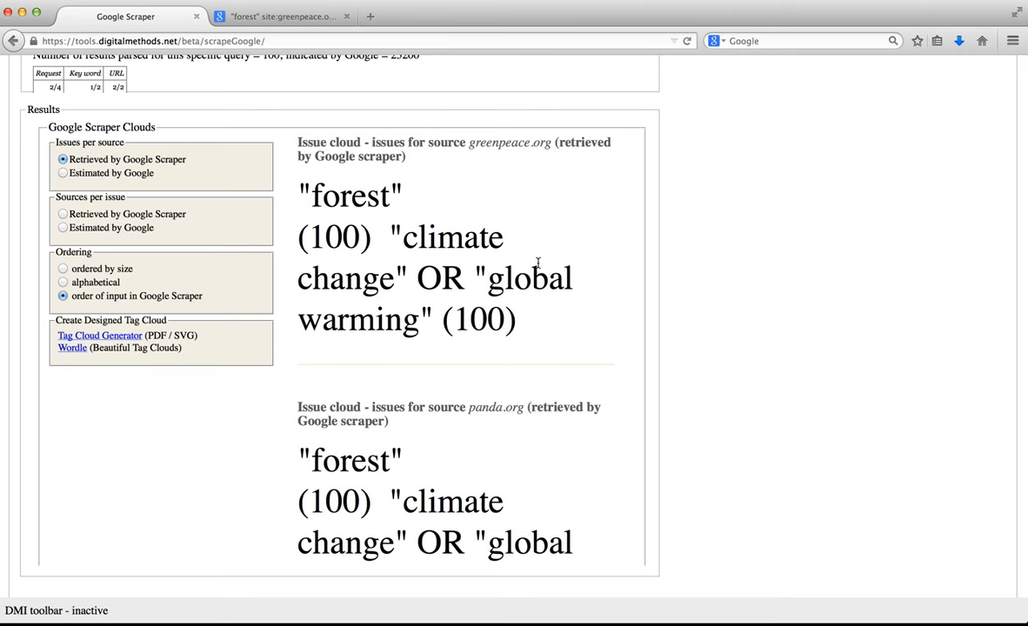
mouse_move(309, 128)
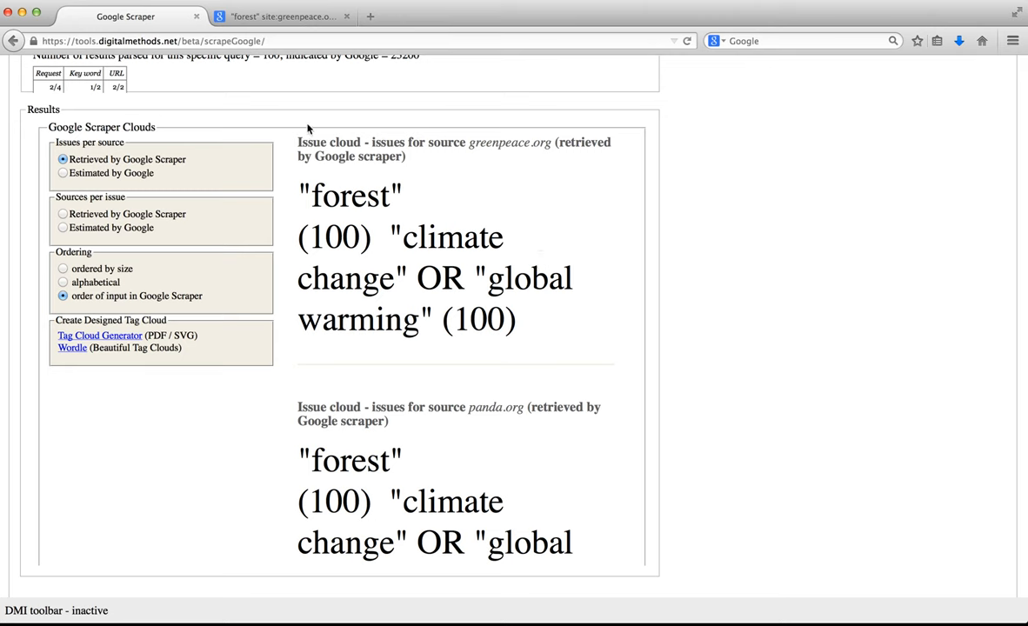
mouse_move(436, 172)
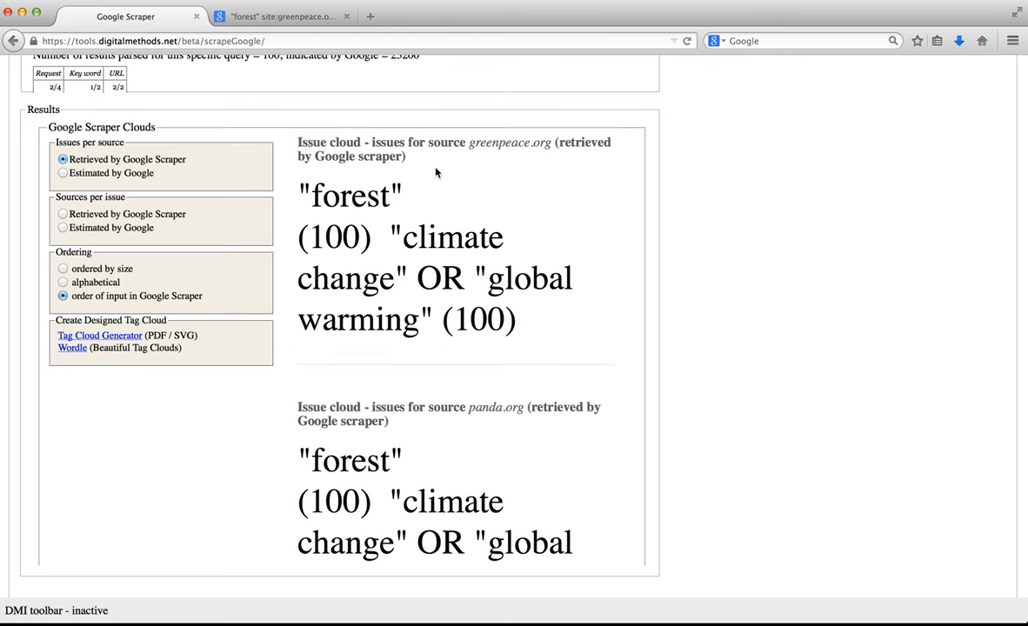
mouse_move(487, 146)
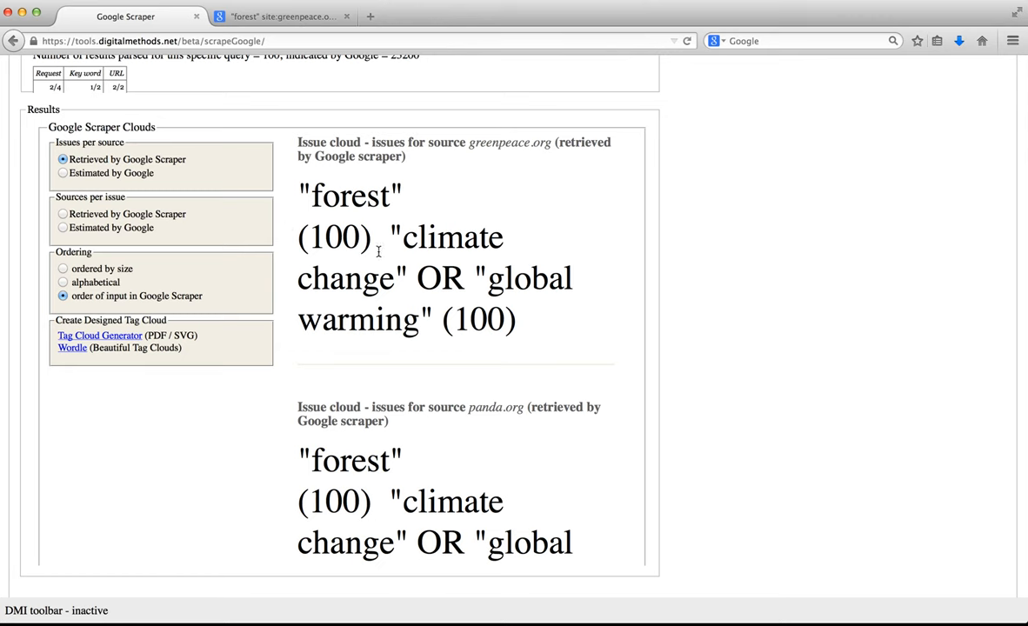
mouse_move(403, 171)
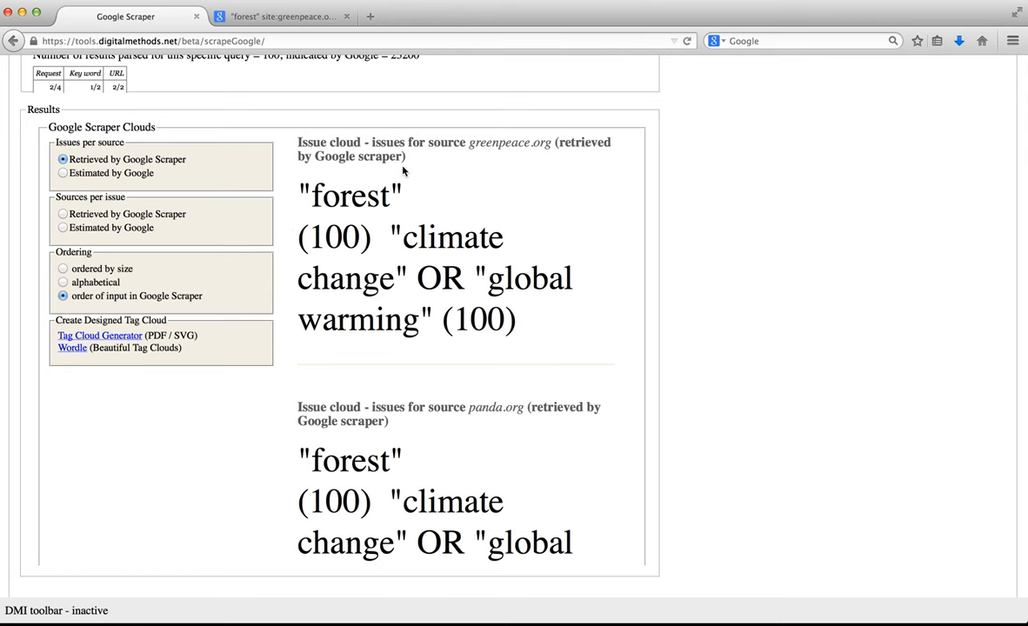
mouse_move(392, 198)
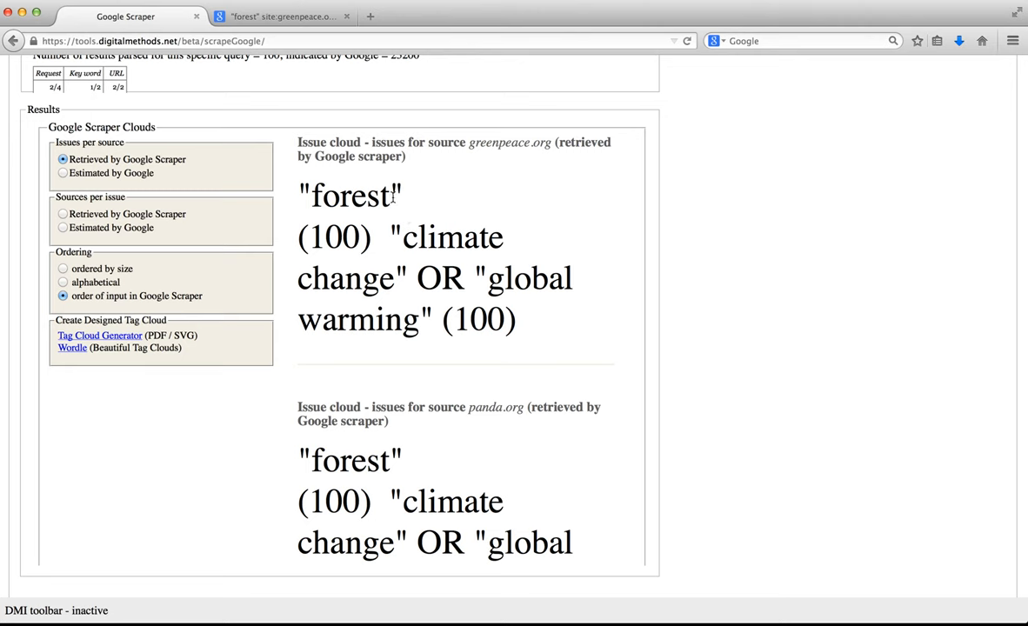
mouse_move(512, 247)
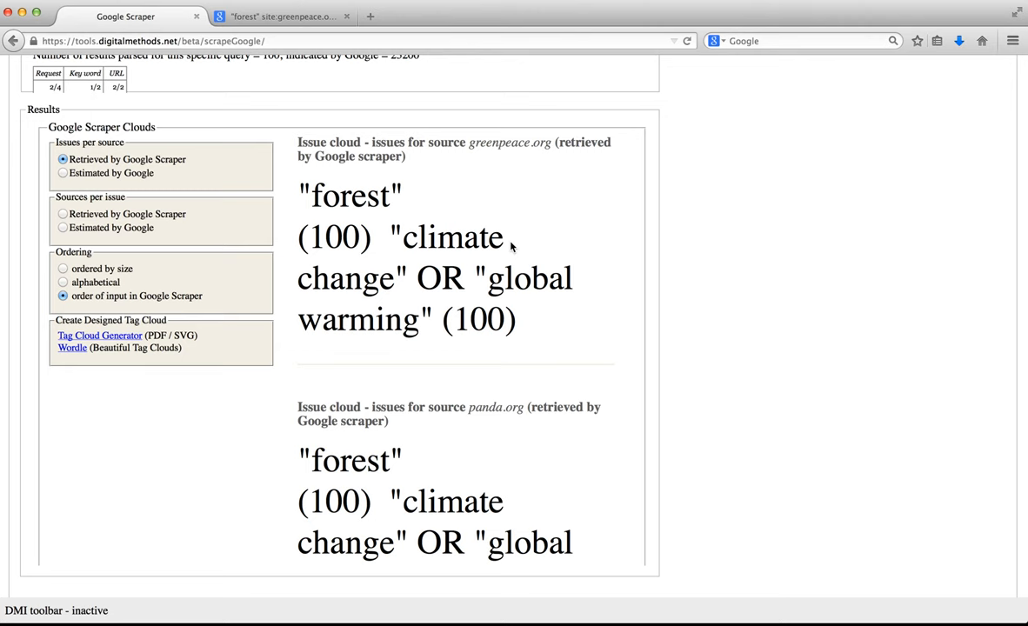
scroll(down, 3)
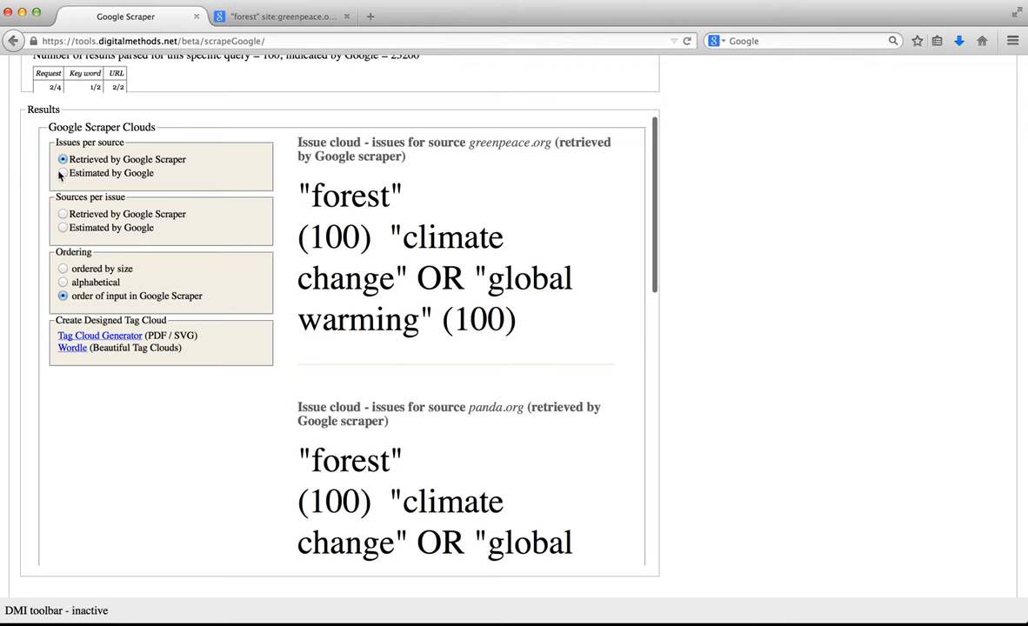
Step: Switch issues per source to 'Estimated by Google' and check greenpeace.org's estimated counts
click(63, 173)
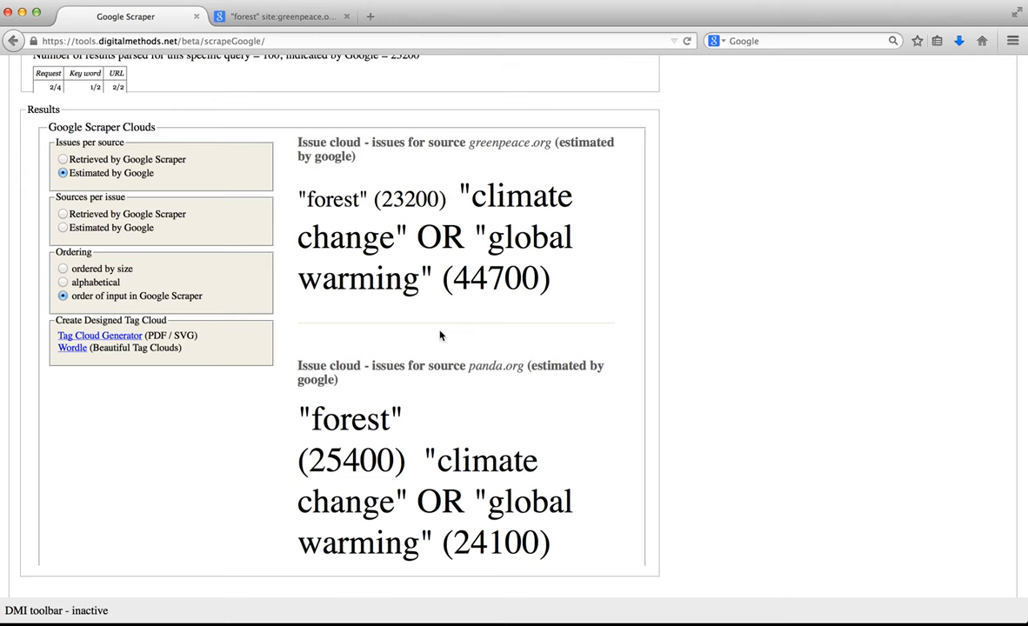
mouse_move(407, 211)
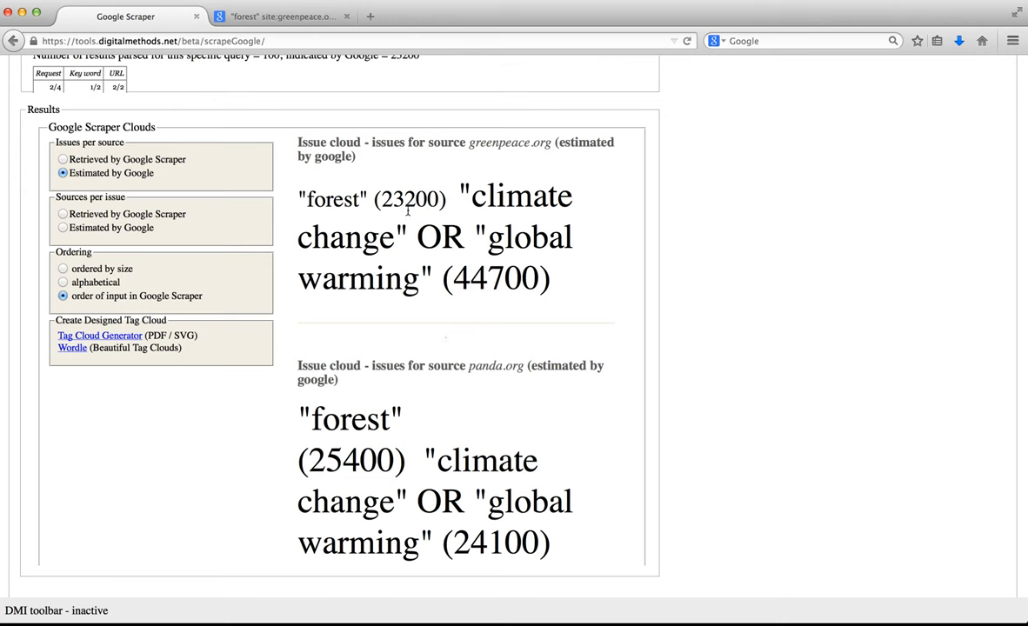
double_click(409, 198)
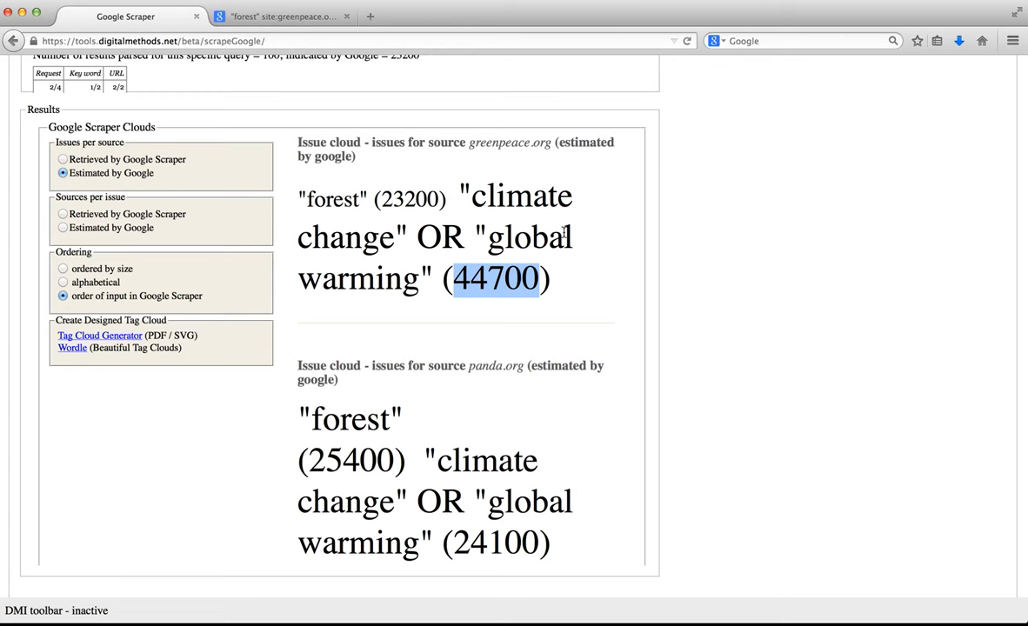
click(475, 380)
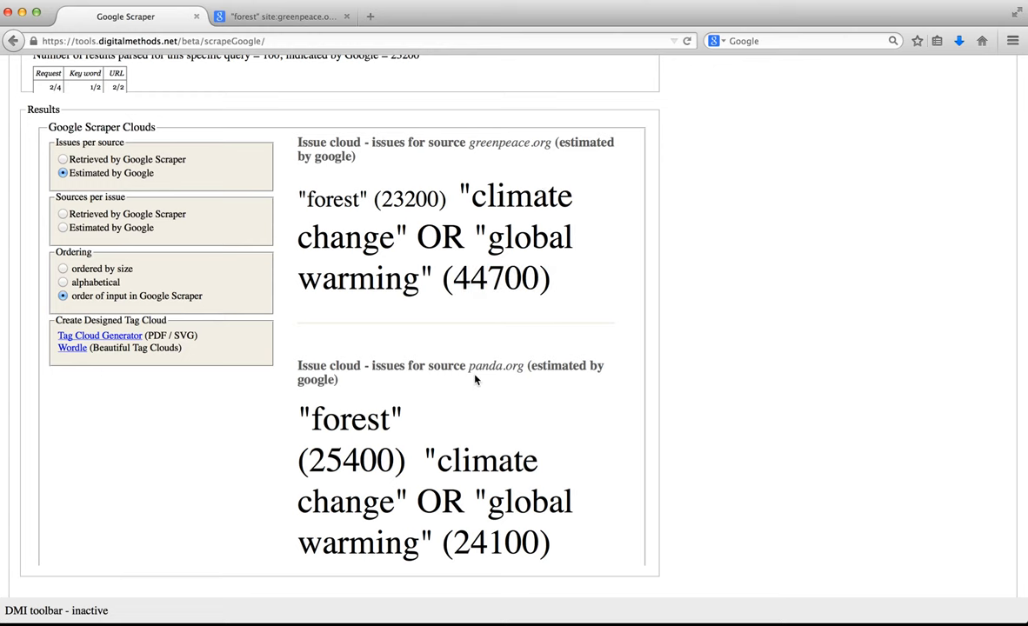
scroll(down, 3)
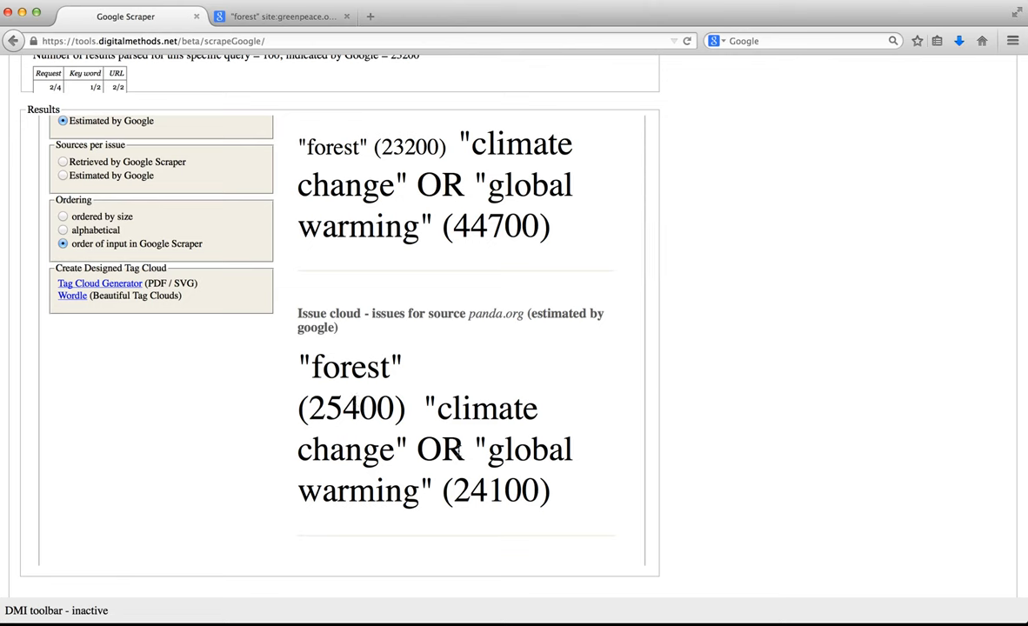
mouse_move(511, 424)
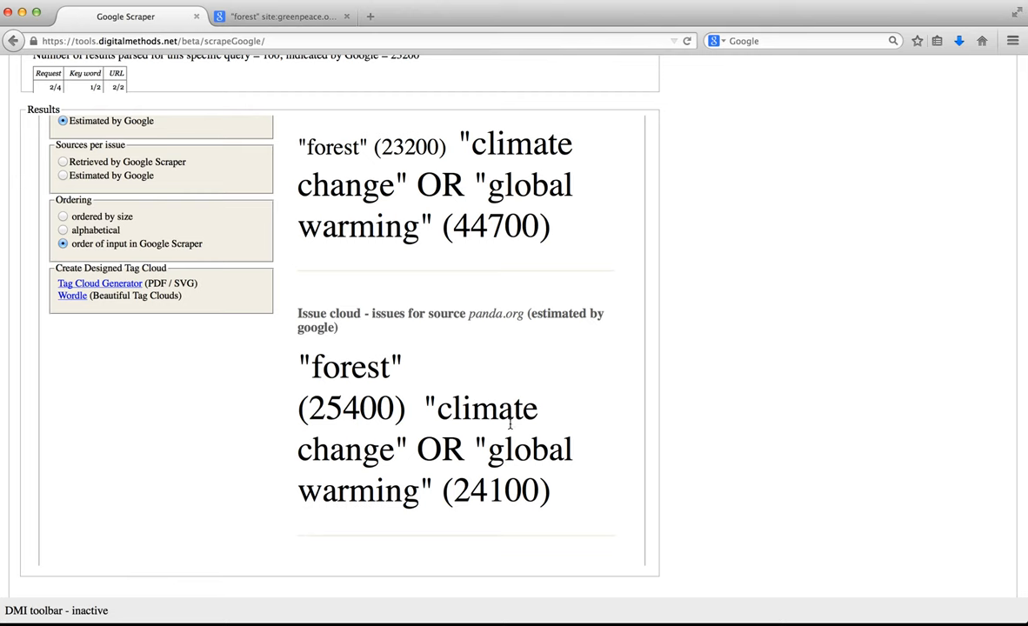
Step: Check cumulative estimated counts (global warming 68800, forest), then show retrieved source clouds per issue
scroll(down, 3)
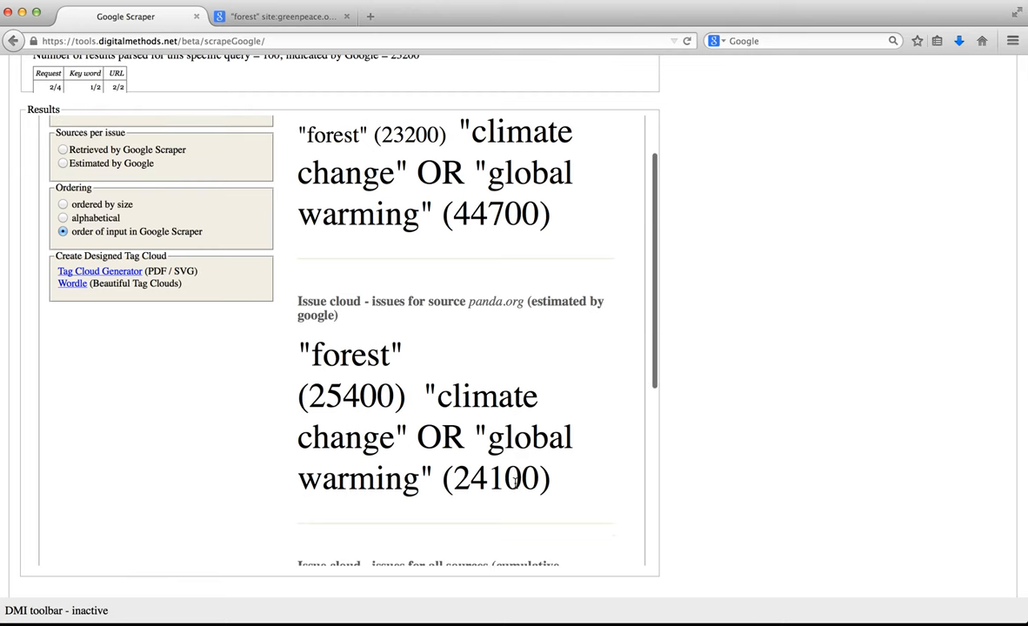
scroll(down, 3)
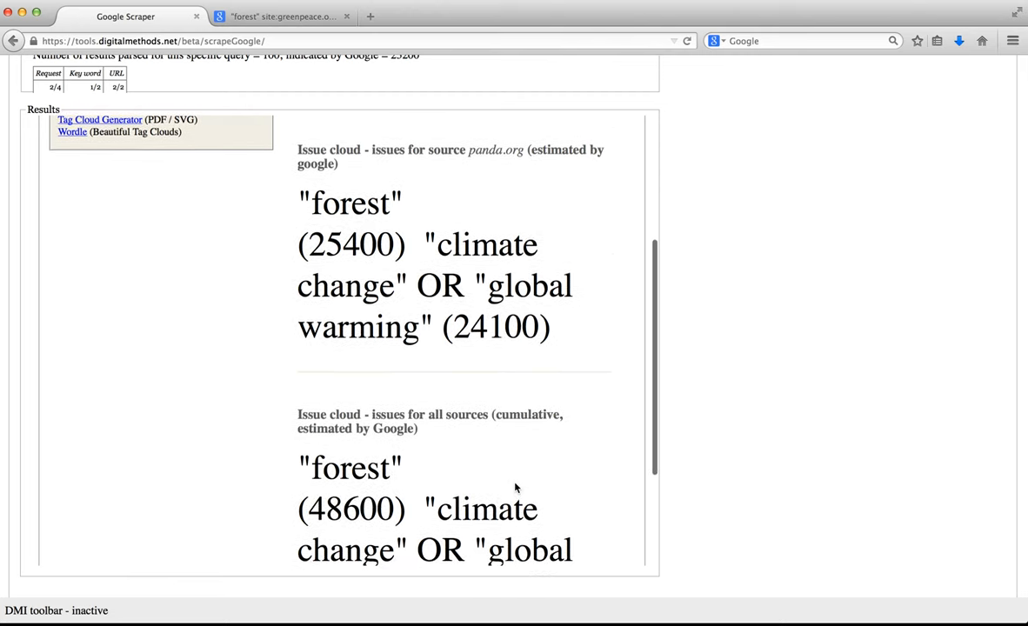
scroll(down, 3)
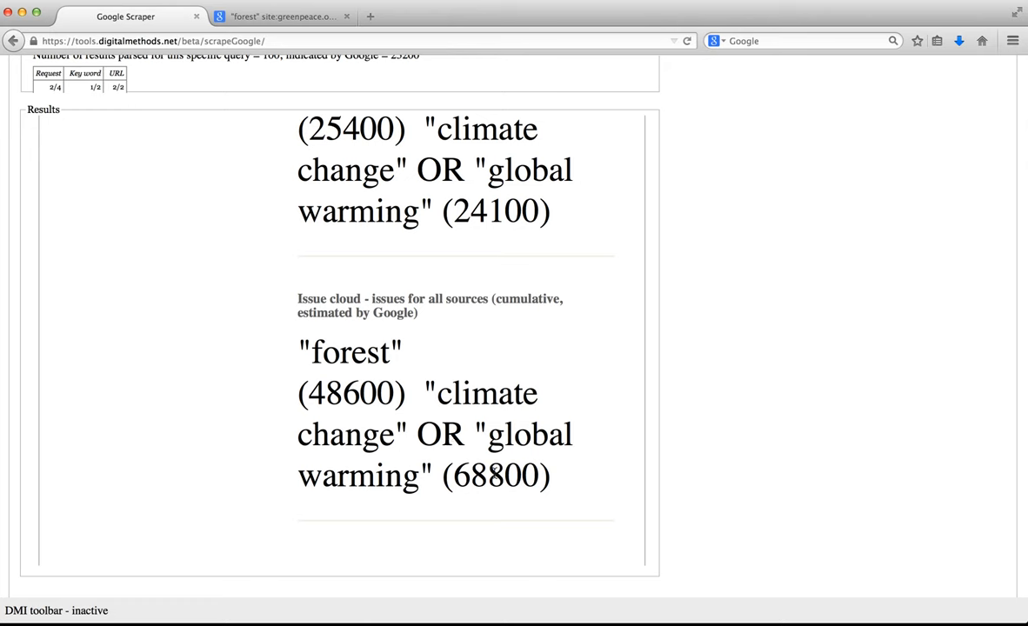
double_click(495, 476)
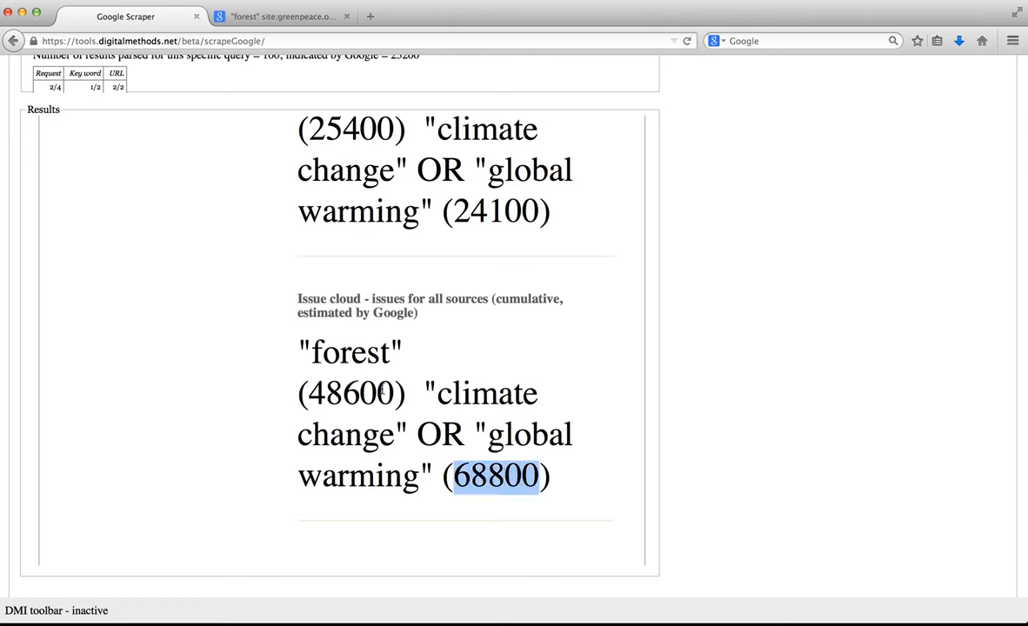
double_click(349, 393)
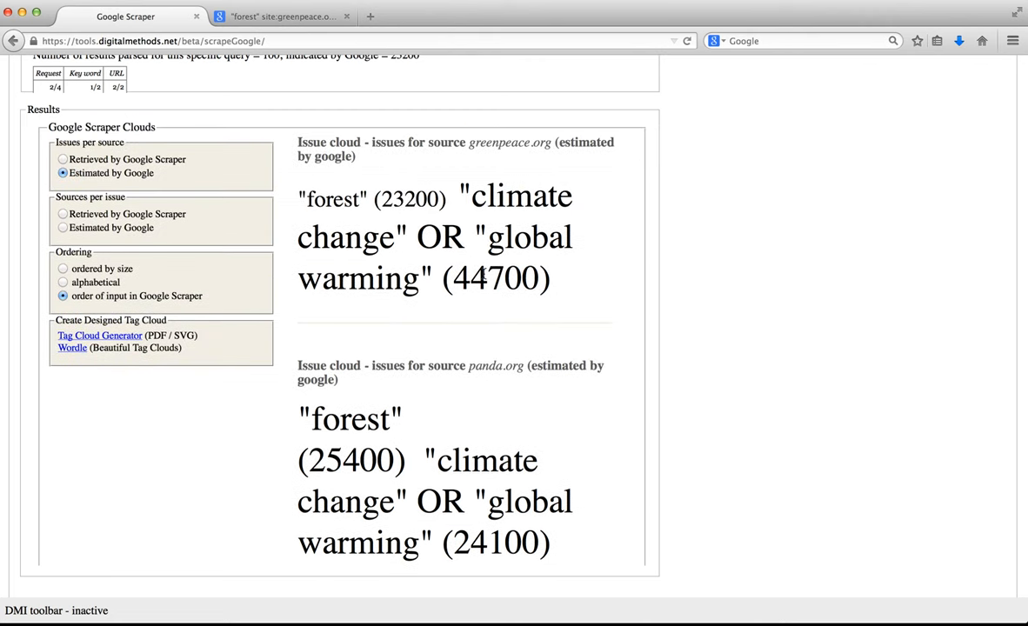
mouse_move(539, 321)
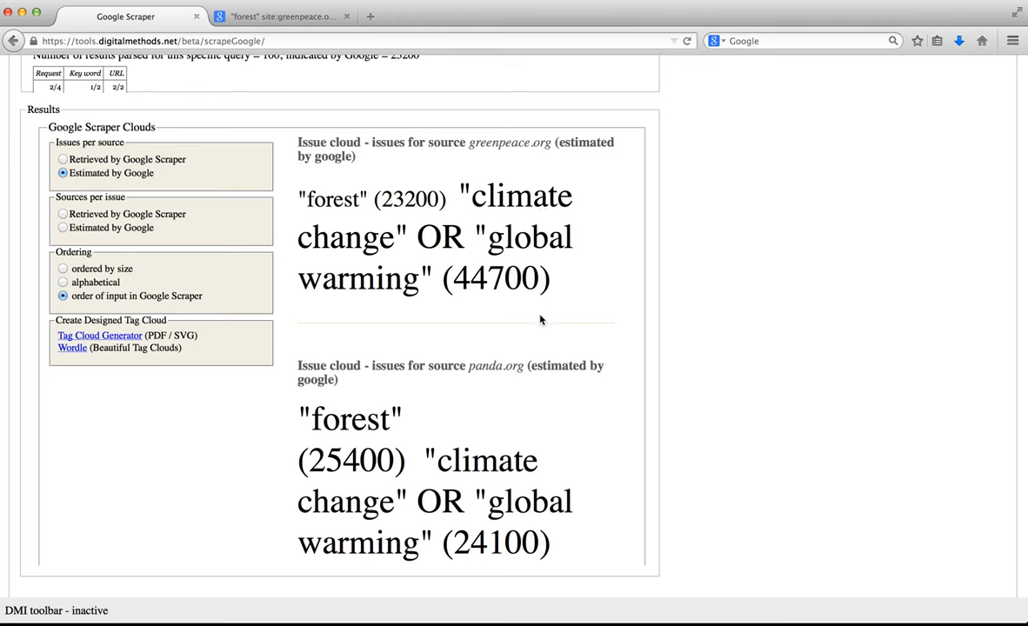
mouse_move(533, 319)
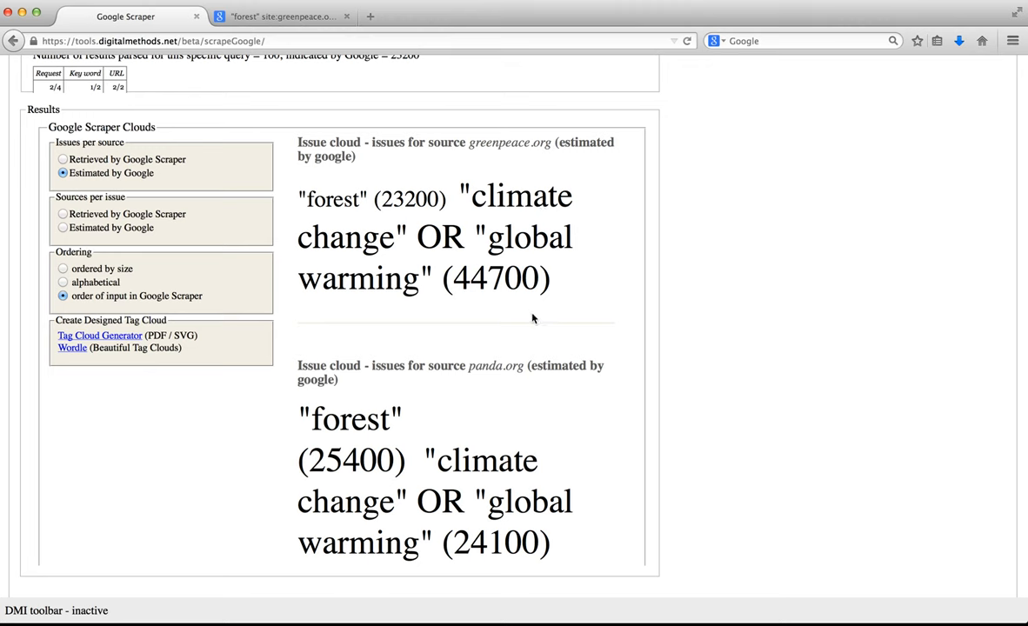
mouse_move(280, 301)
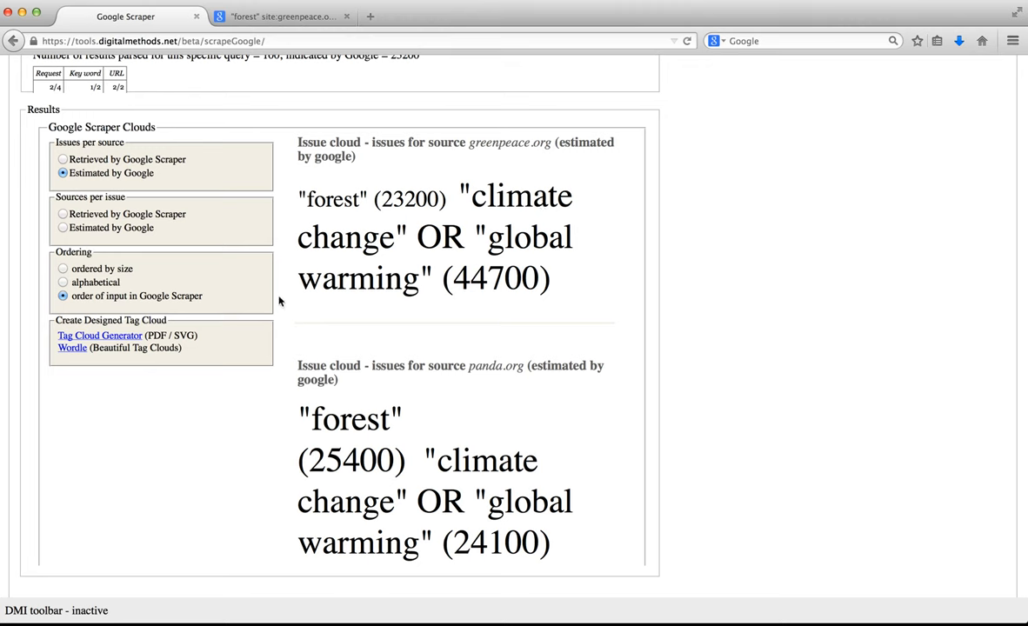
click(63, 214)
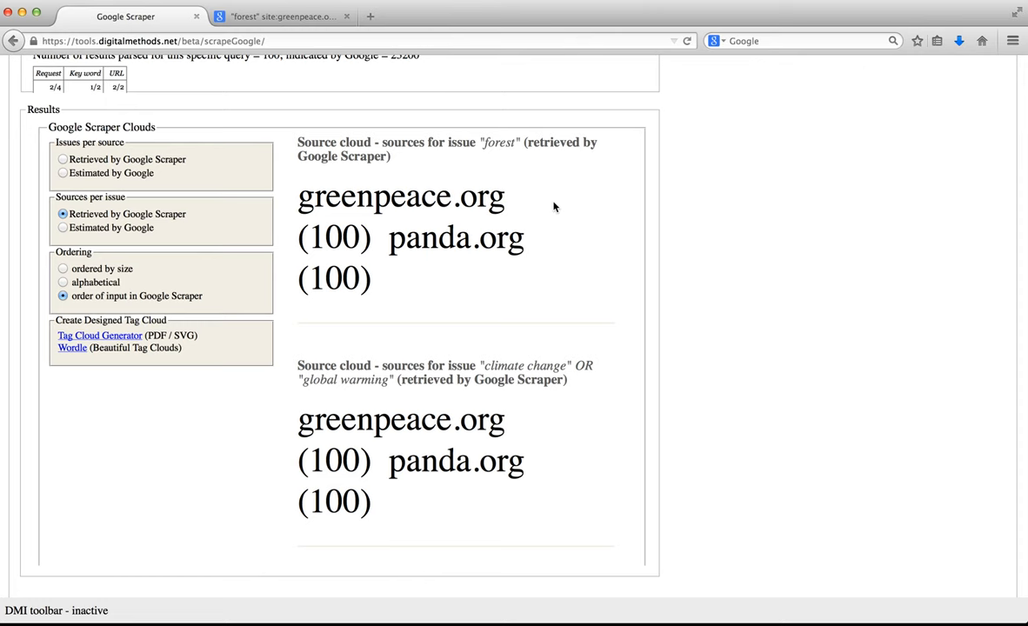
mouse_move(395, 195)
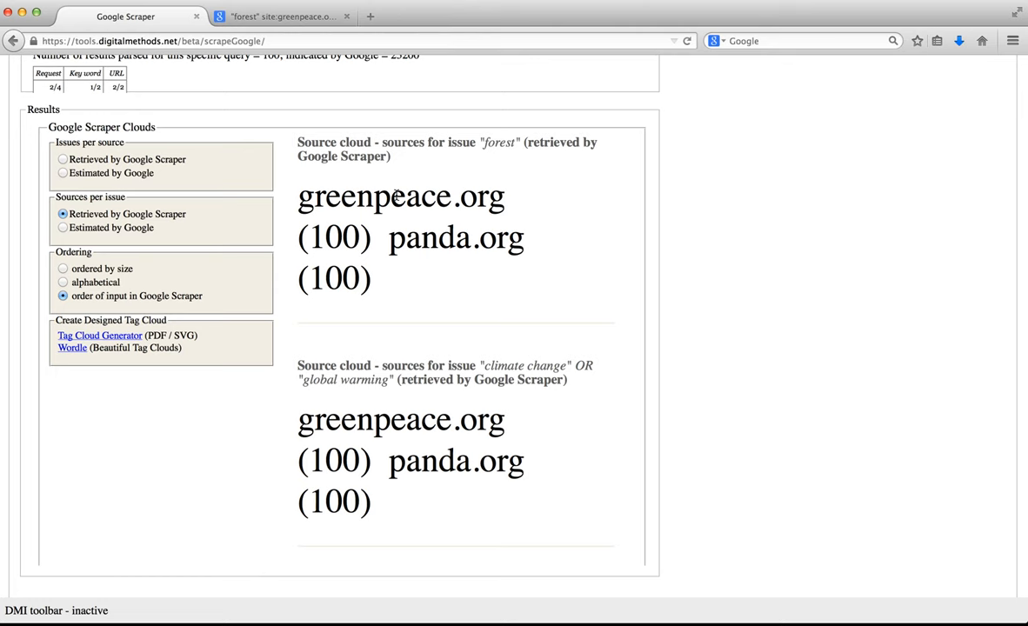
mouse_move(457, 195)
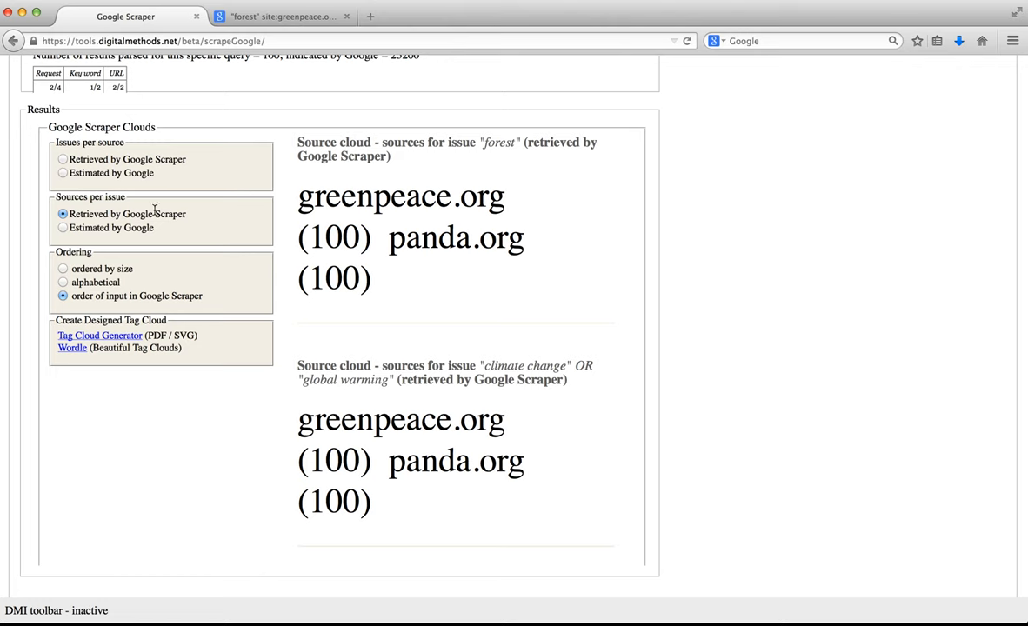
mouse_move(496, 239)
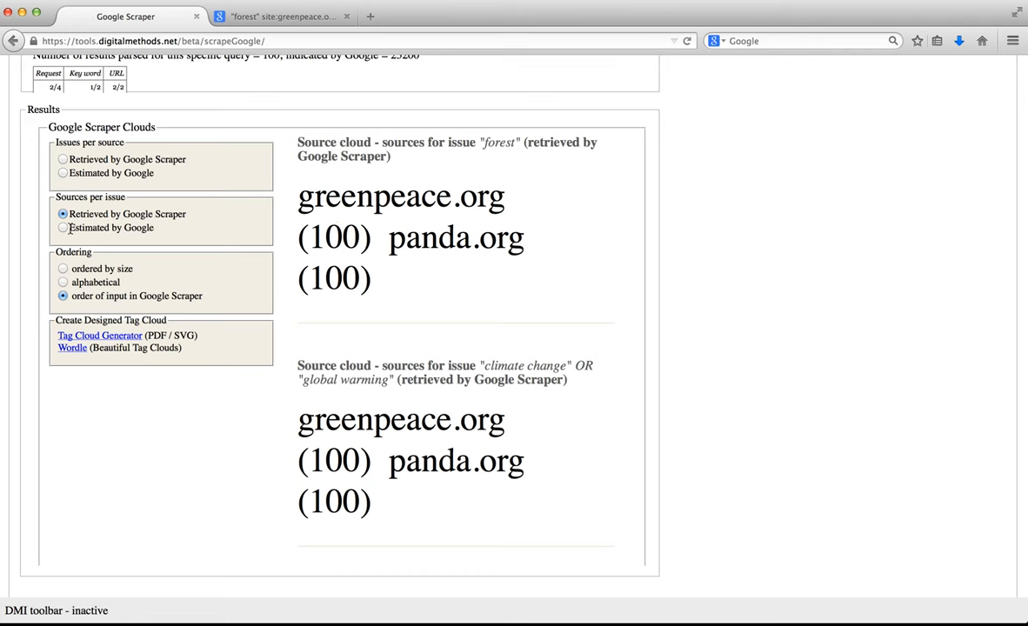
Step: Set sources per issue to 'Estimated by Google': forest 23200/25400, climate change 44700/24100
click(62, 227)
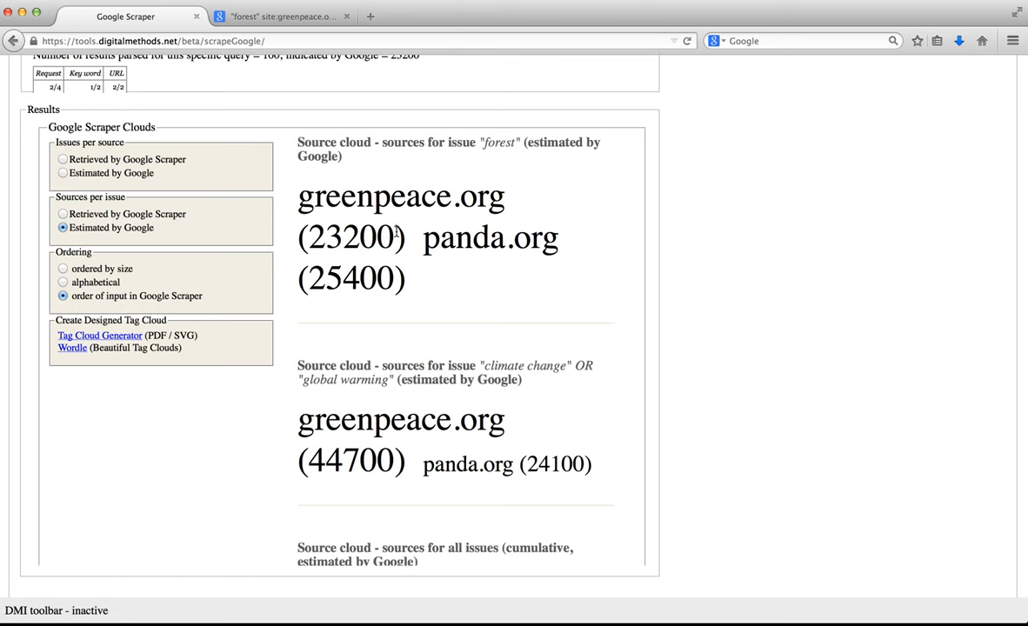
mouse_move(490, 263)
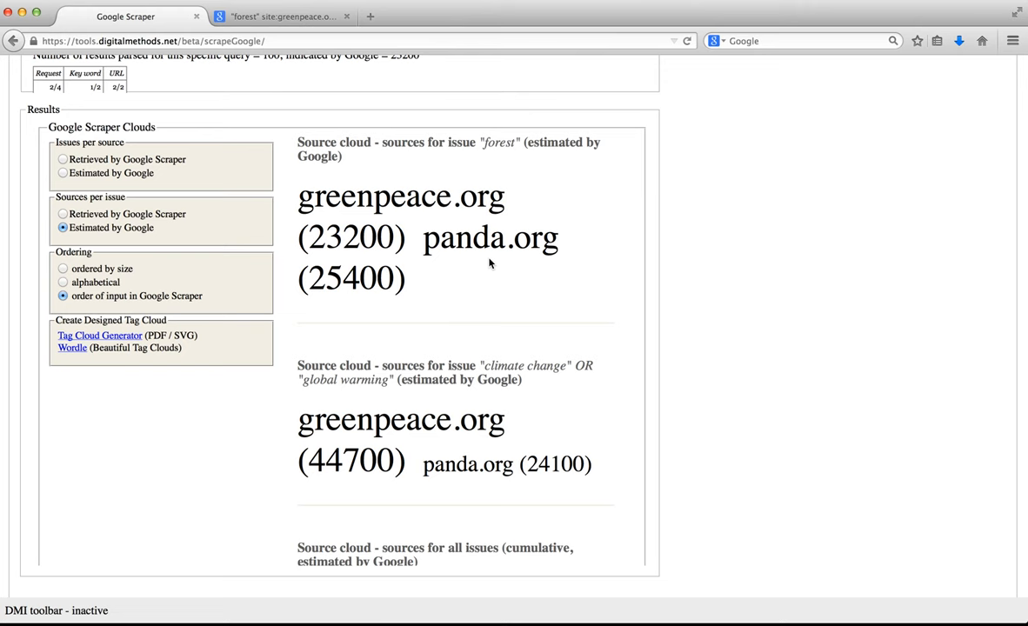
Step: Scroll to the cumulative estimated source cloud: greenpeace.org 67900, panda.org 49500
scroll(down, 3)
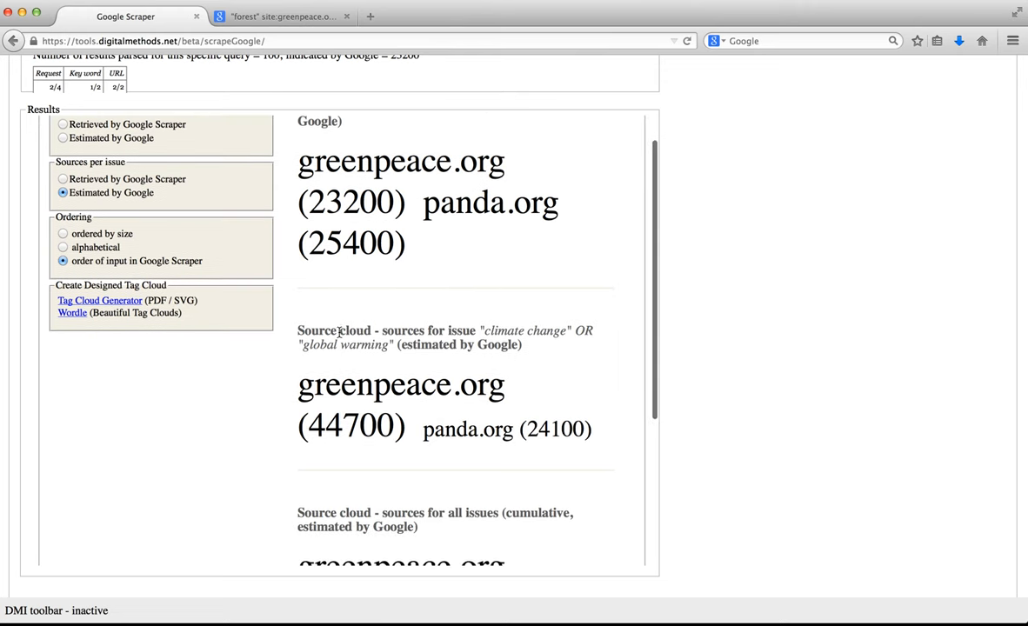
mouse_move(411, 422)
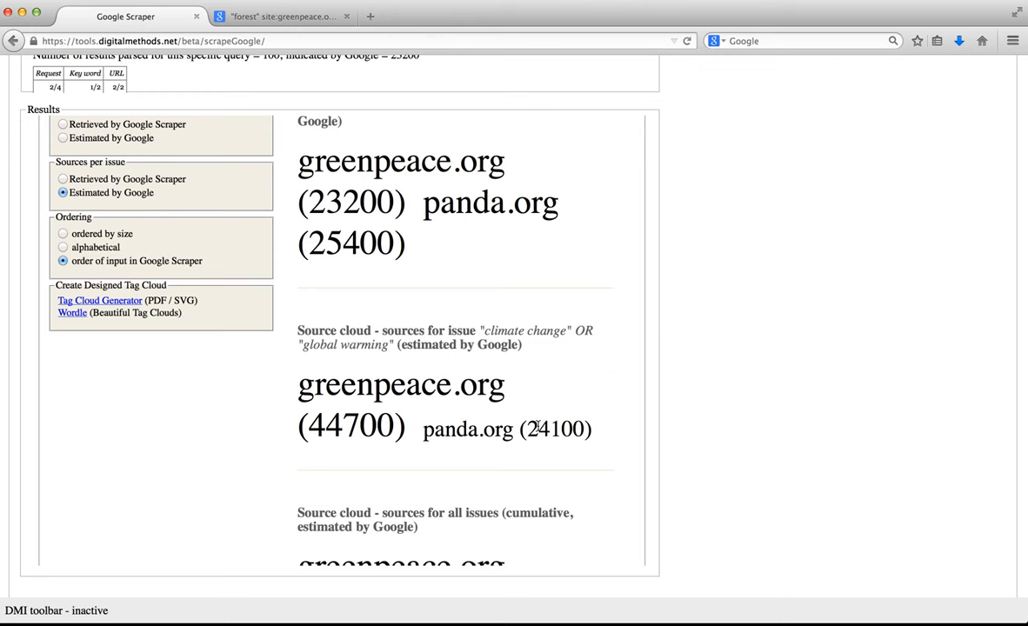
scroll(down, 3)
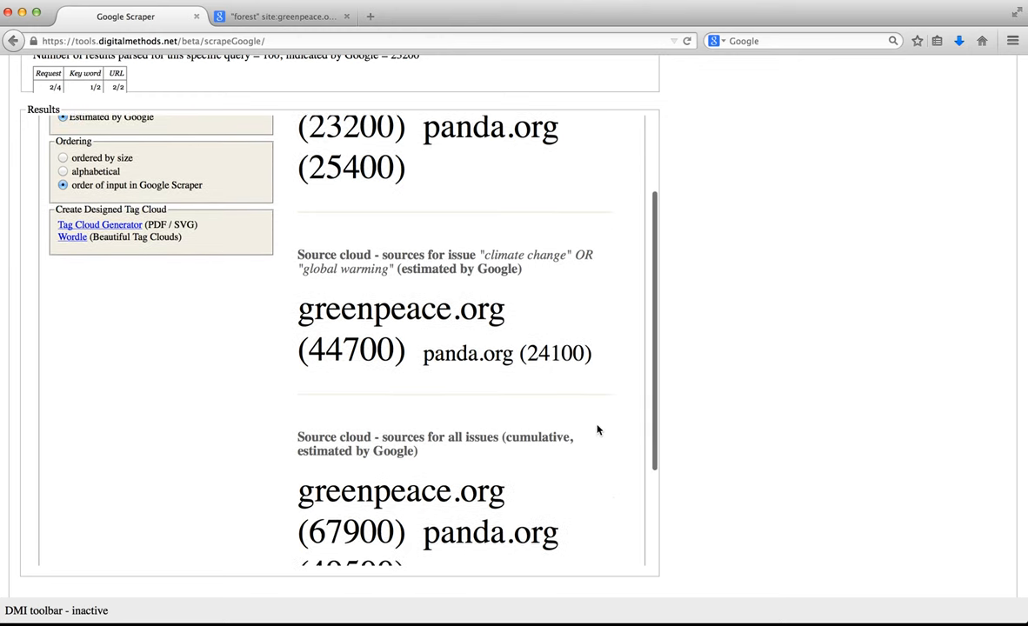
scroll(down, 3)
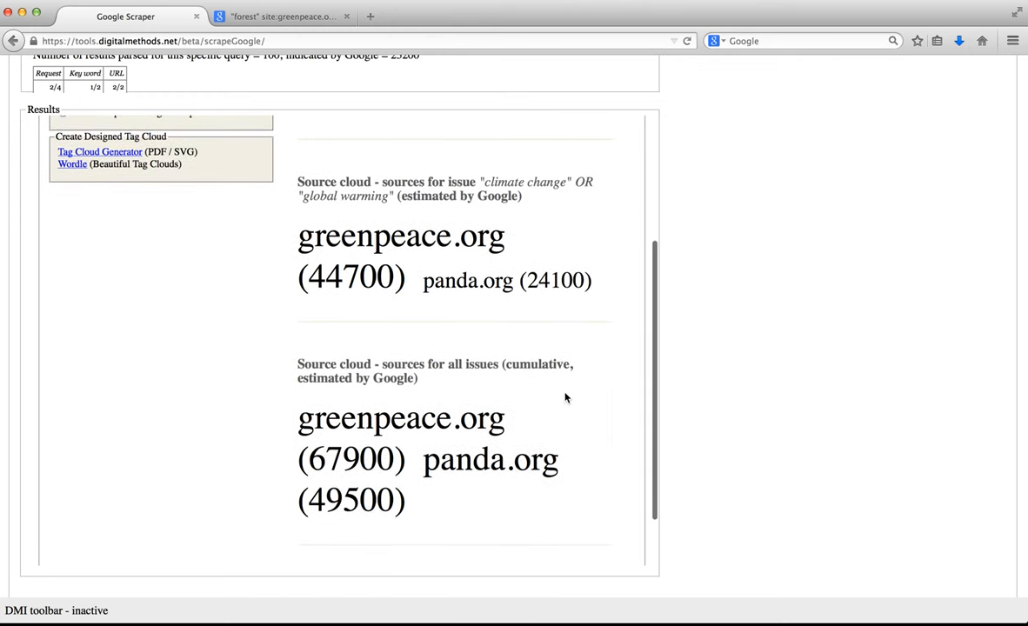
mouse_move(465, 386)
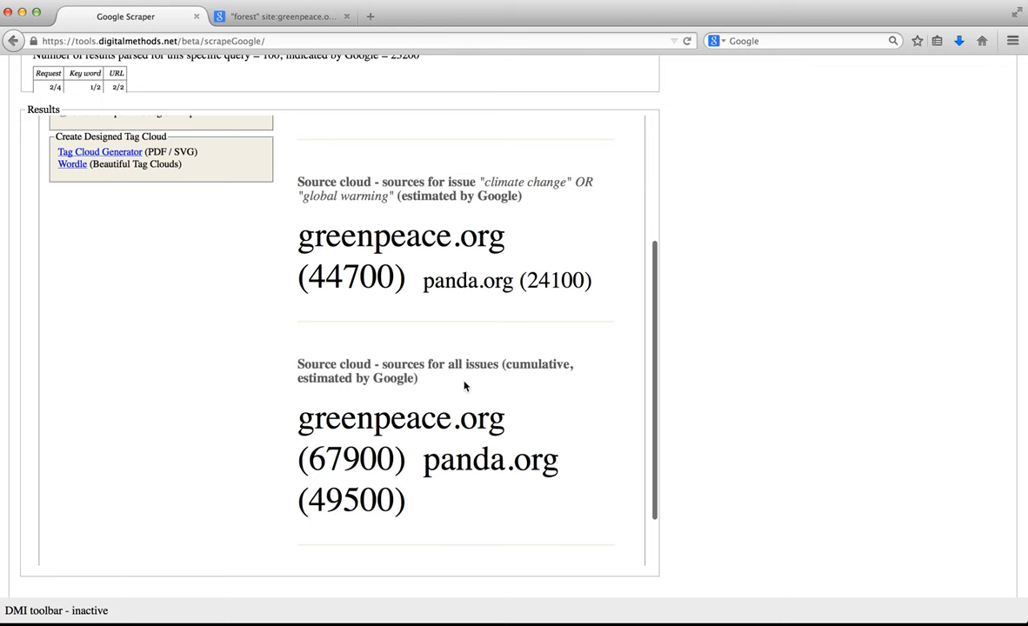